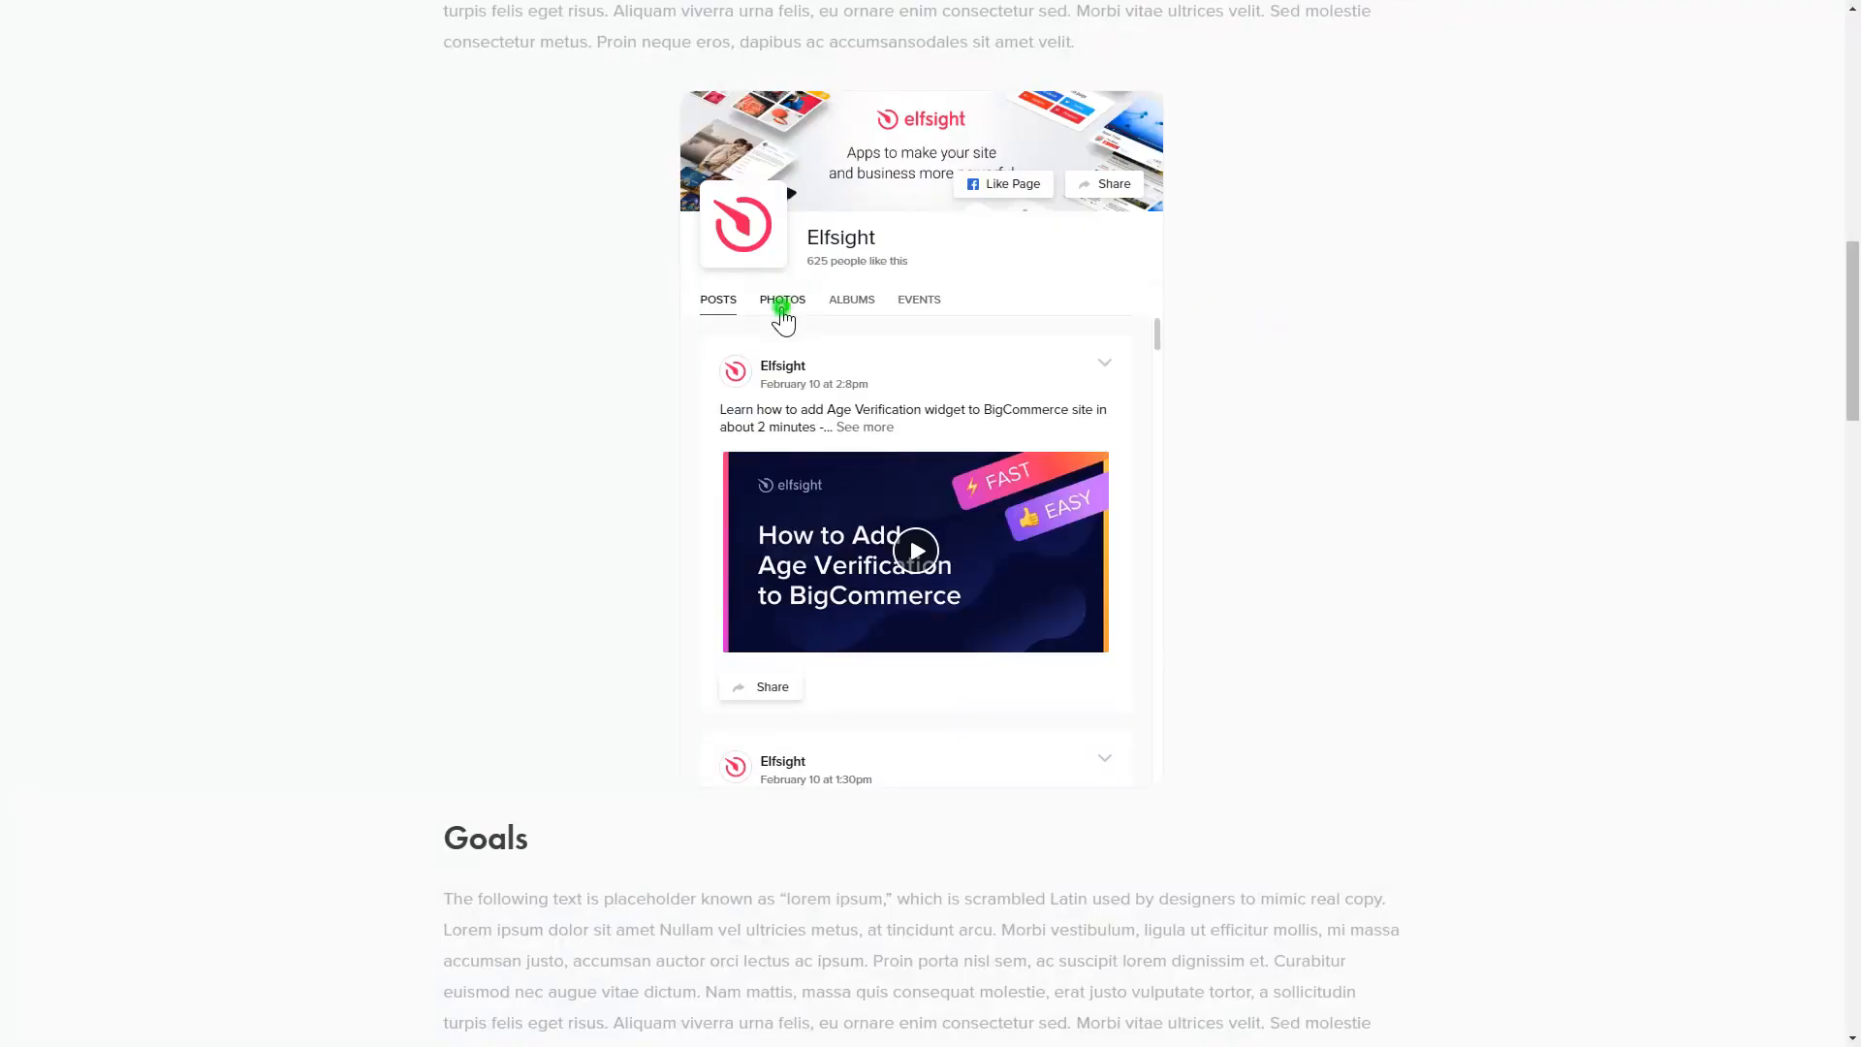
- Reach the Facebook Feed widget page via the Widgets menu's Social category
{"action": "left_click", "coordinate": [851, 298]}
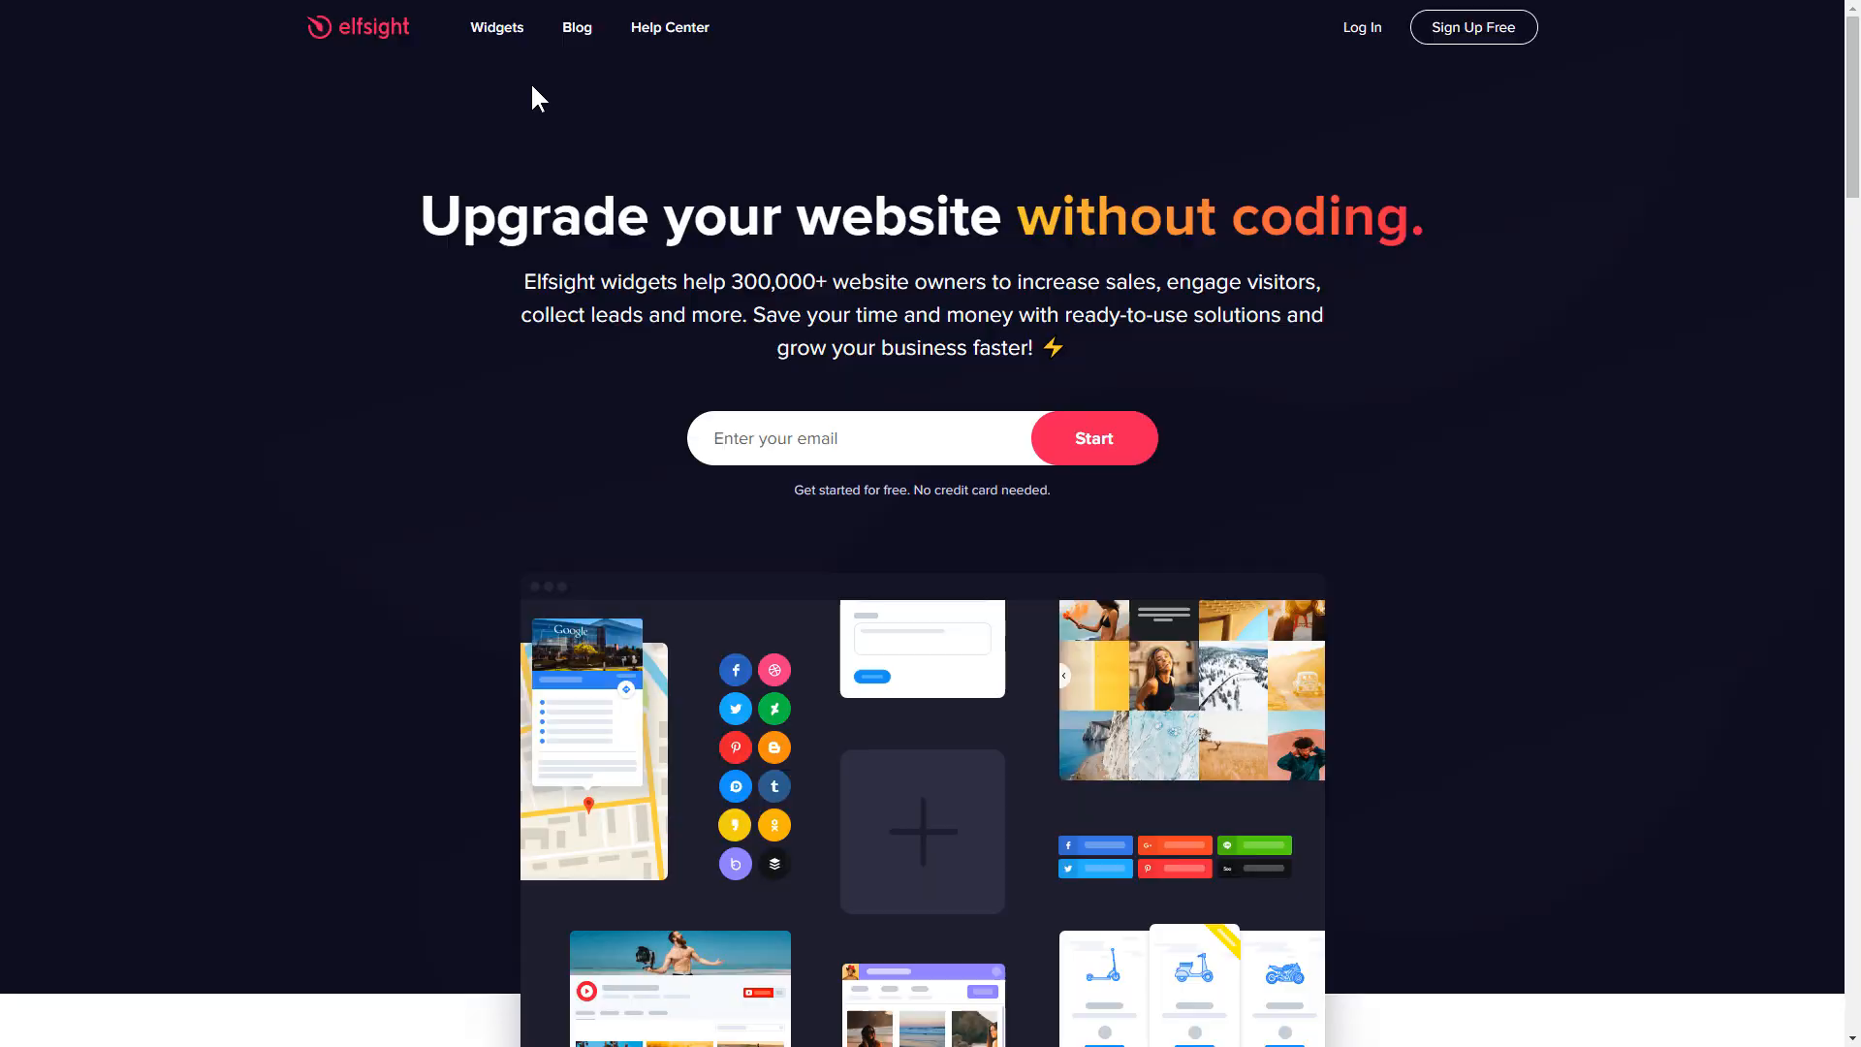
{"action": "left_click", "coordinate": [496, 28]}
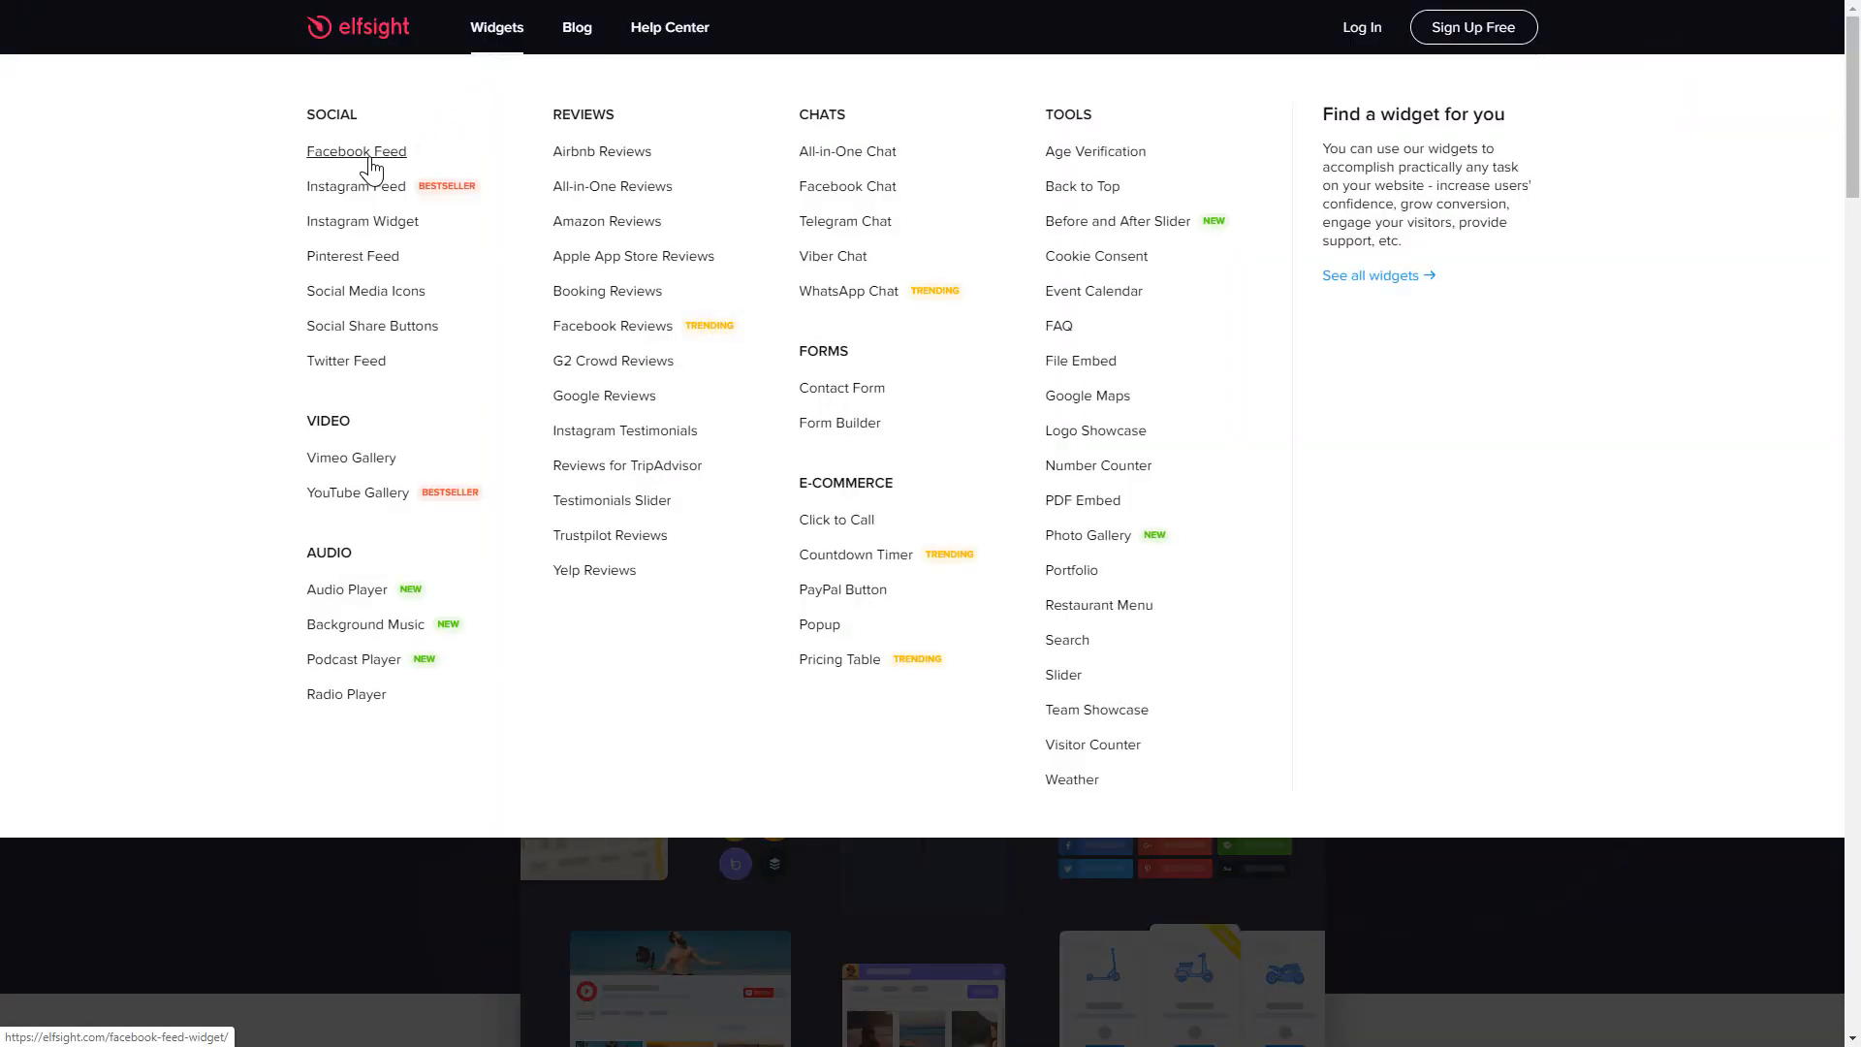
{"action": "left_click", "coordinate": [357, 151]}
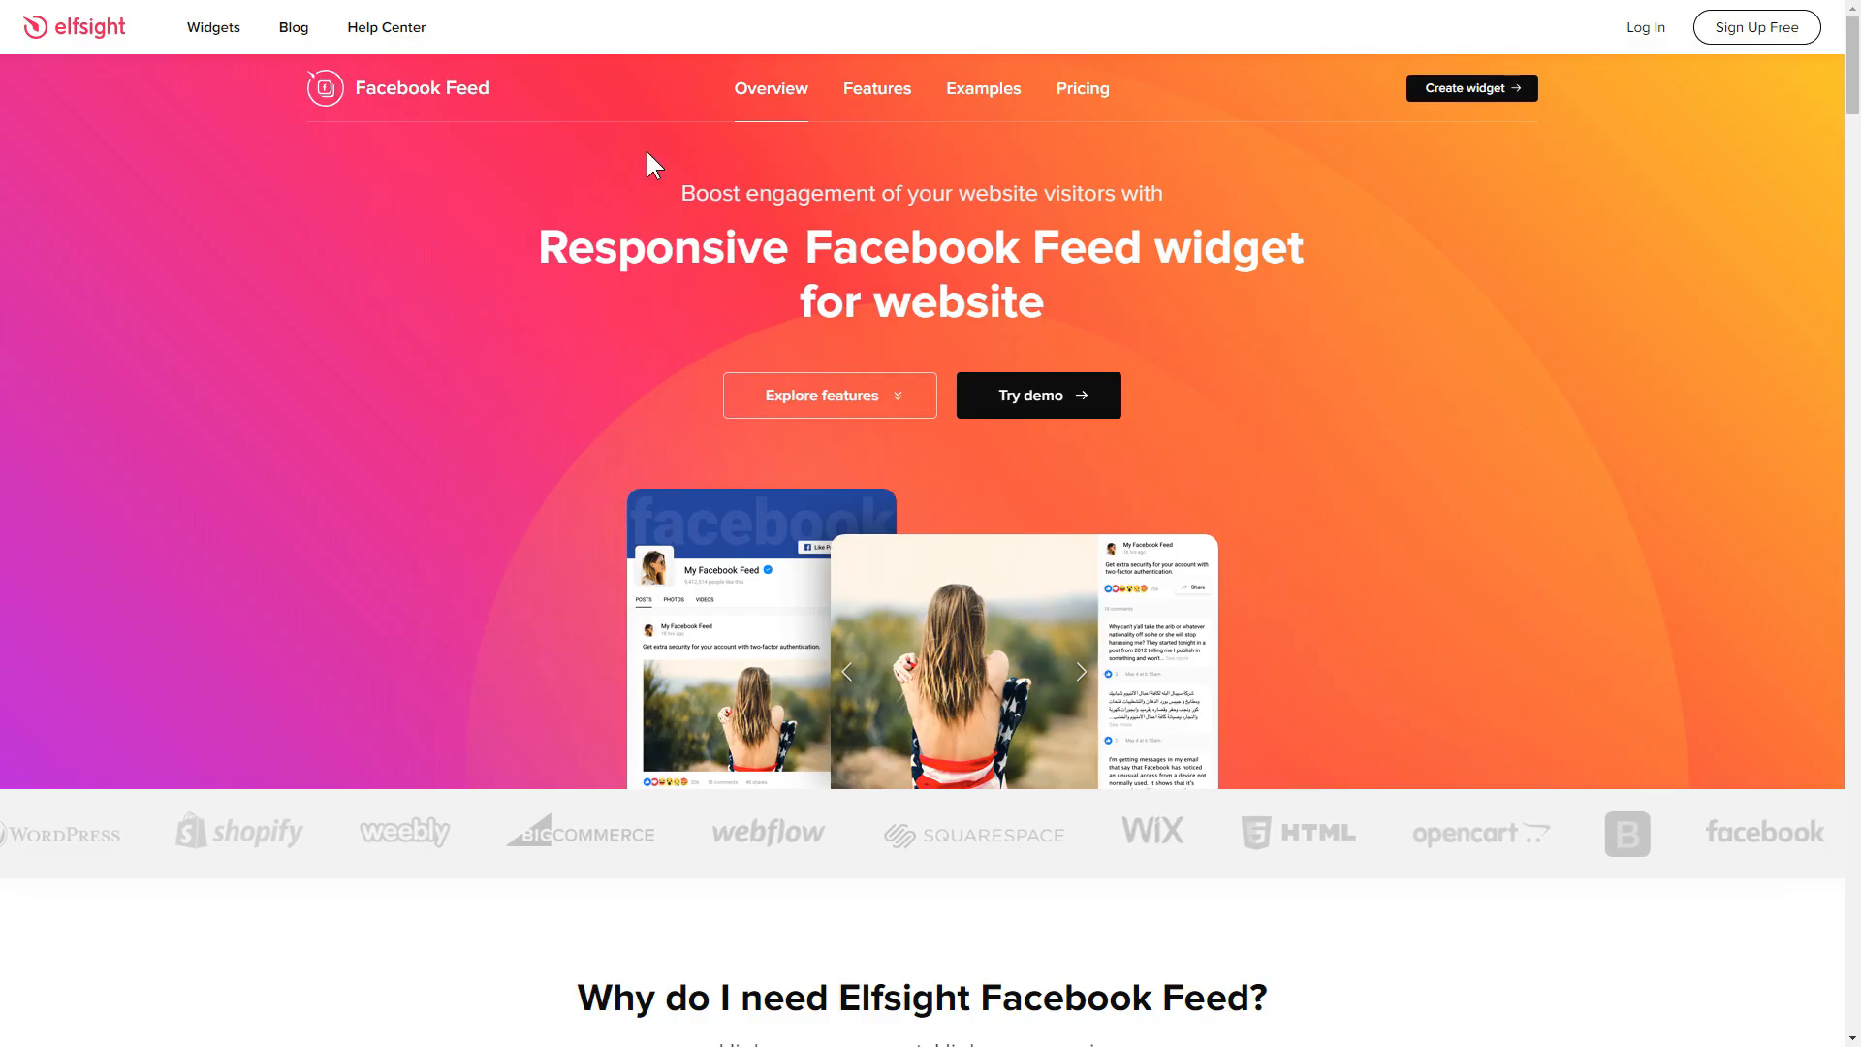
- Preview the Large Widget template, settle on Medium Widget and continue with it
{"action": "left_click", "coordinate": [1471, 88]}
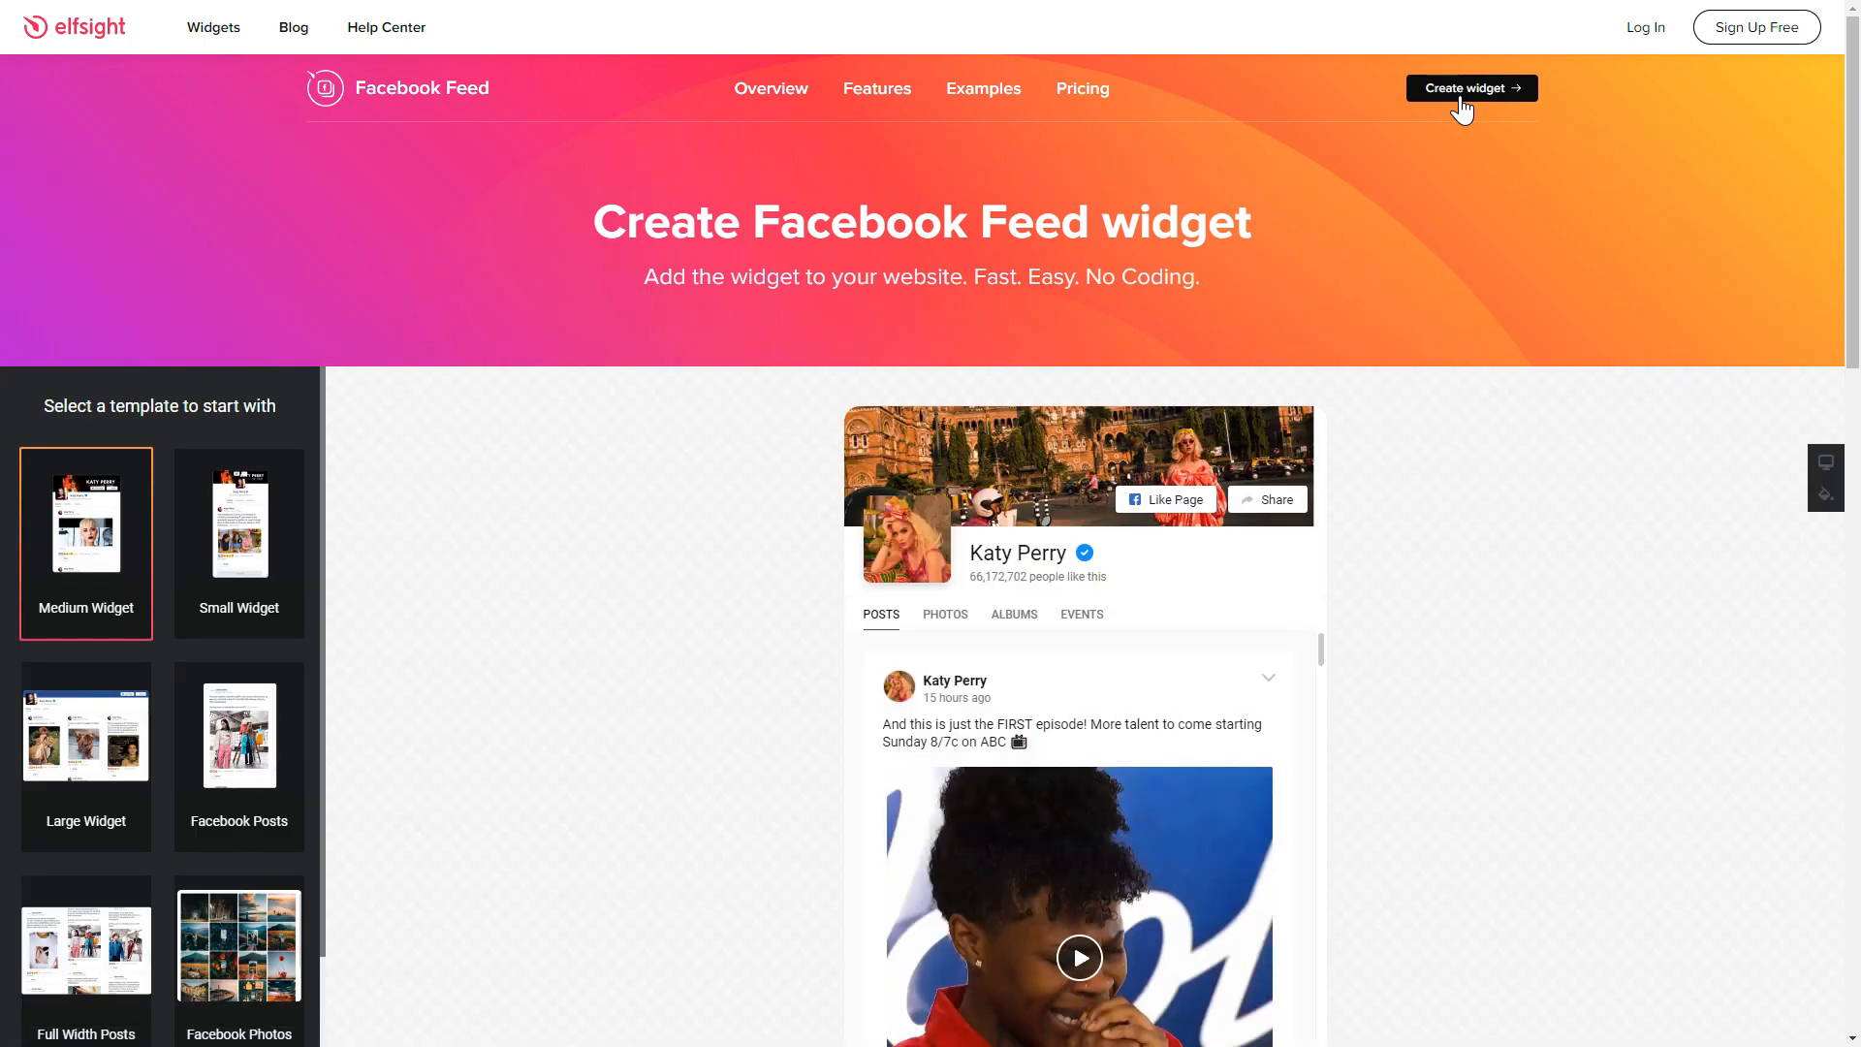
{"action": "scroll", "scroll_direction": "down", "scroll_amount": 3}
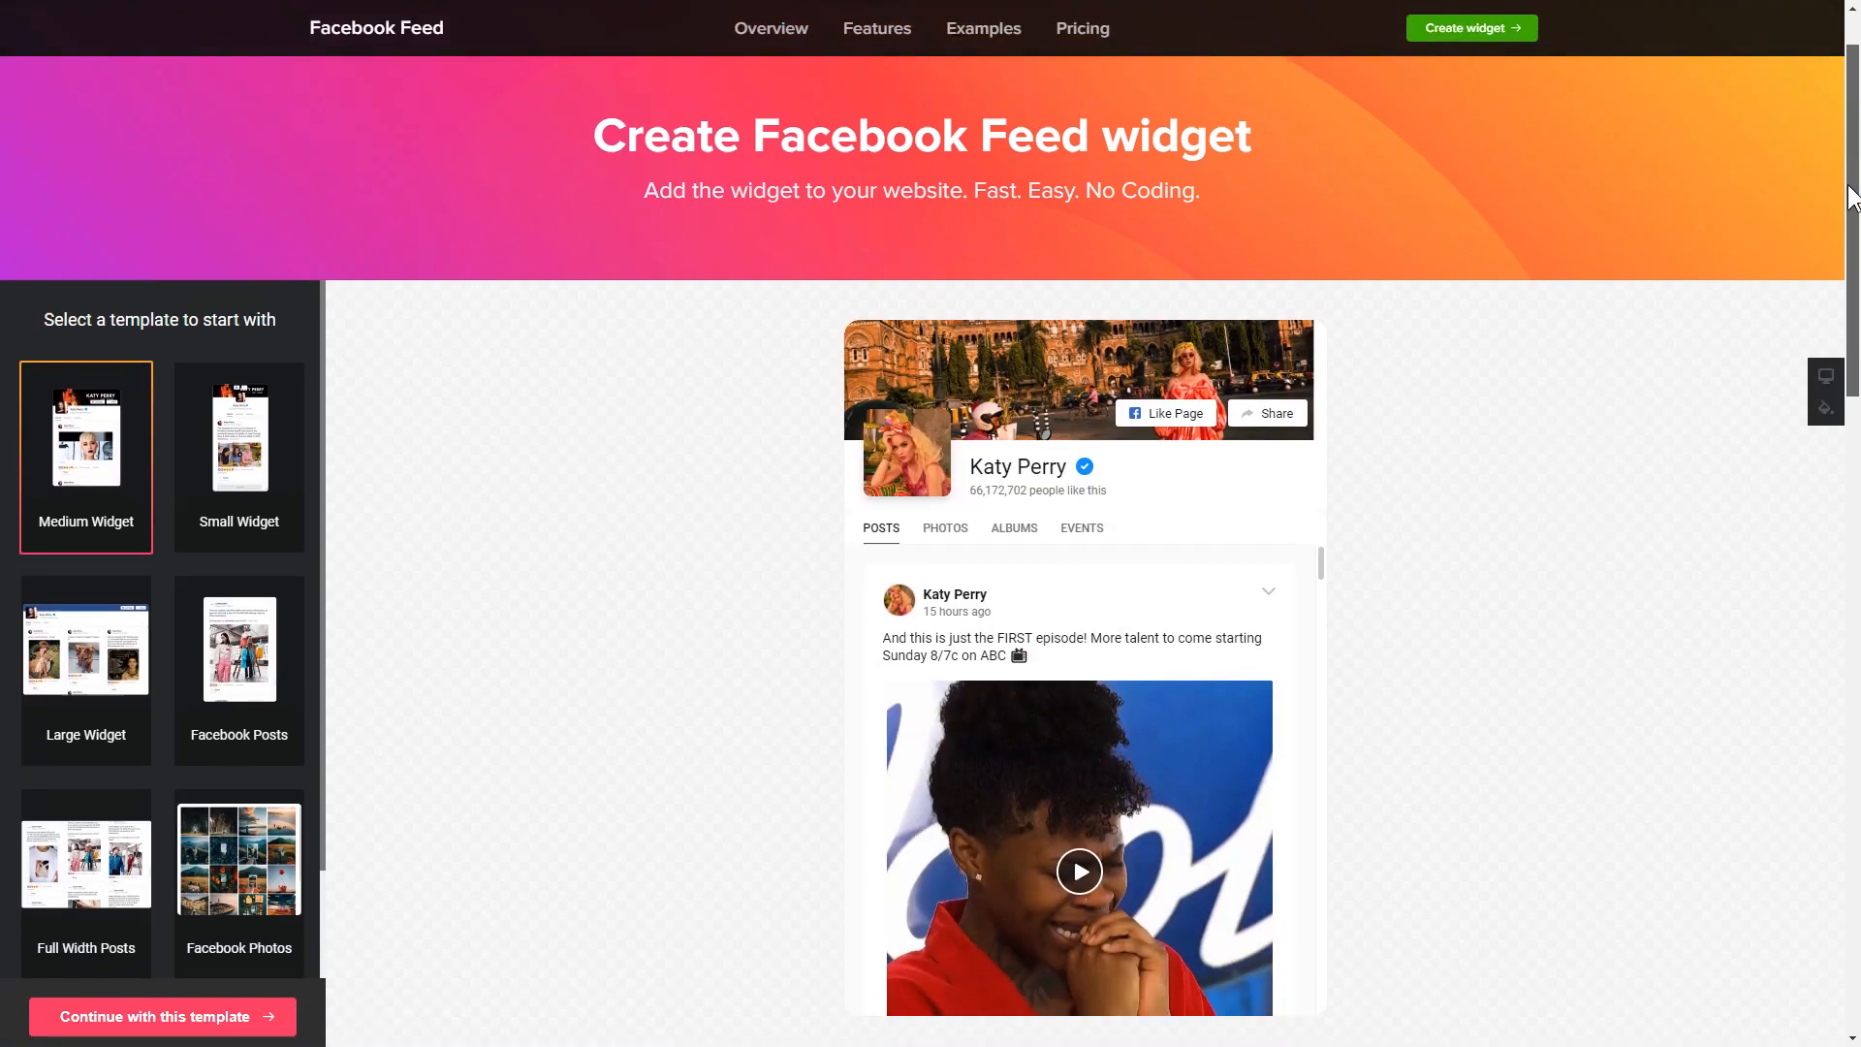
{"action": "scroll", "scroll_direction": "down", "scroll_amount": 3}
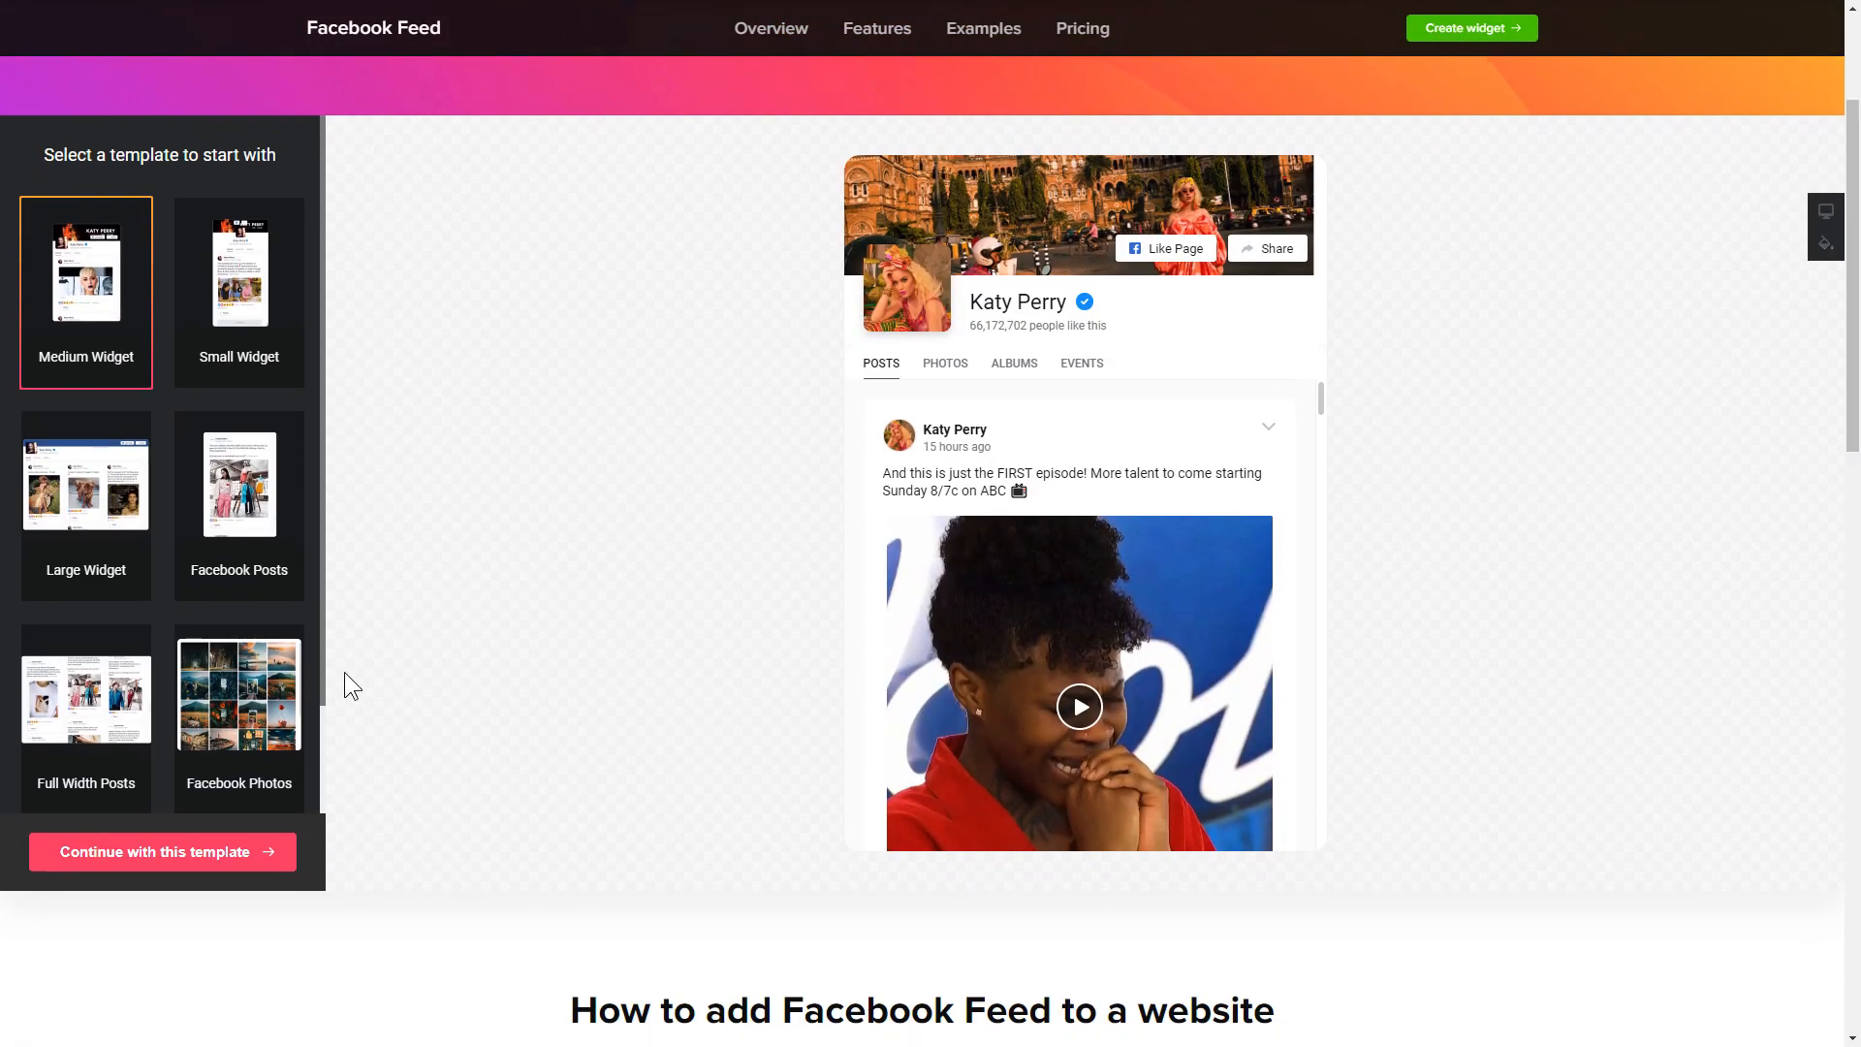
{"action": "left_click", "coordinate": [85, 485]}
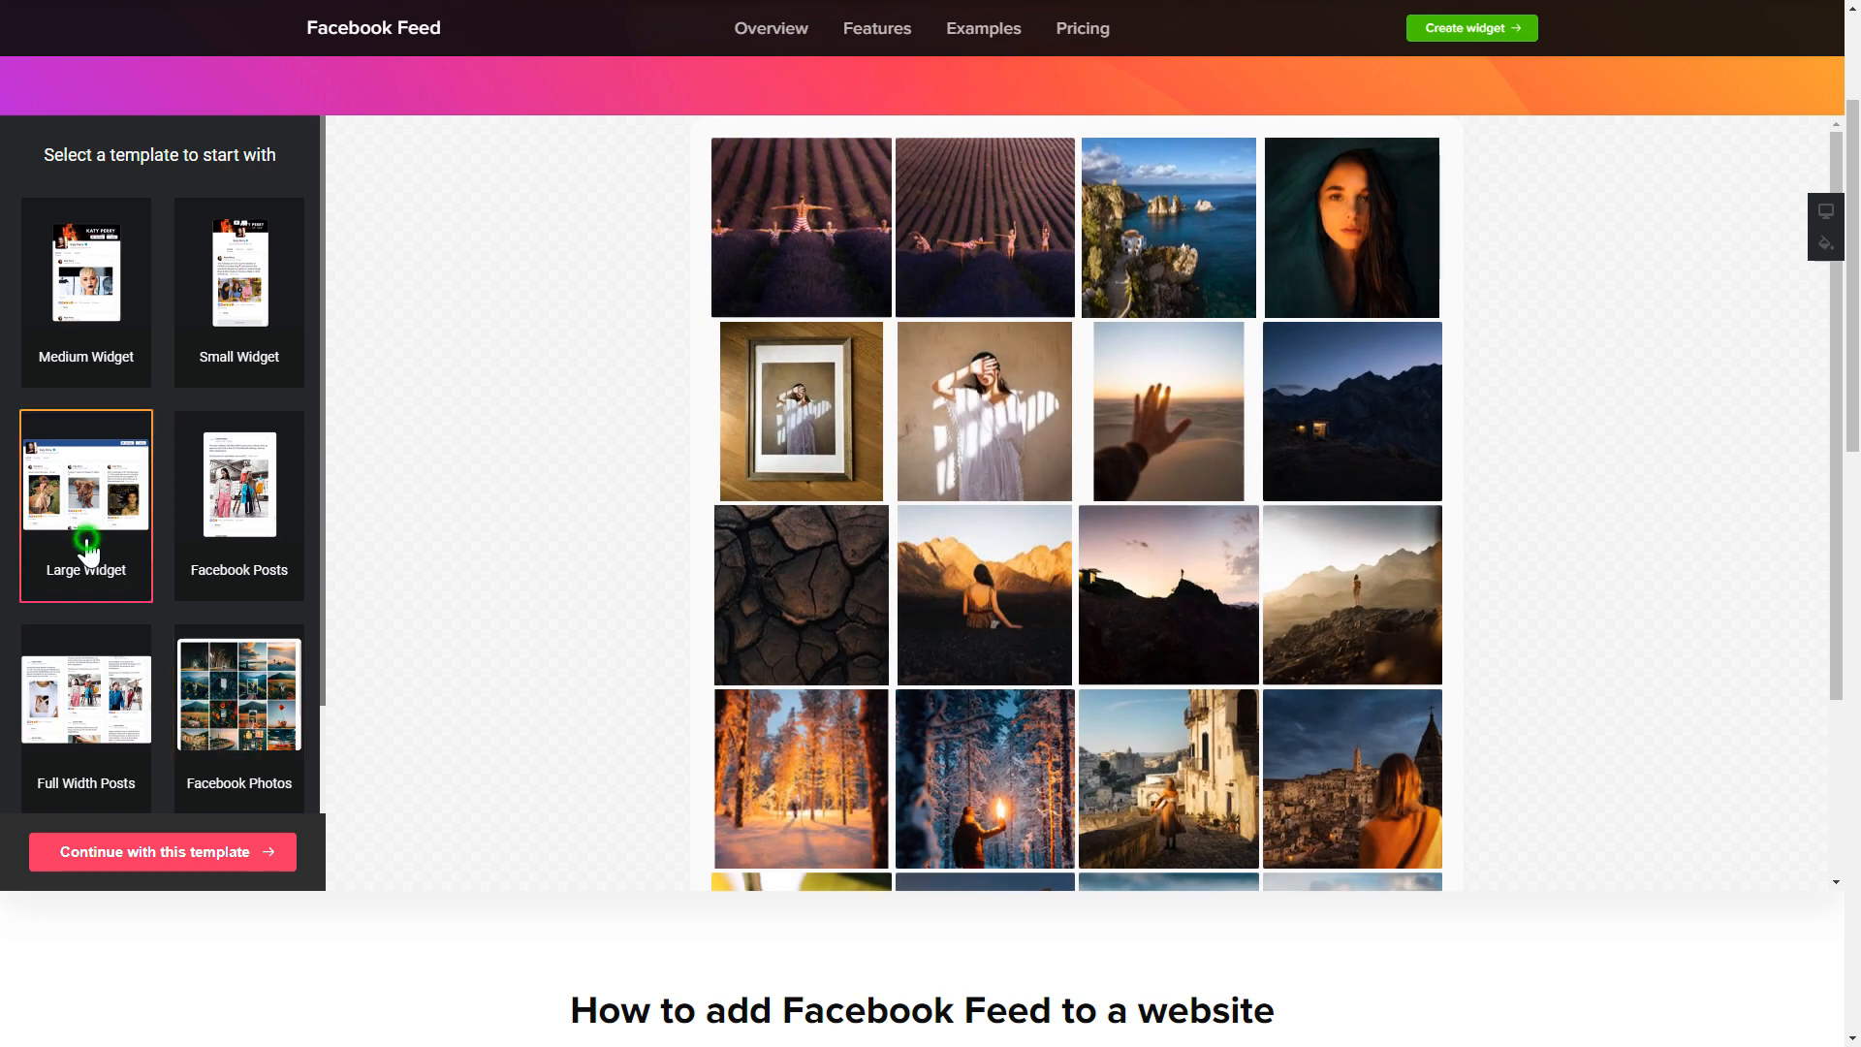
{"action": "left_click", "coordinate": [85, 271]}
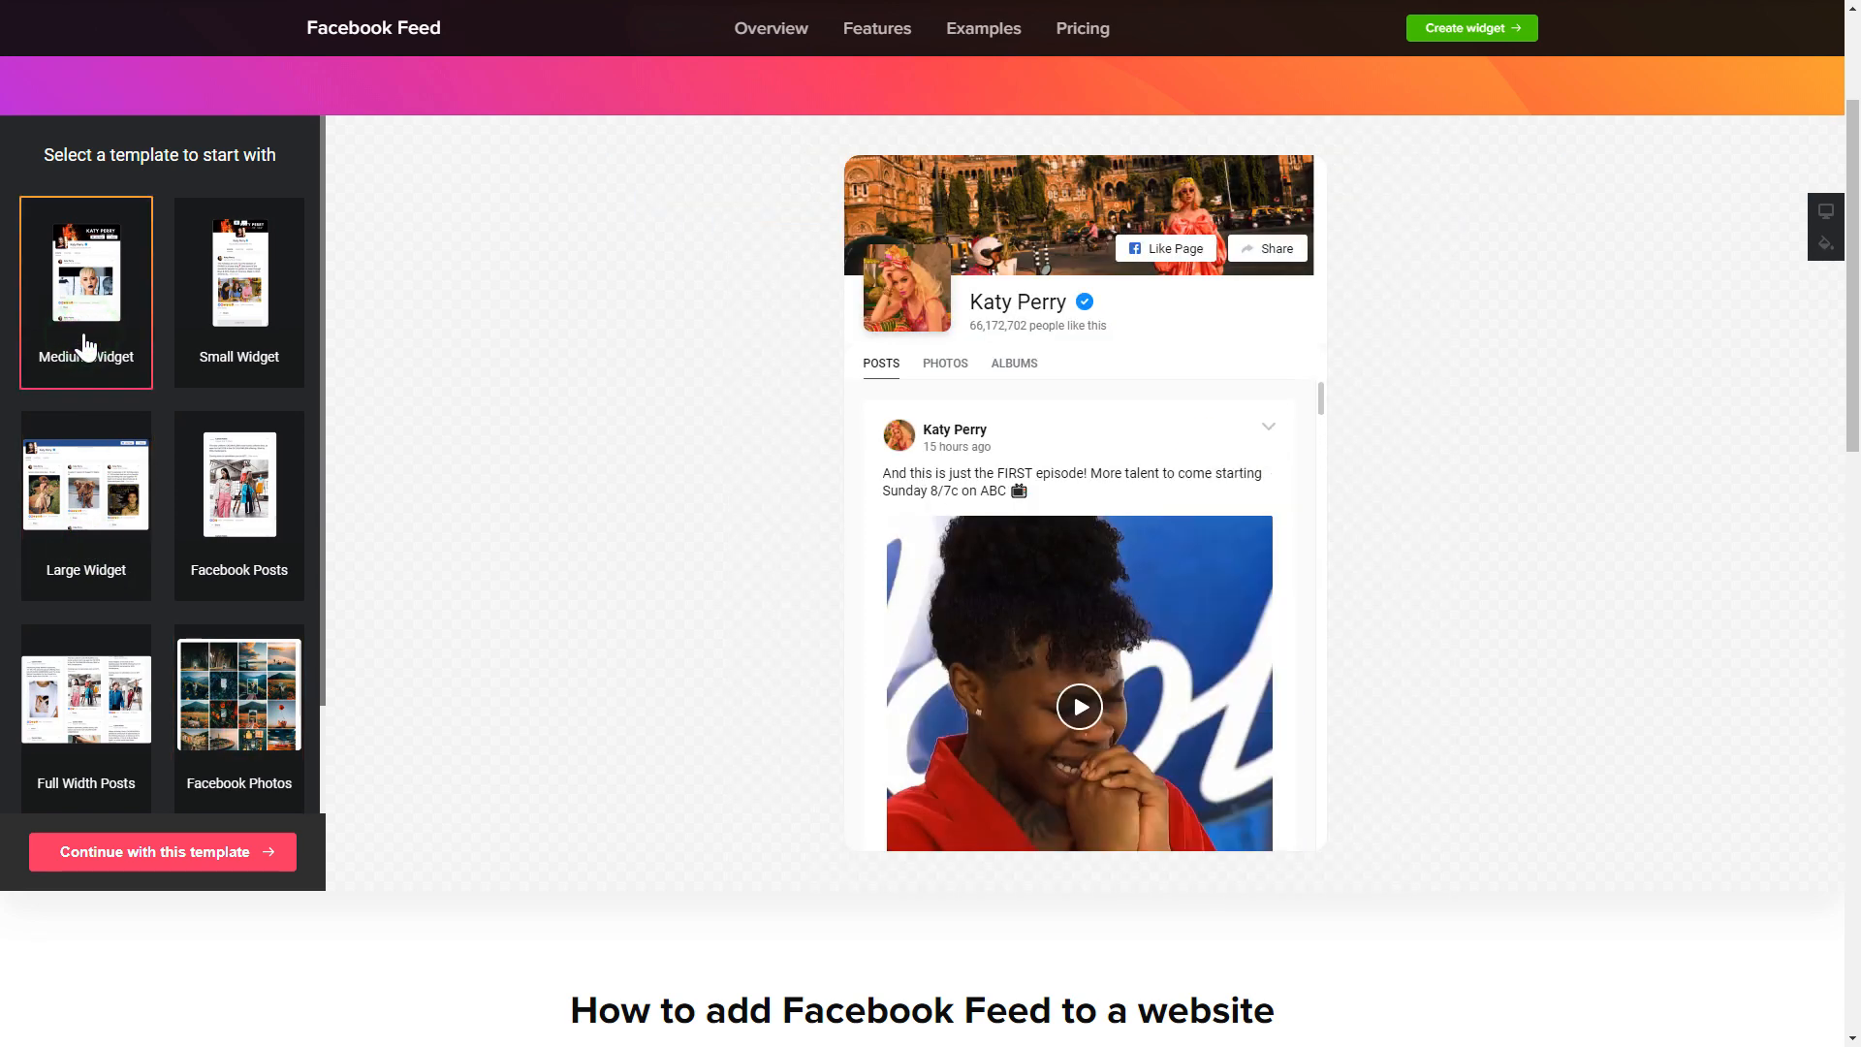
{"action": "left_click", "coordinate": [161, 851]}
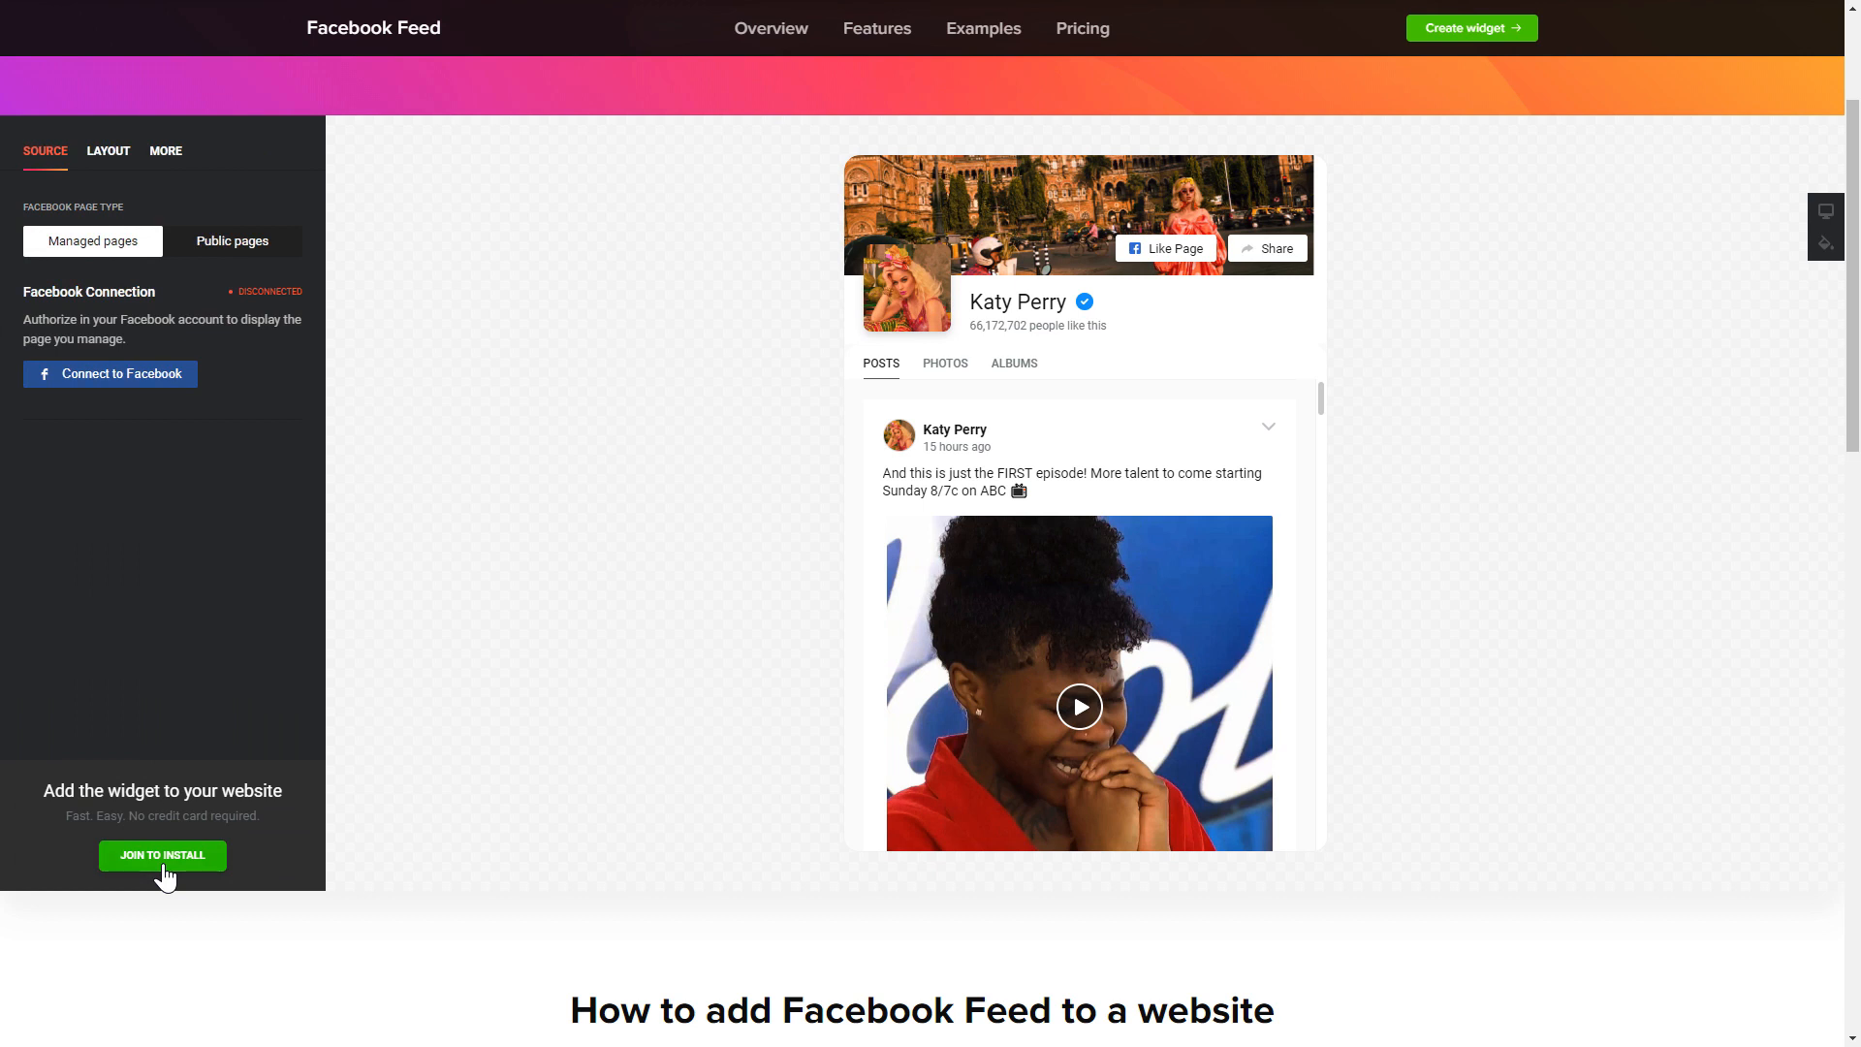
- Authorize Facebook as Elfsight and set the Elfsight page as the feed source
{"action": "left_click", "coordinate": [108, 372]}
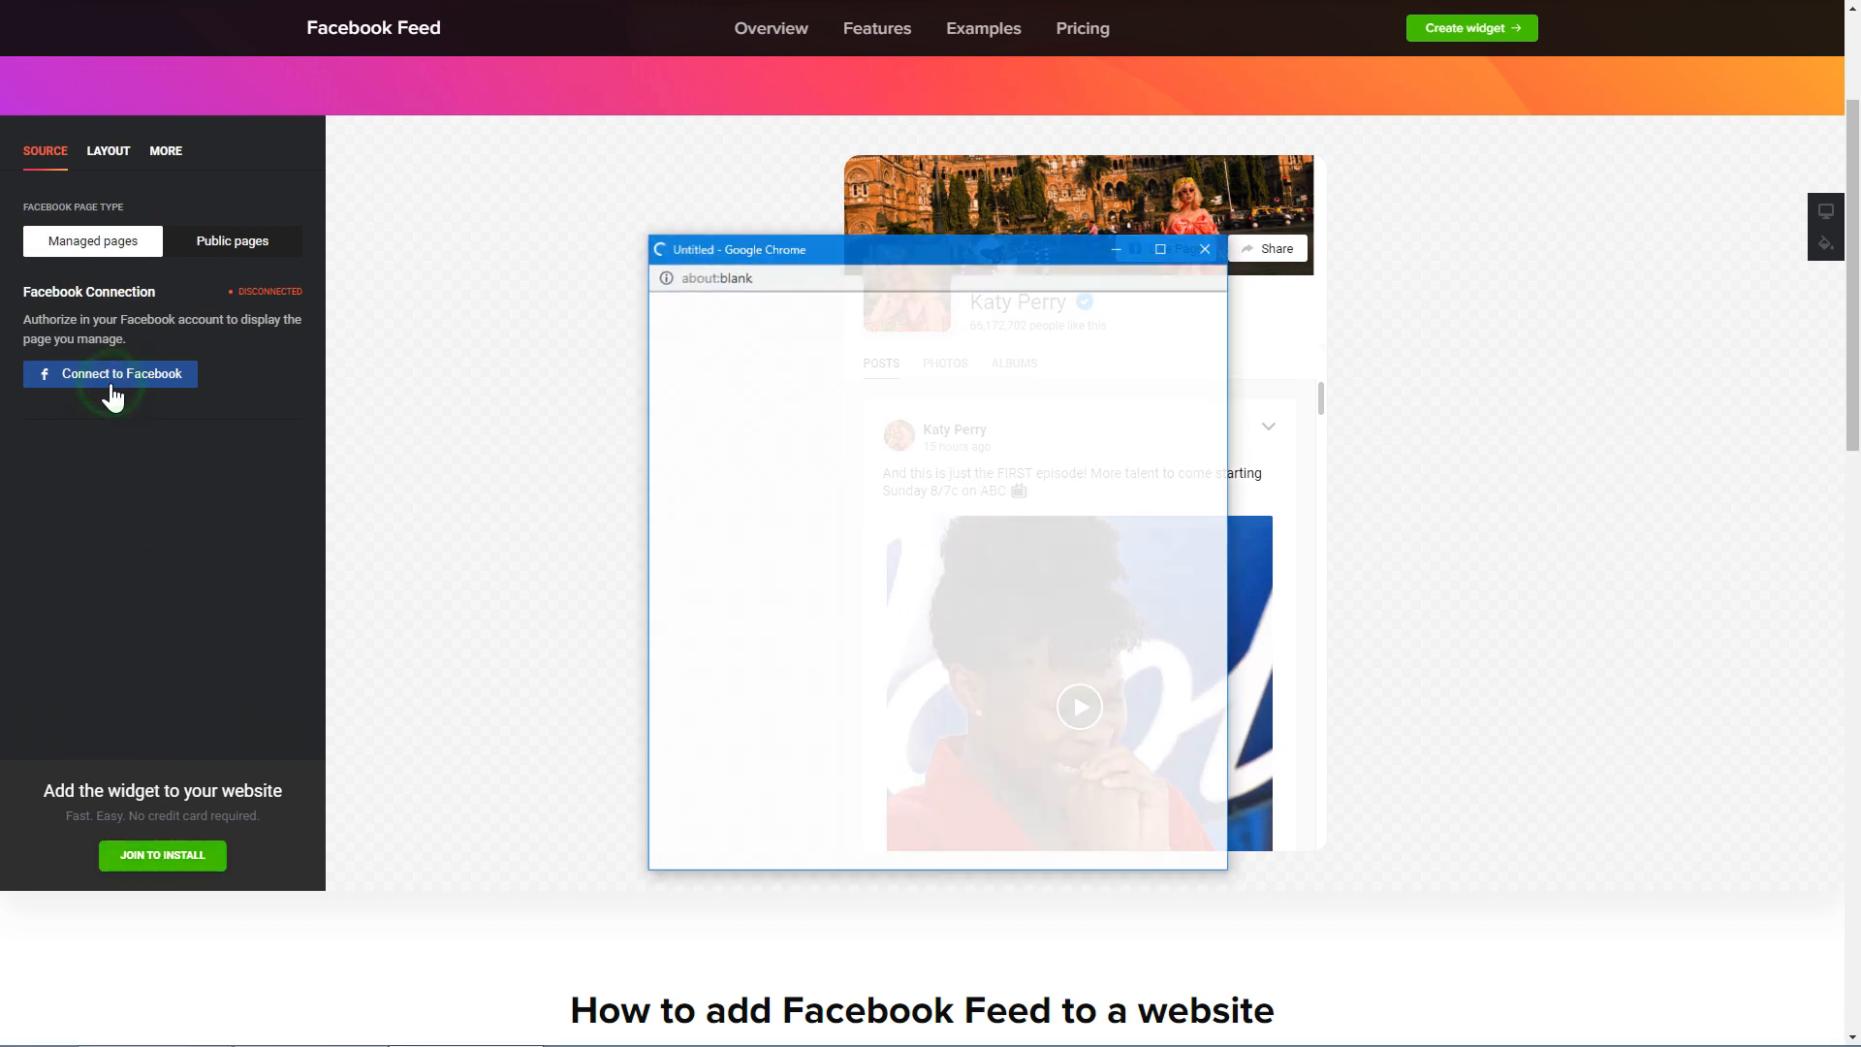
{"action": "left_click", "coordinate": [108, 374]}
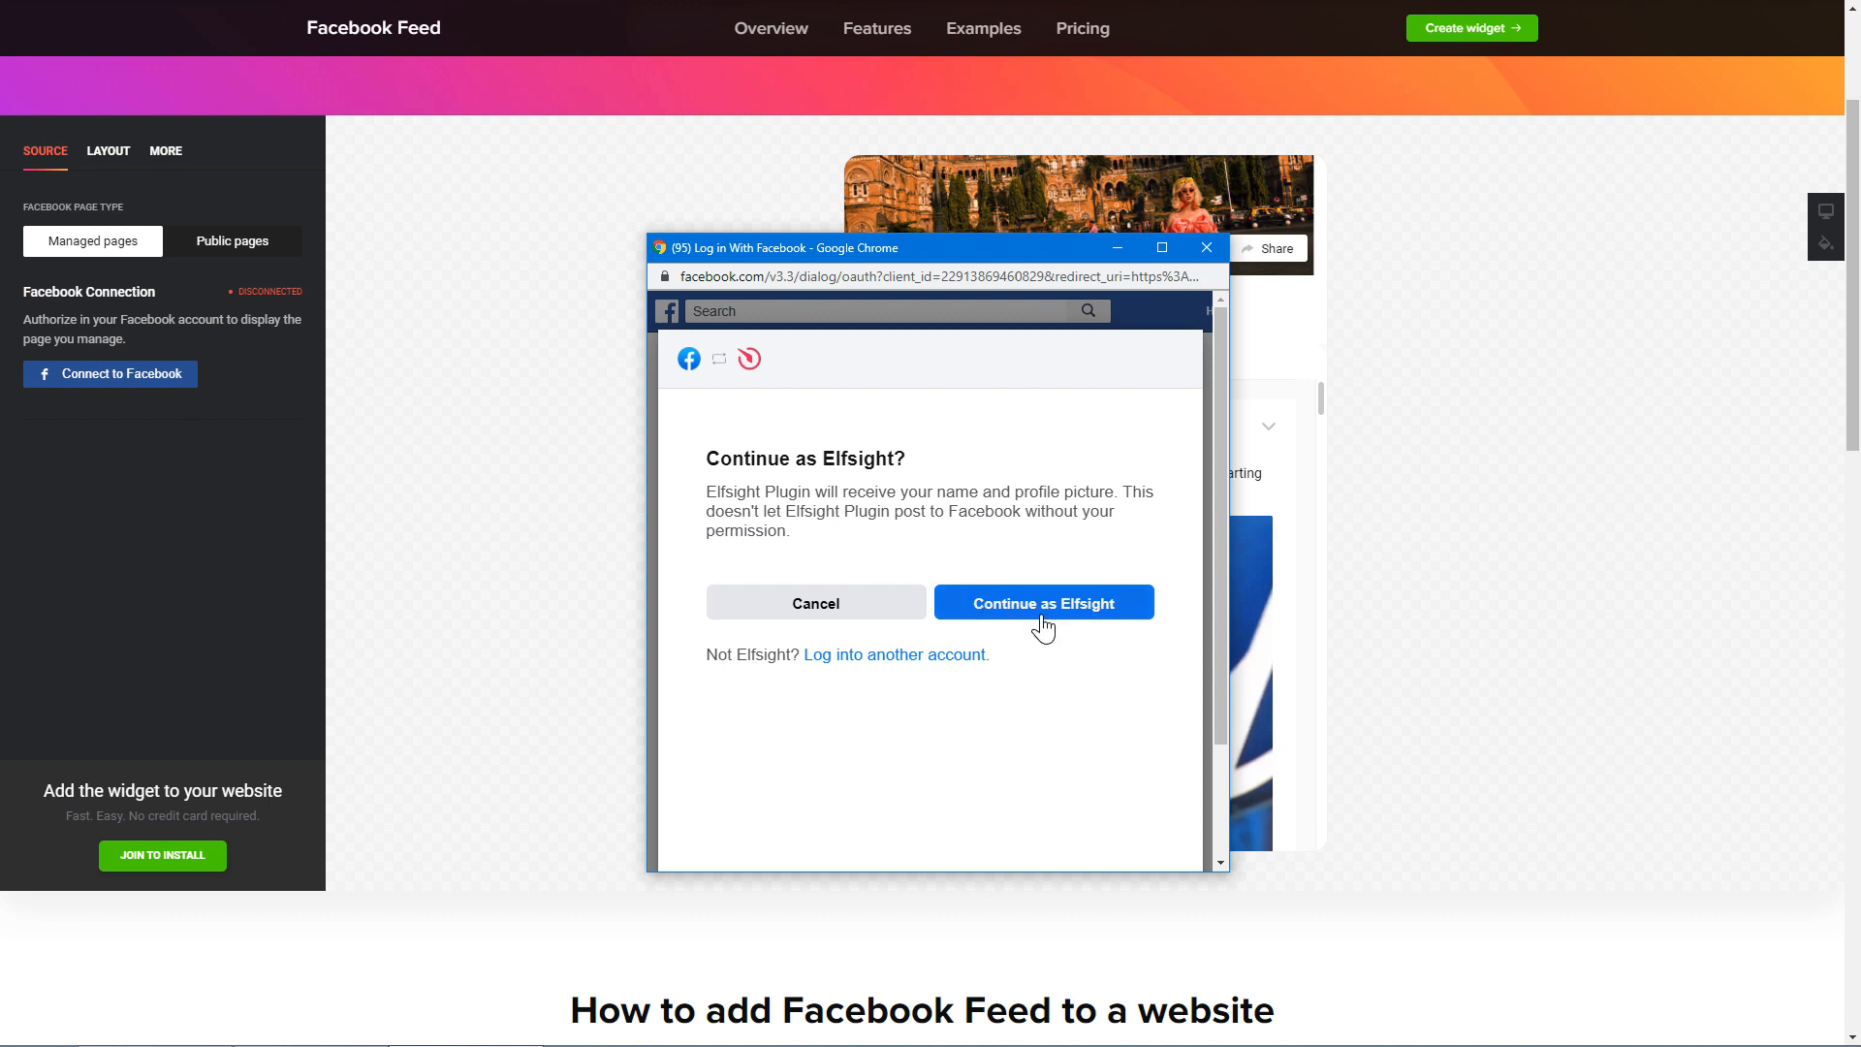
{"action": "left_click", "coordinate": [1043, 601]}
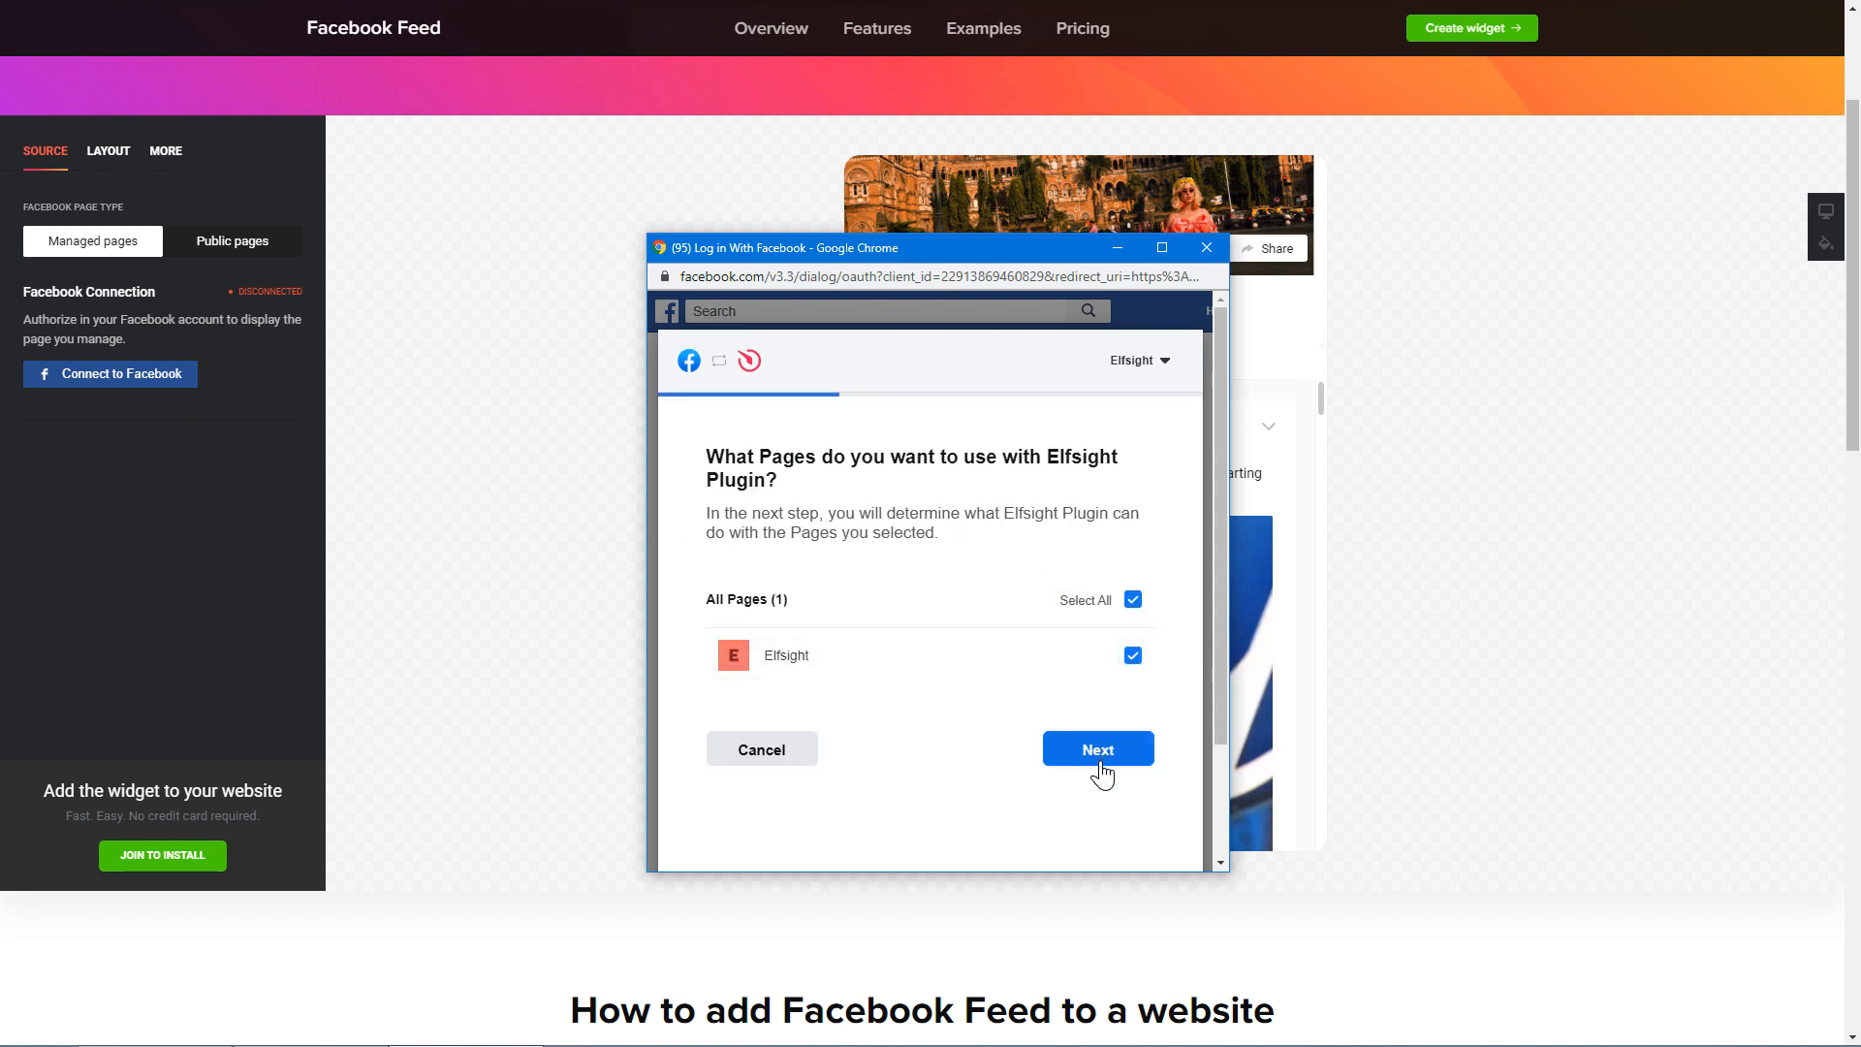
{"action": "left_click", "coordinate": [1095, 748]}
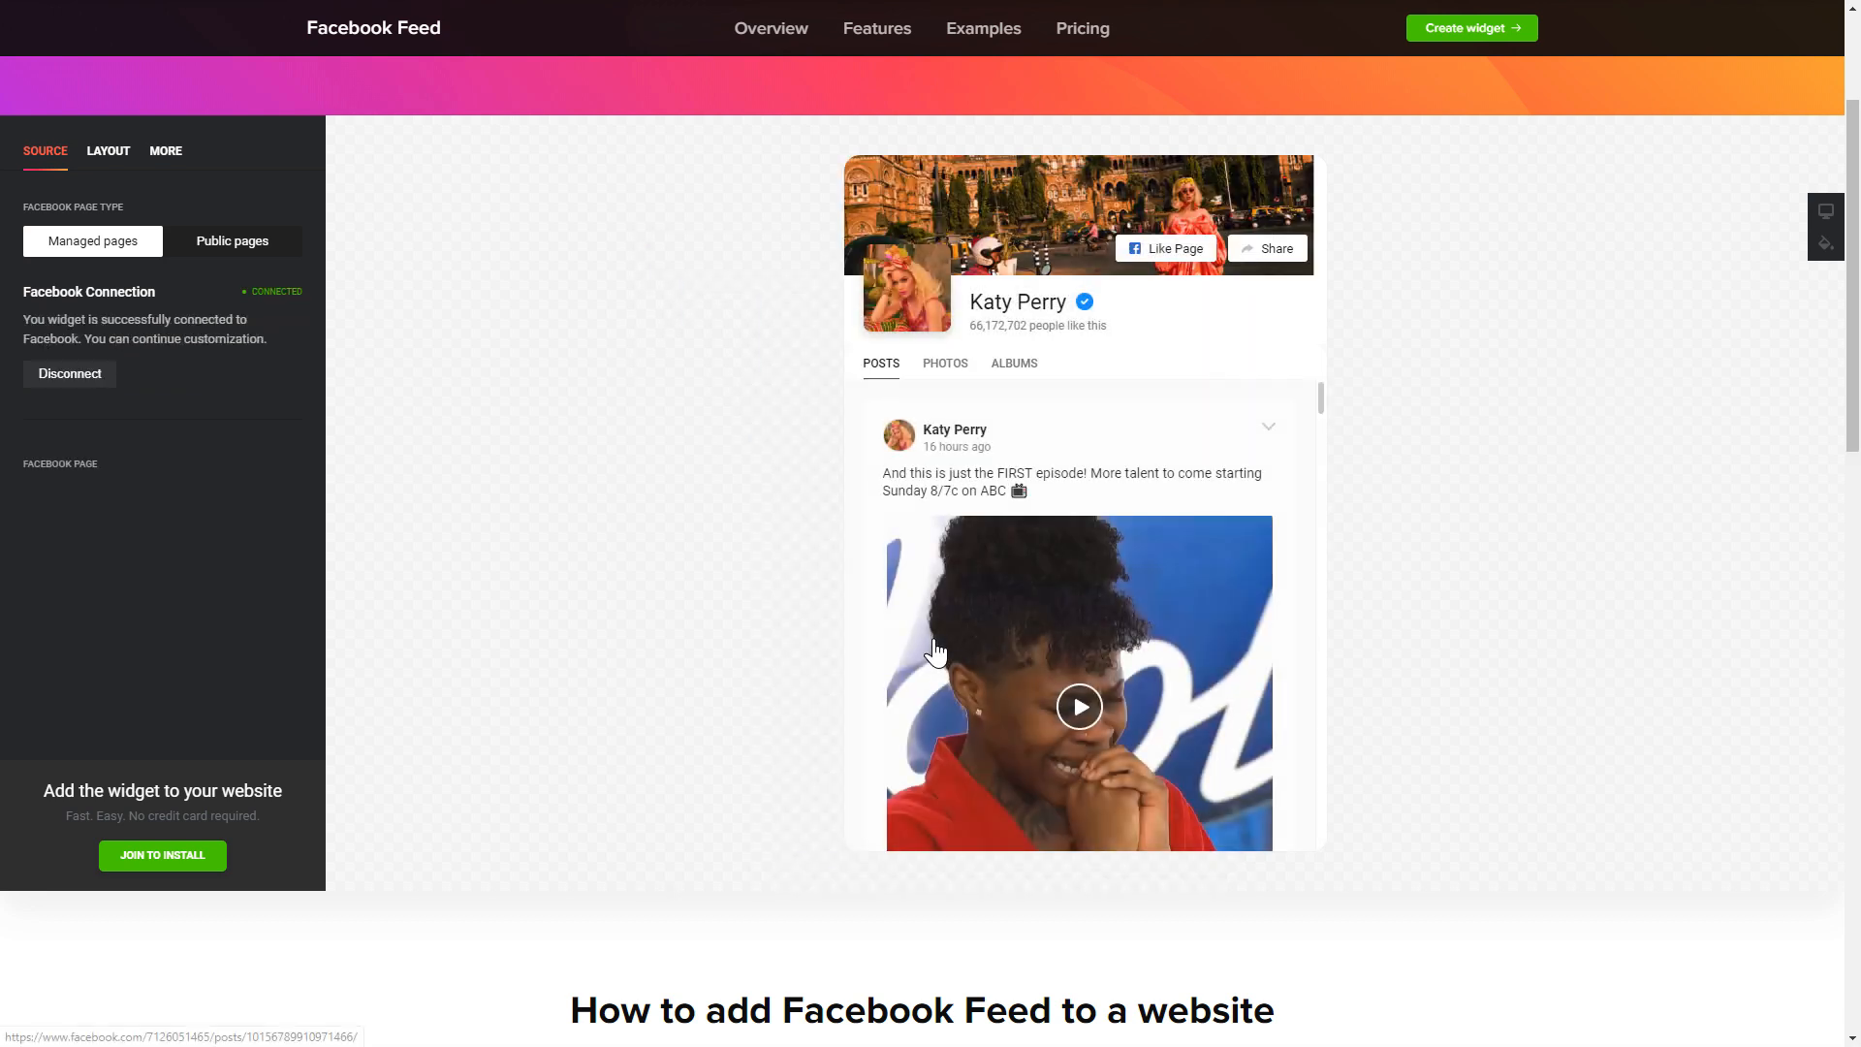
{"action": "left_click", "coordinate": [161, 498]}
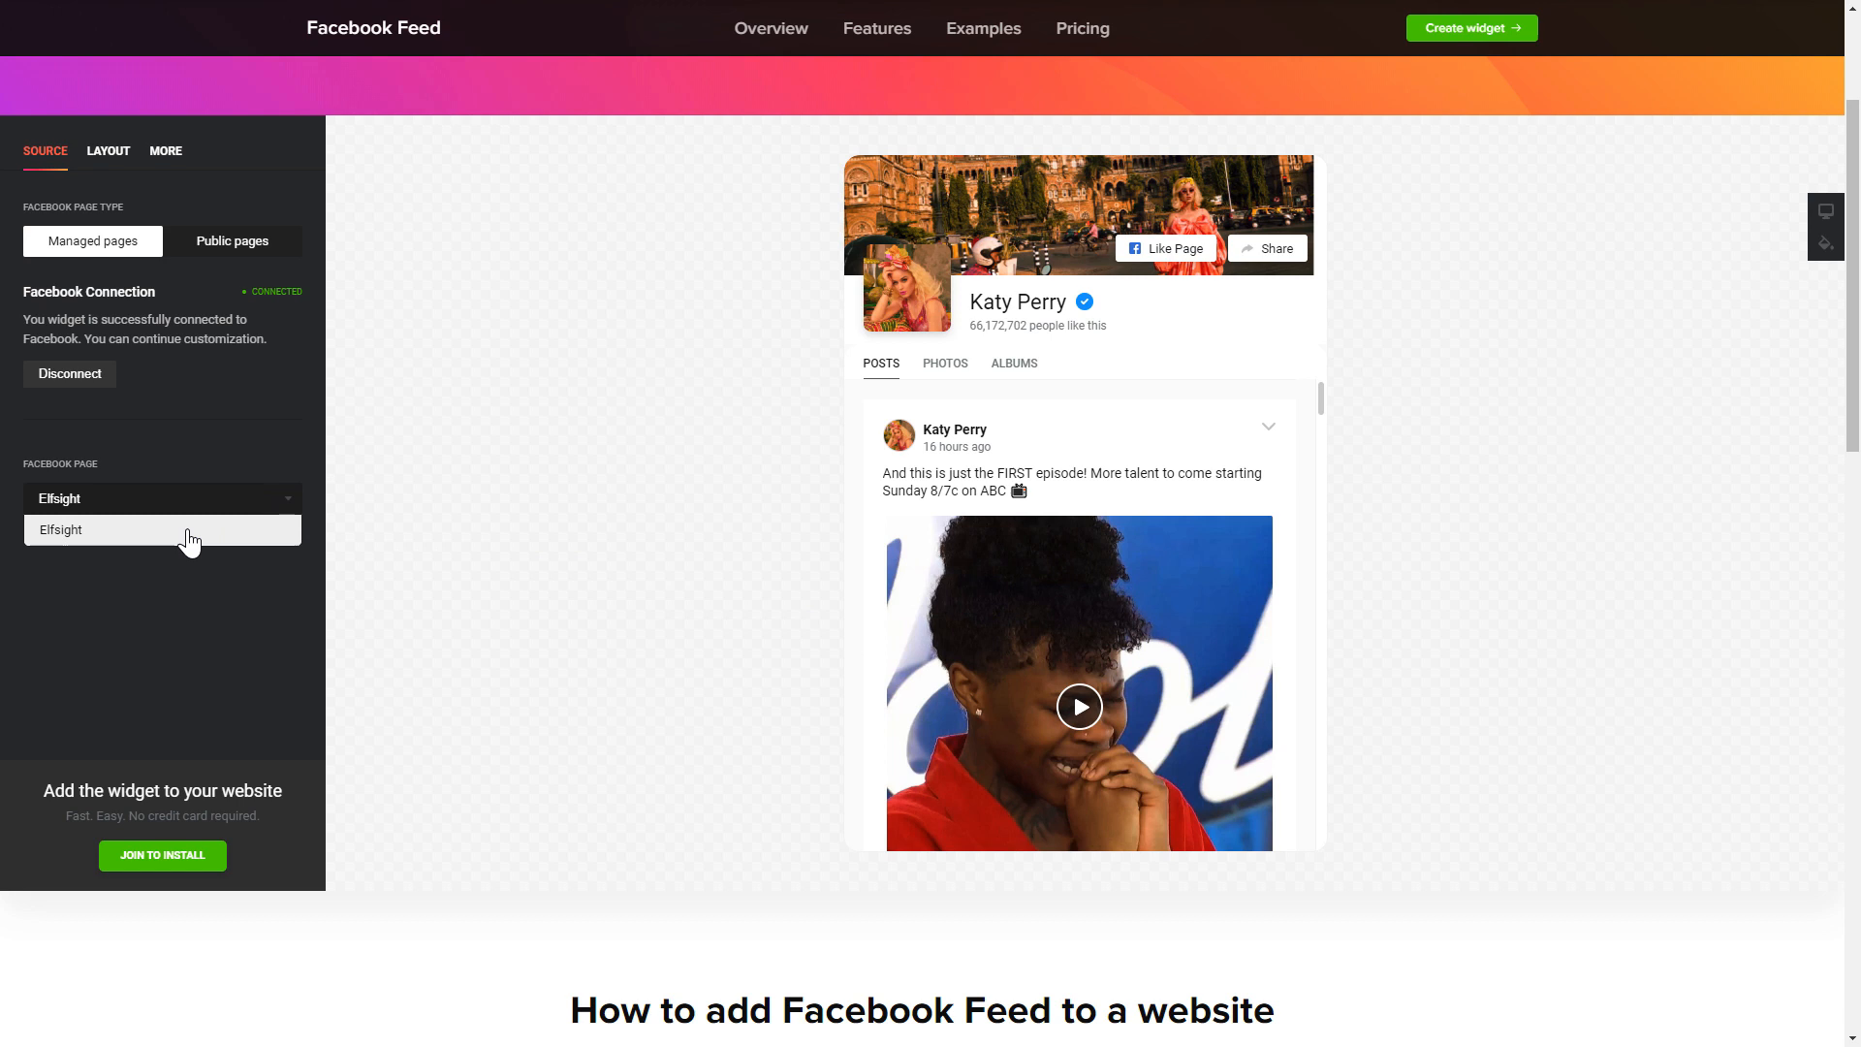
{"action": "left_click", "coordinate": [163, 529]}
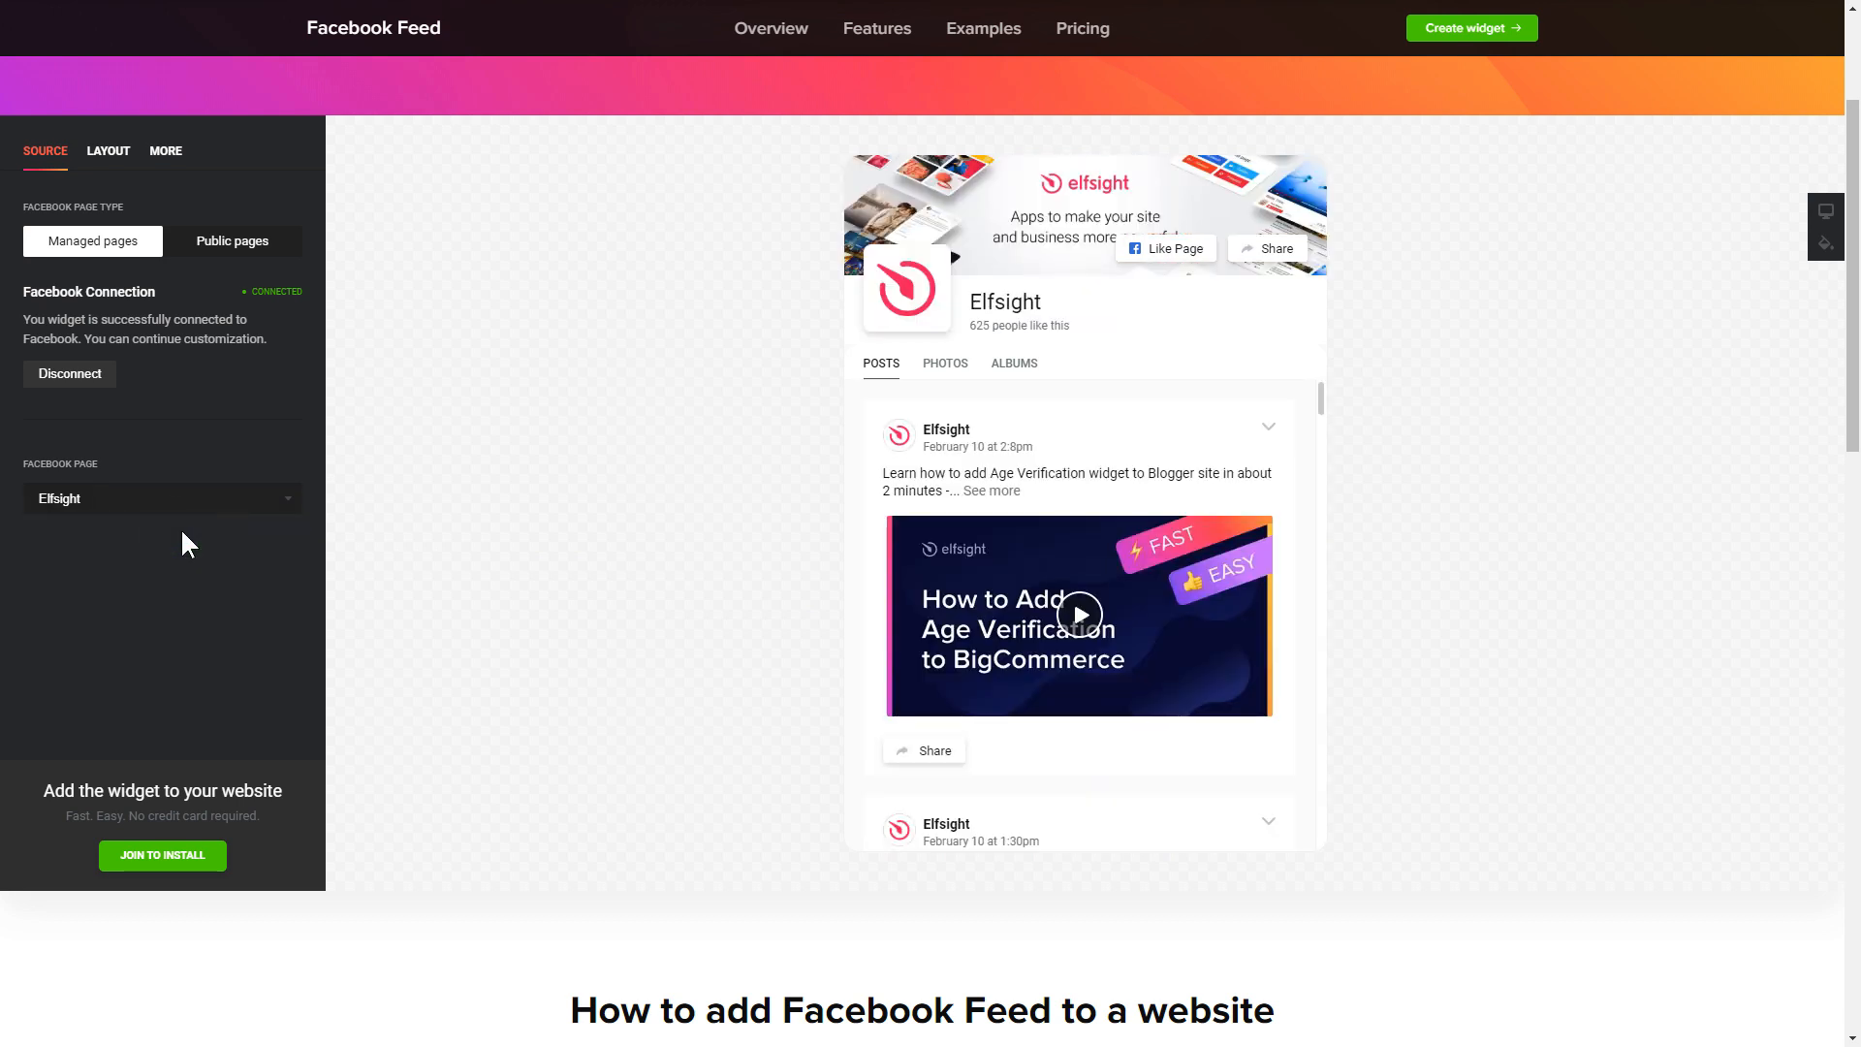
{"action": "left_click", "coordinate": [106, 151]}
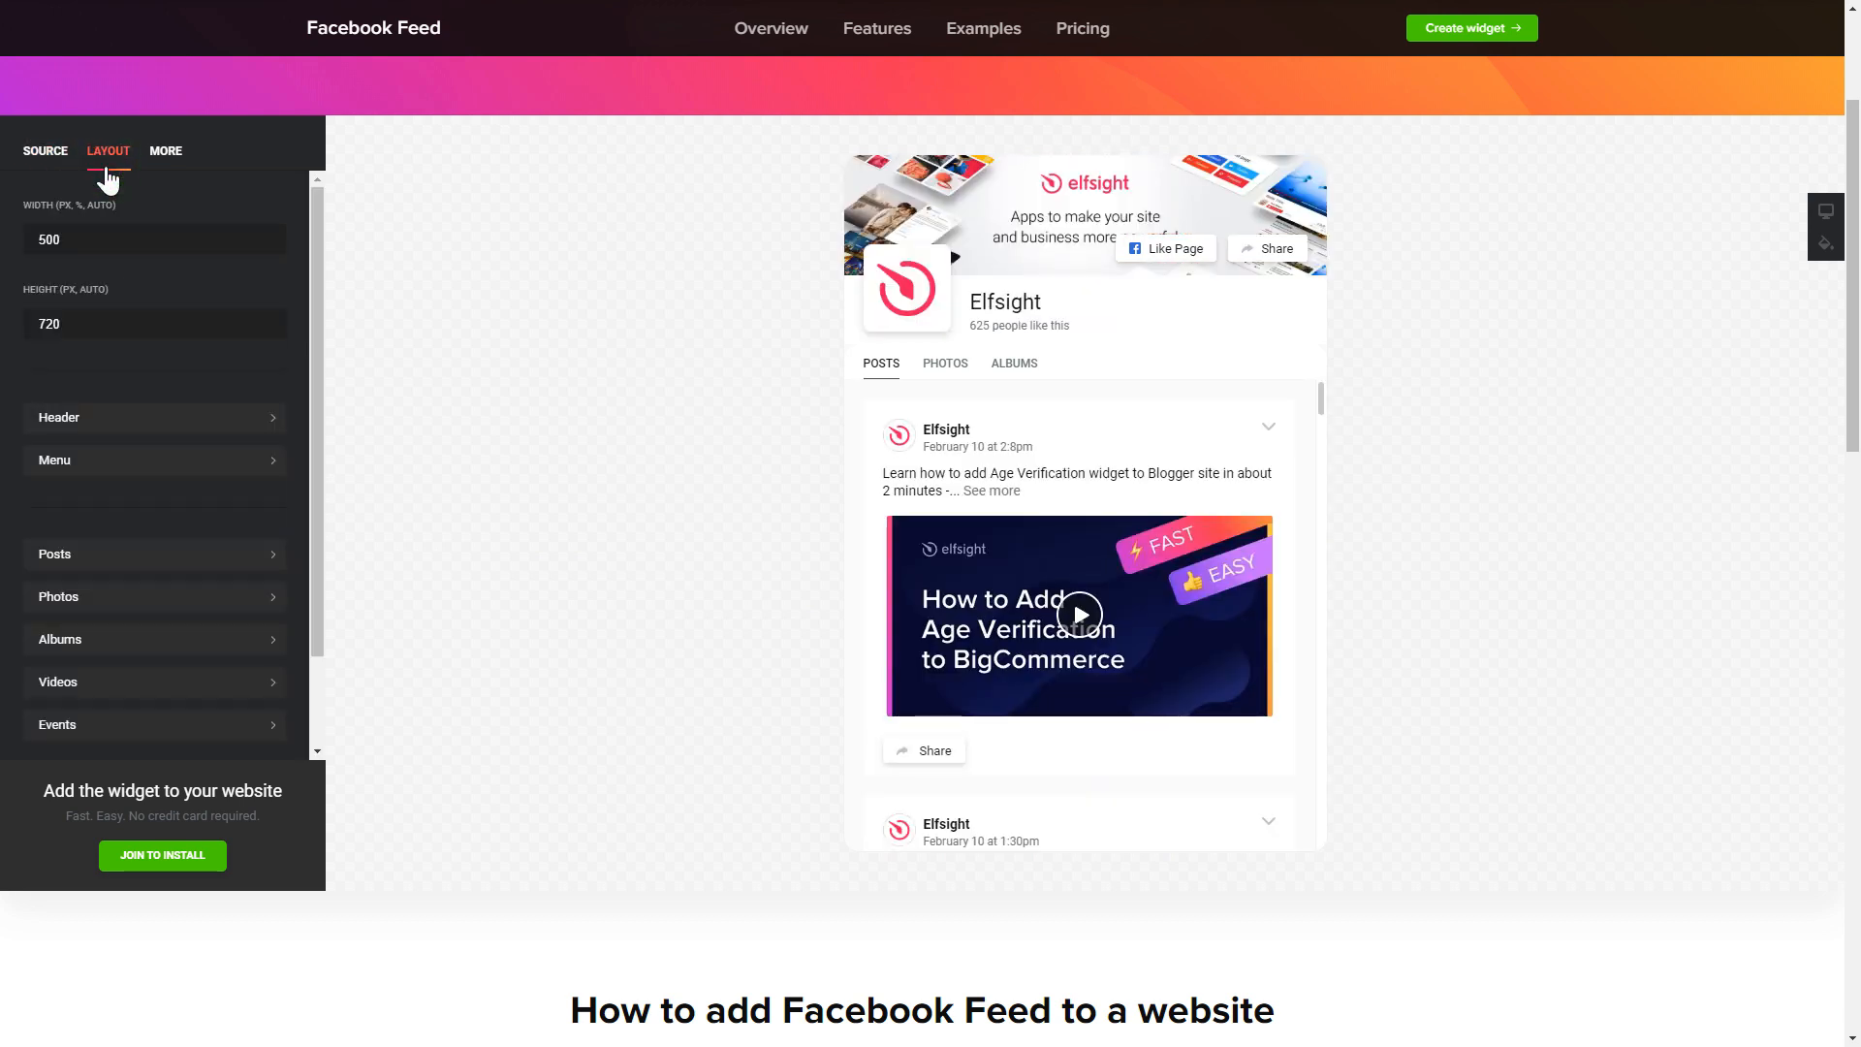
{"action": "left_click", "coordinate": [155, 416]}
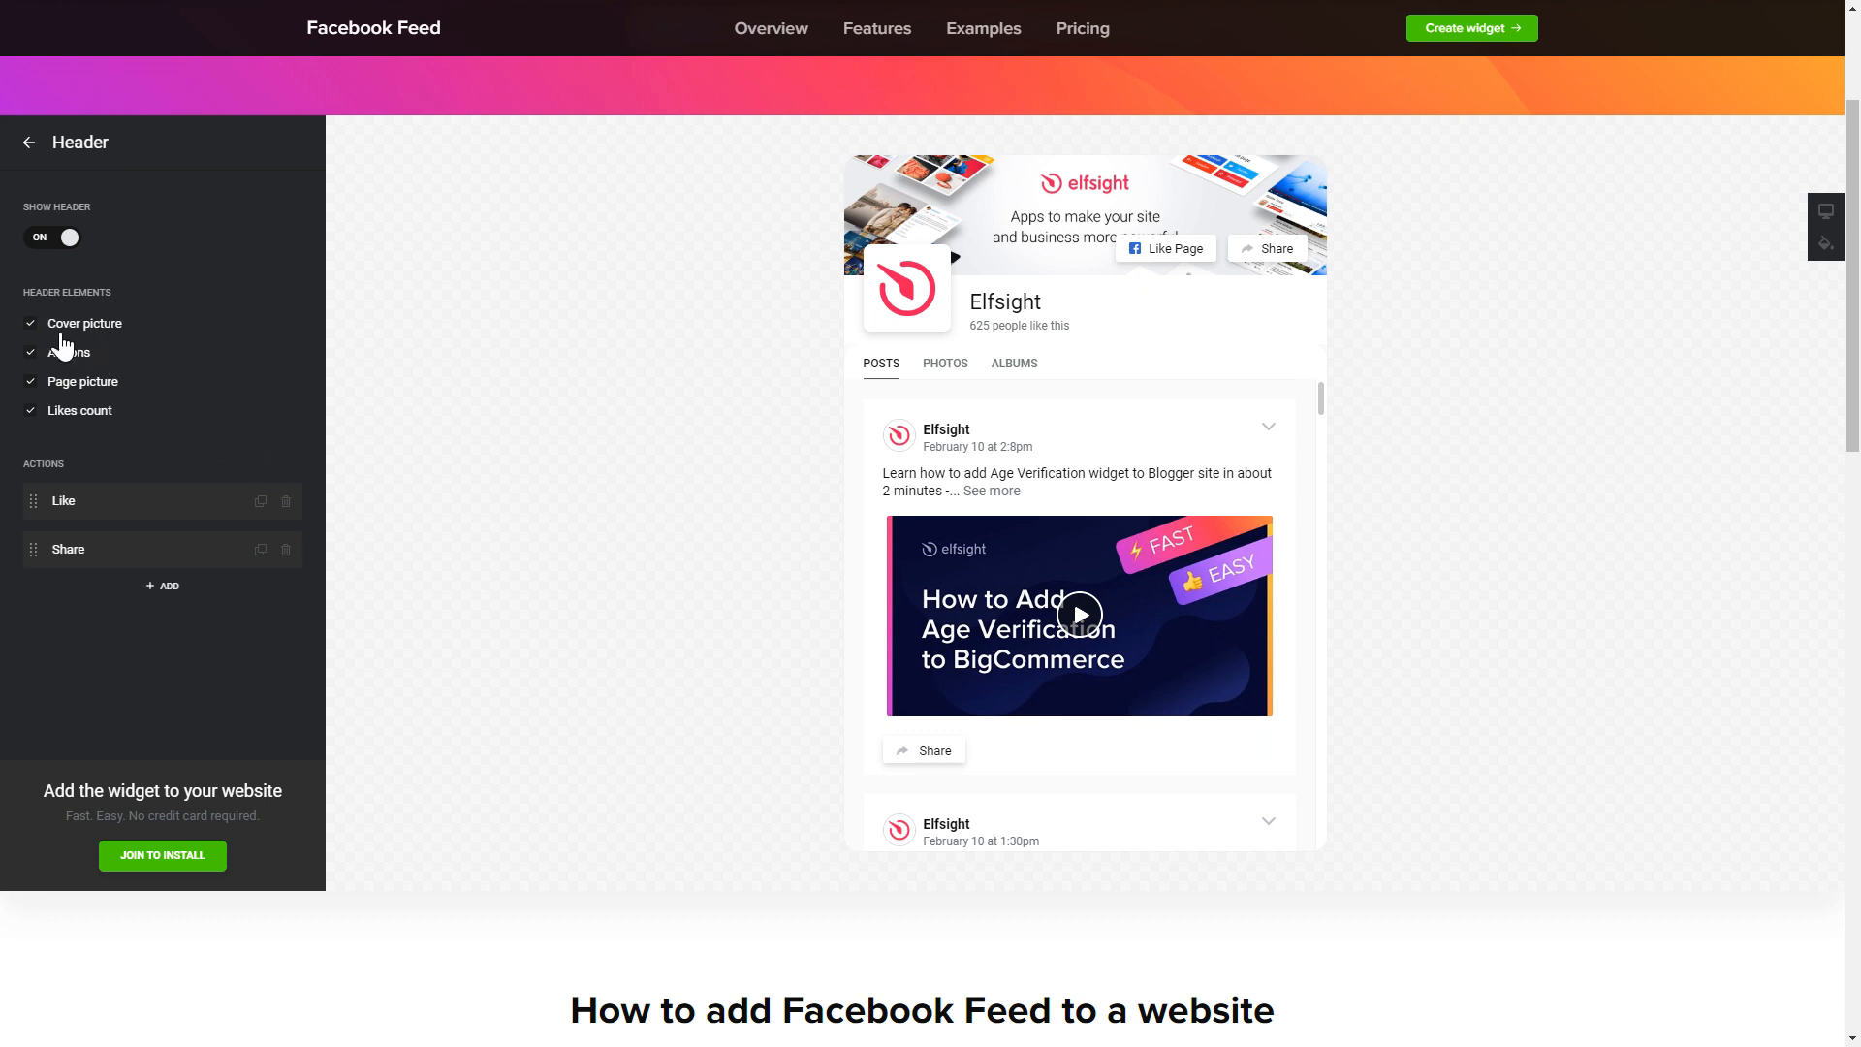
{"action": "left_click", "coordinate": [31, 324]}
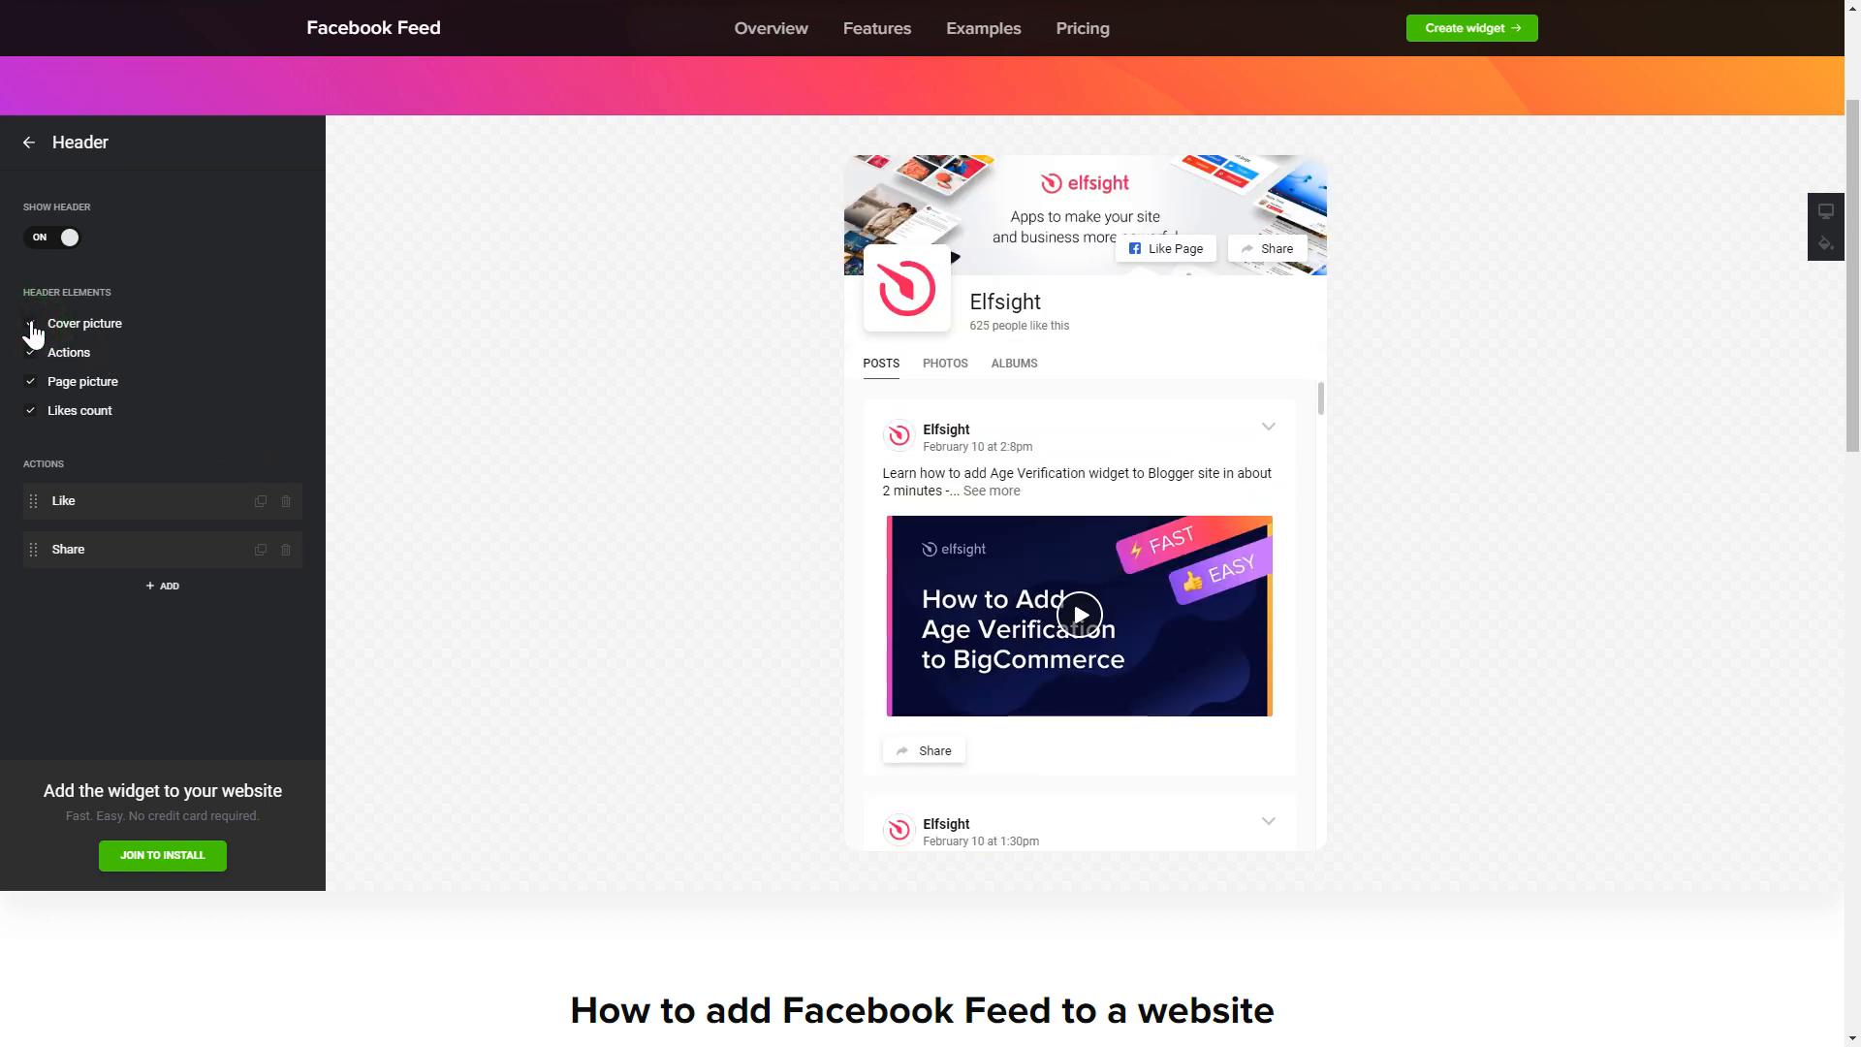
{"action": "left_click", "coordinate": [27, 142]}
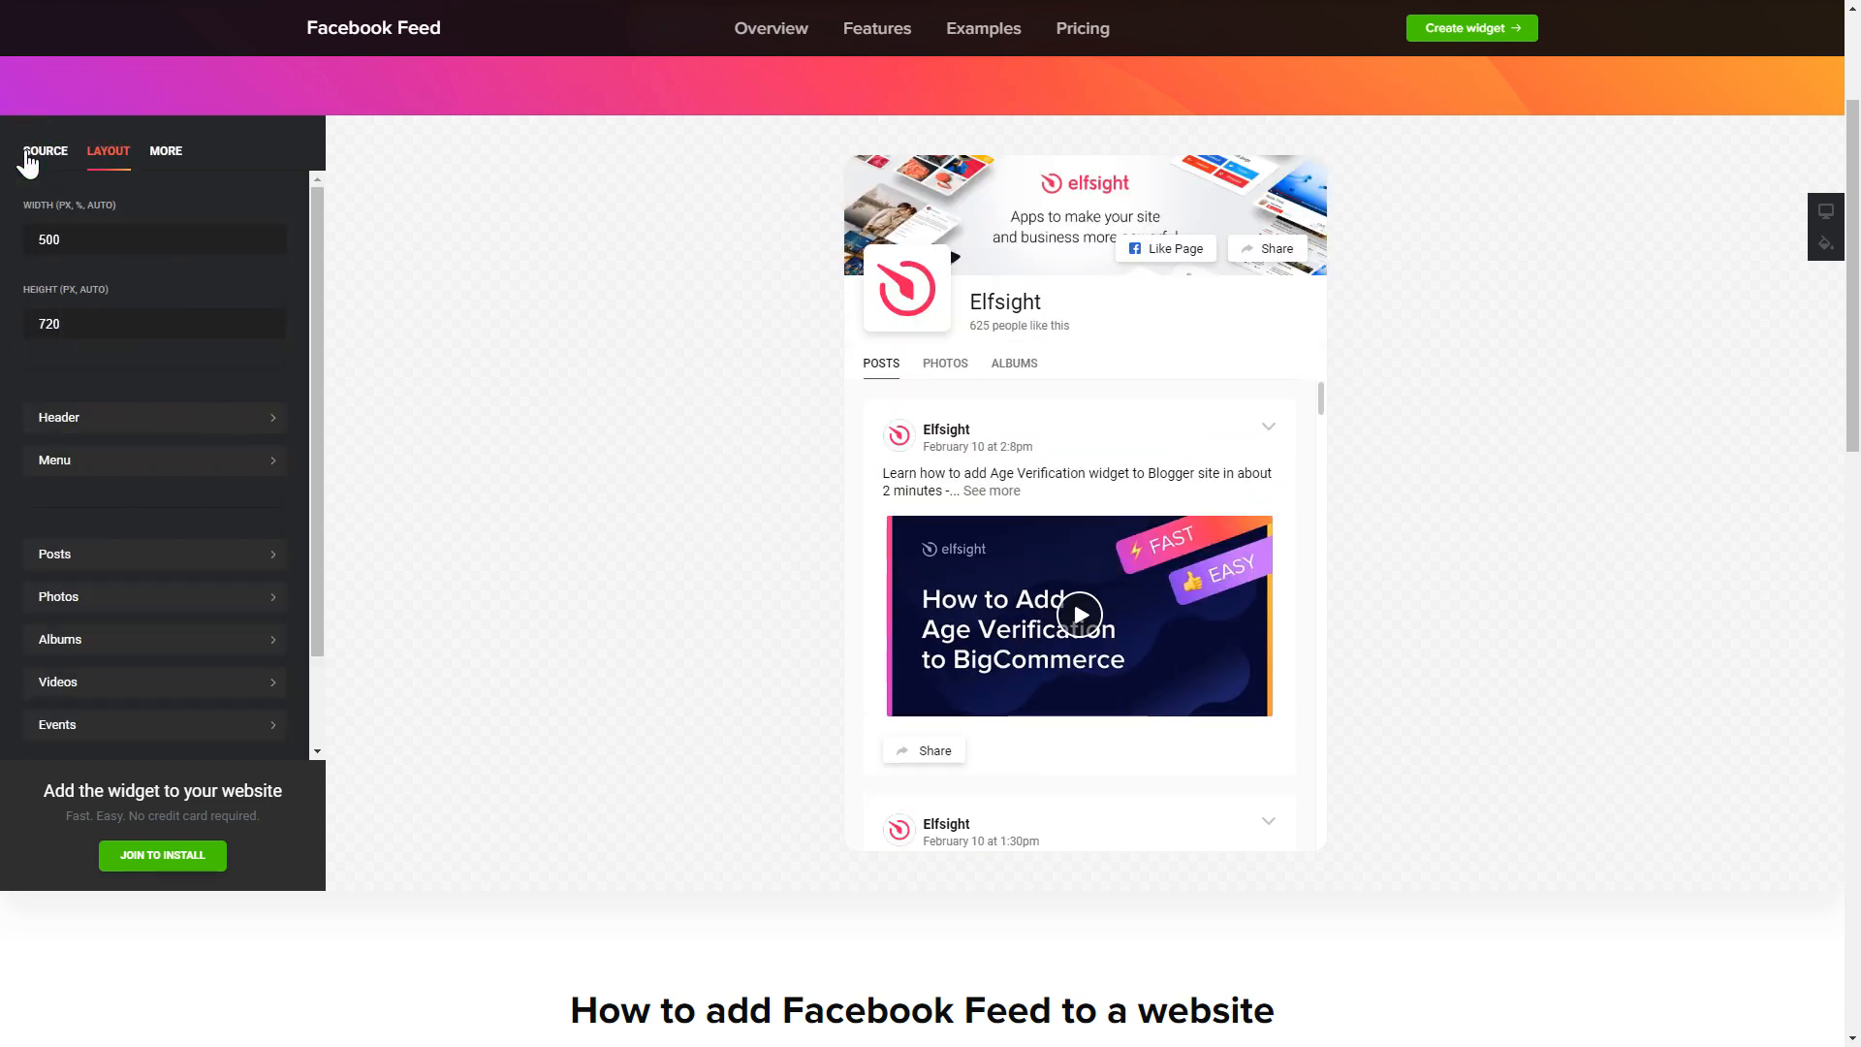
{"action": "scroll", "scroll_direction": "down", "scroll_amount": 3}
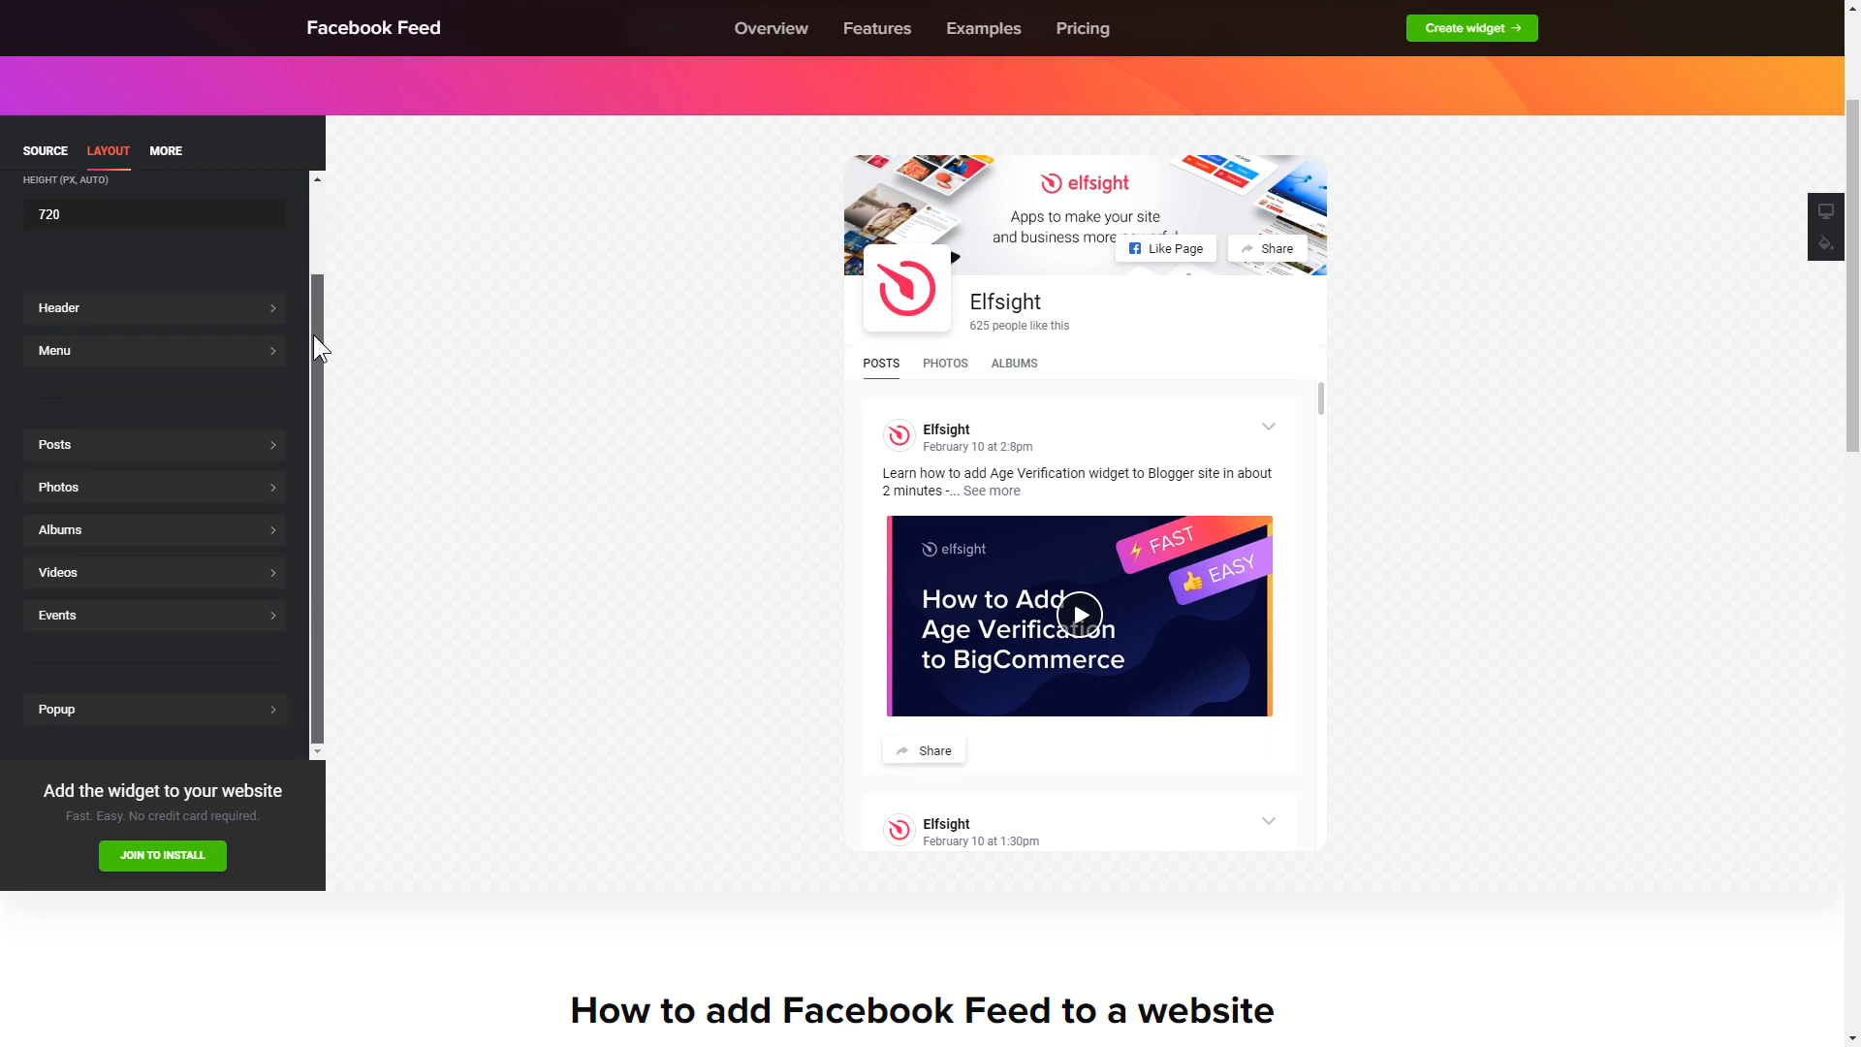
{"action": "left_click", "coordinate": [166, 152]}
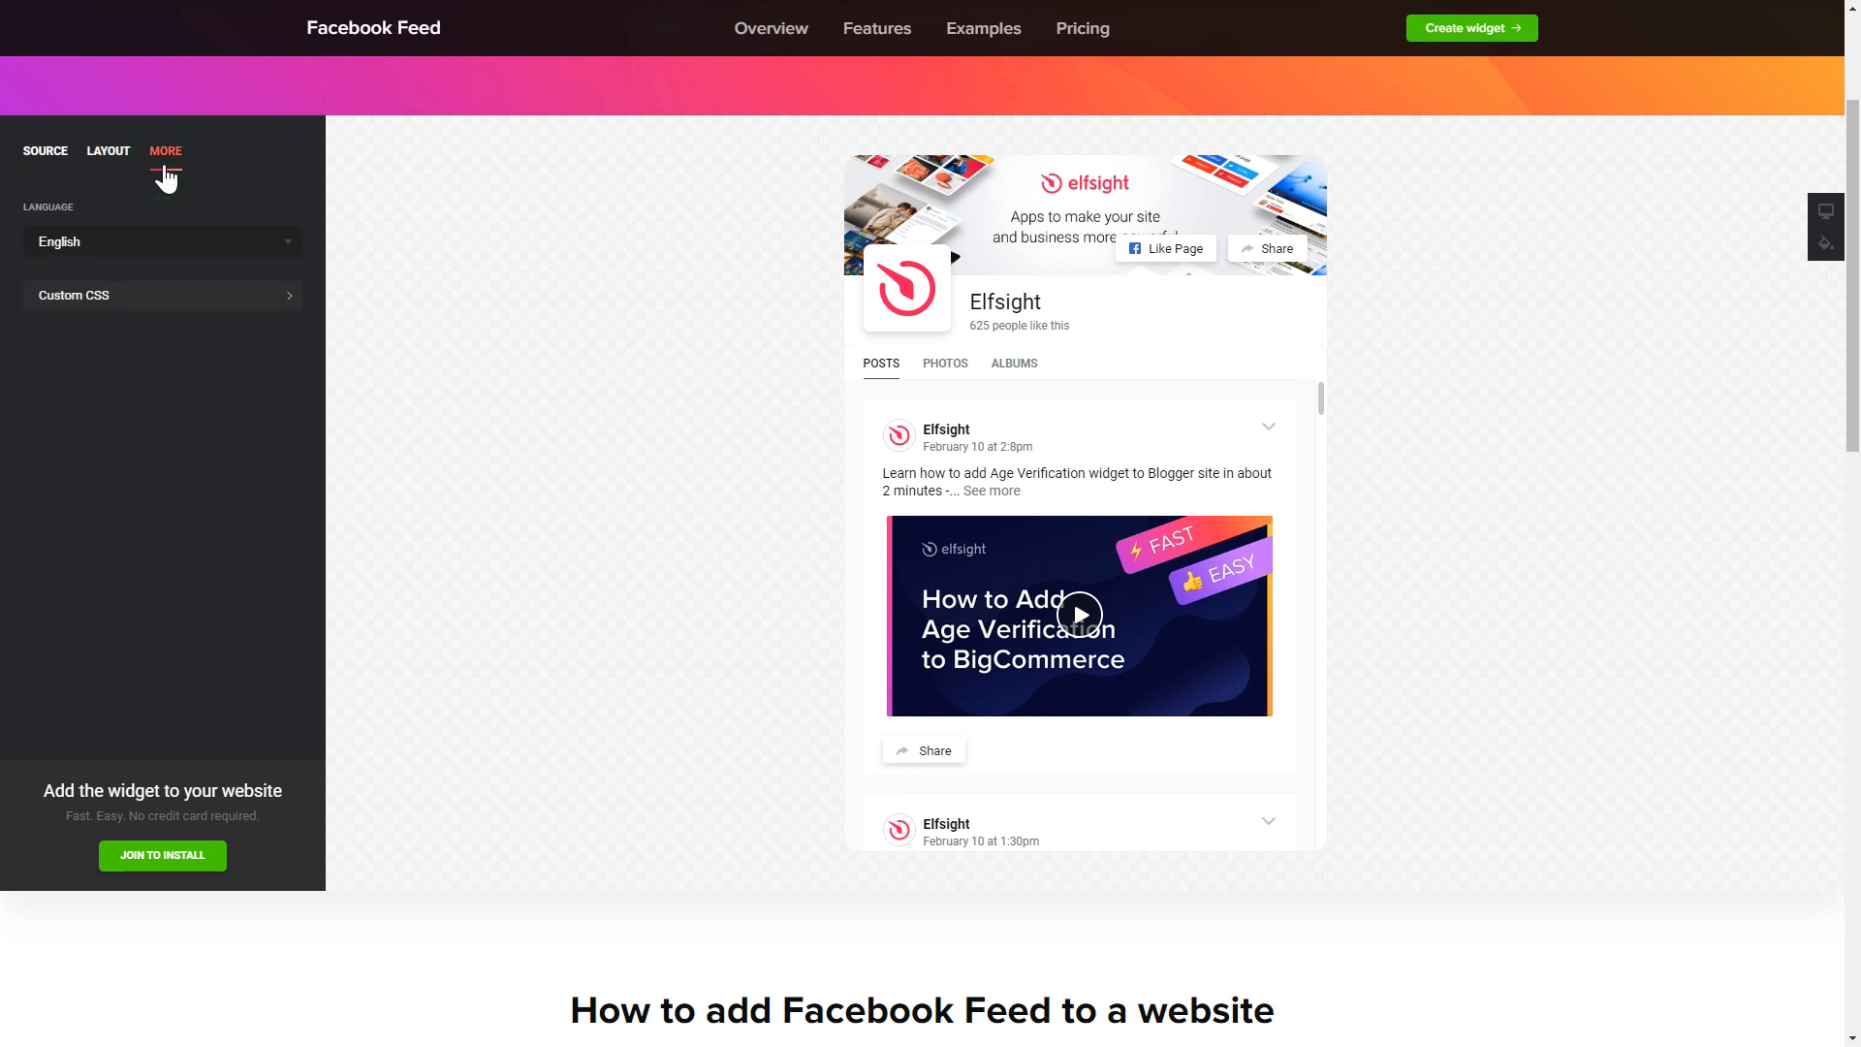
{"action": "left_click", "coordinate": [45, 151]}
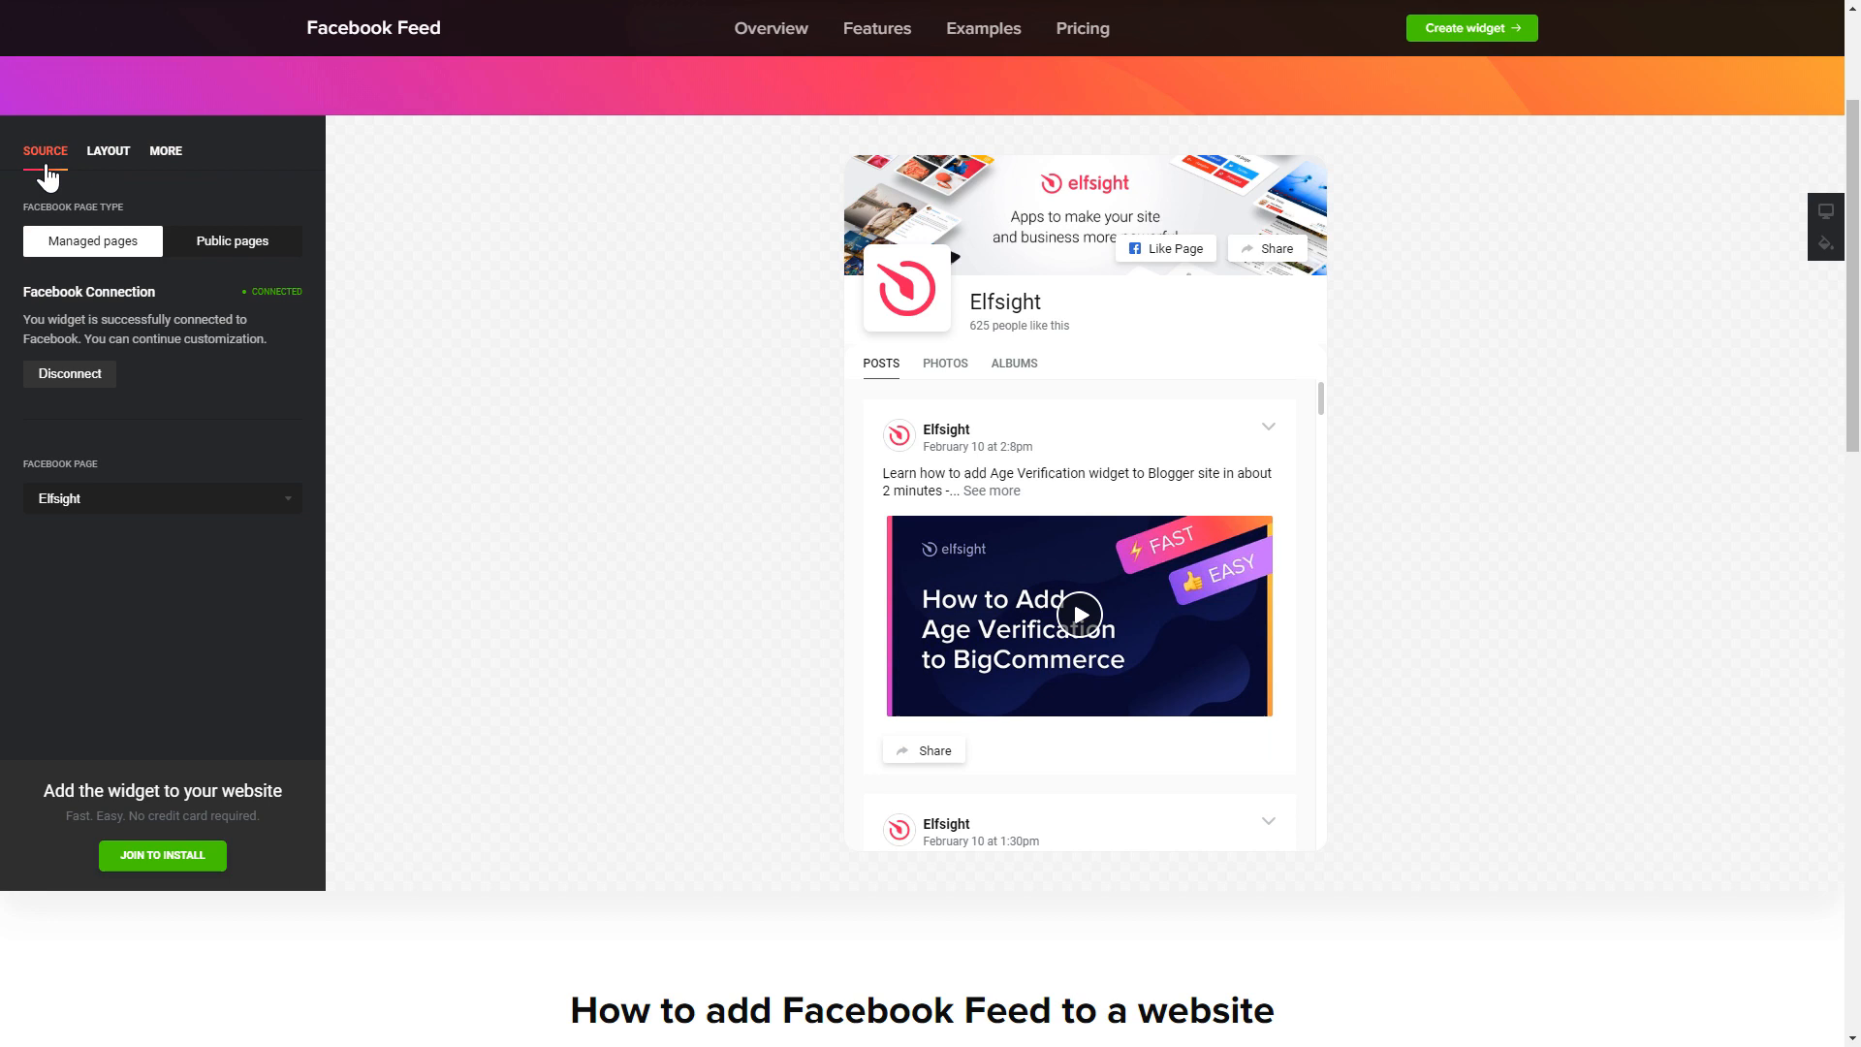
- Sign up with email and password, then start a new widget from the Facebook Feed dashboard
{"action": "left_click", "coordinate": [161, 855]}
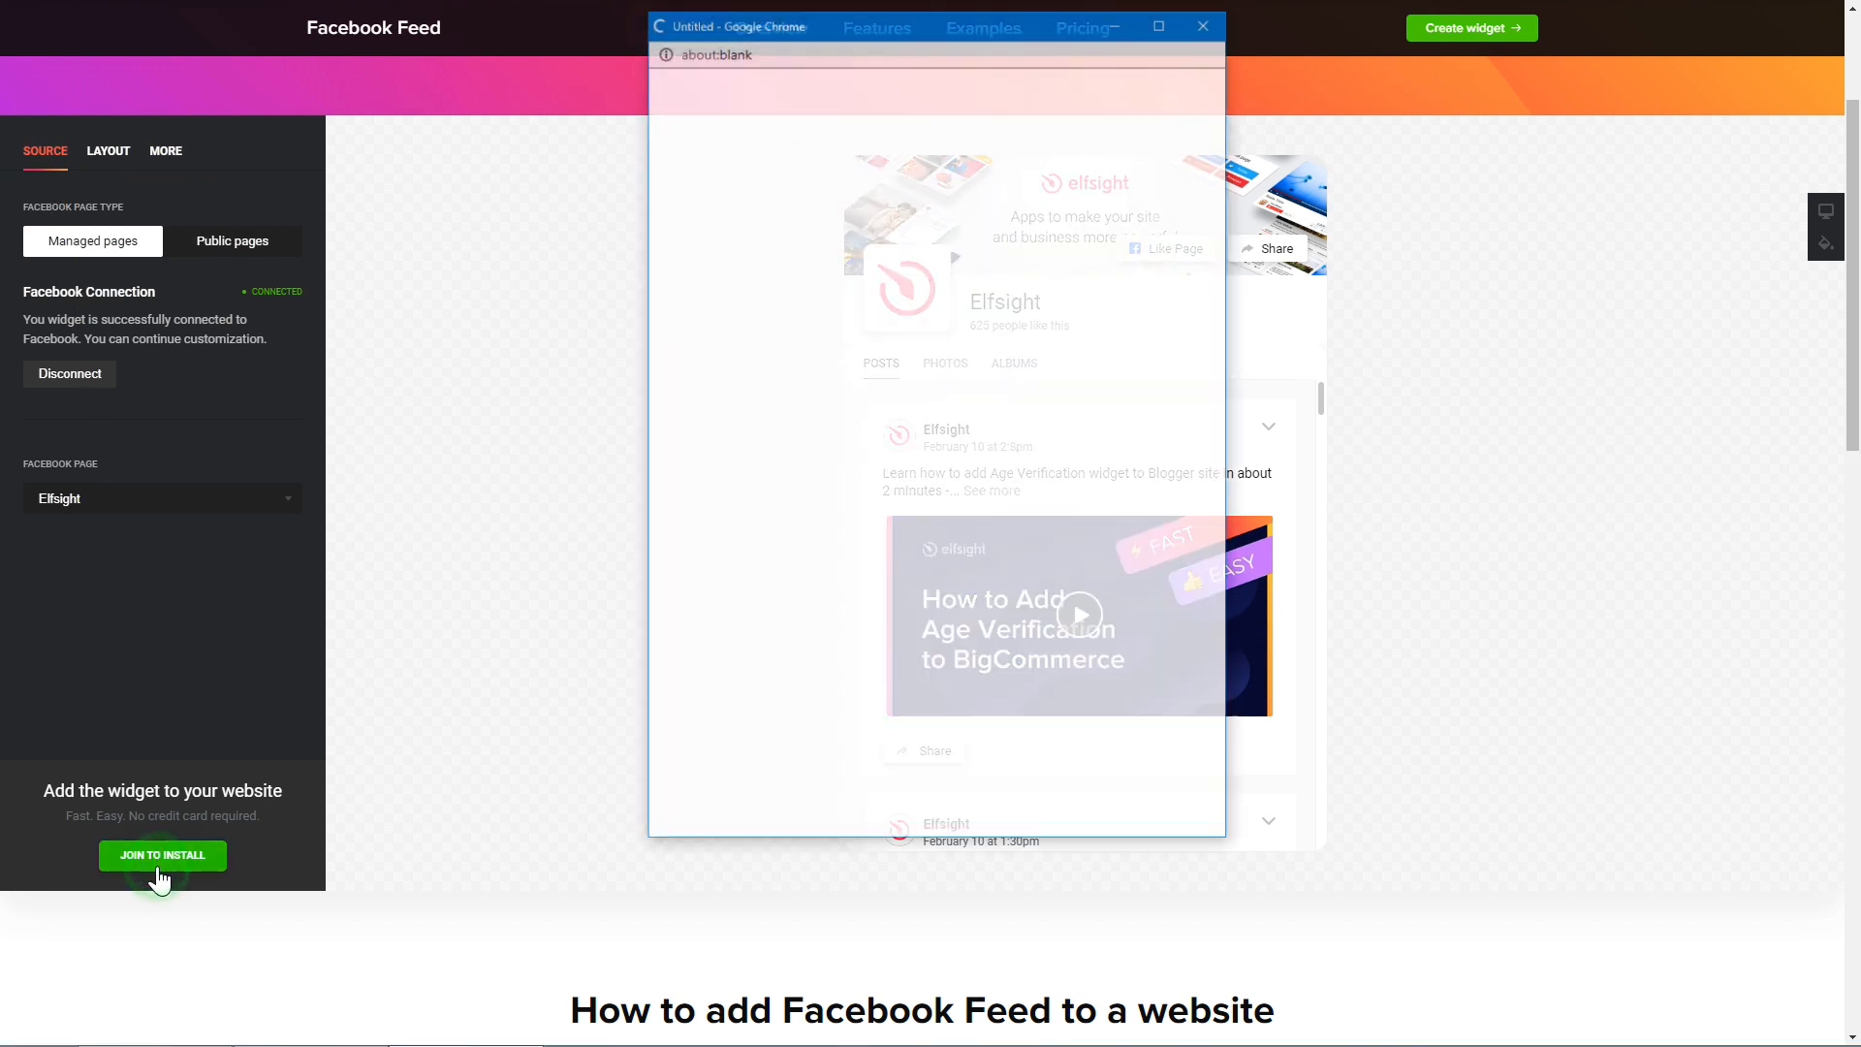
{"action": "left_click", "coordinate": [161, 855]}
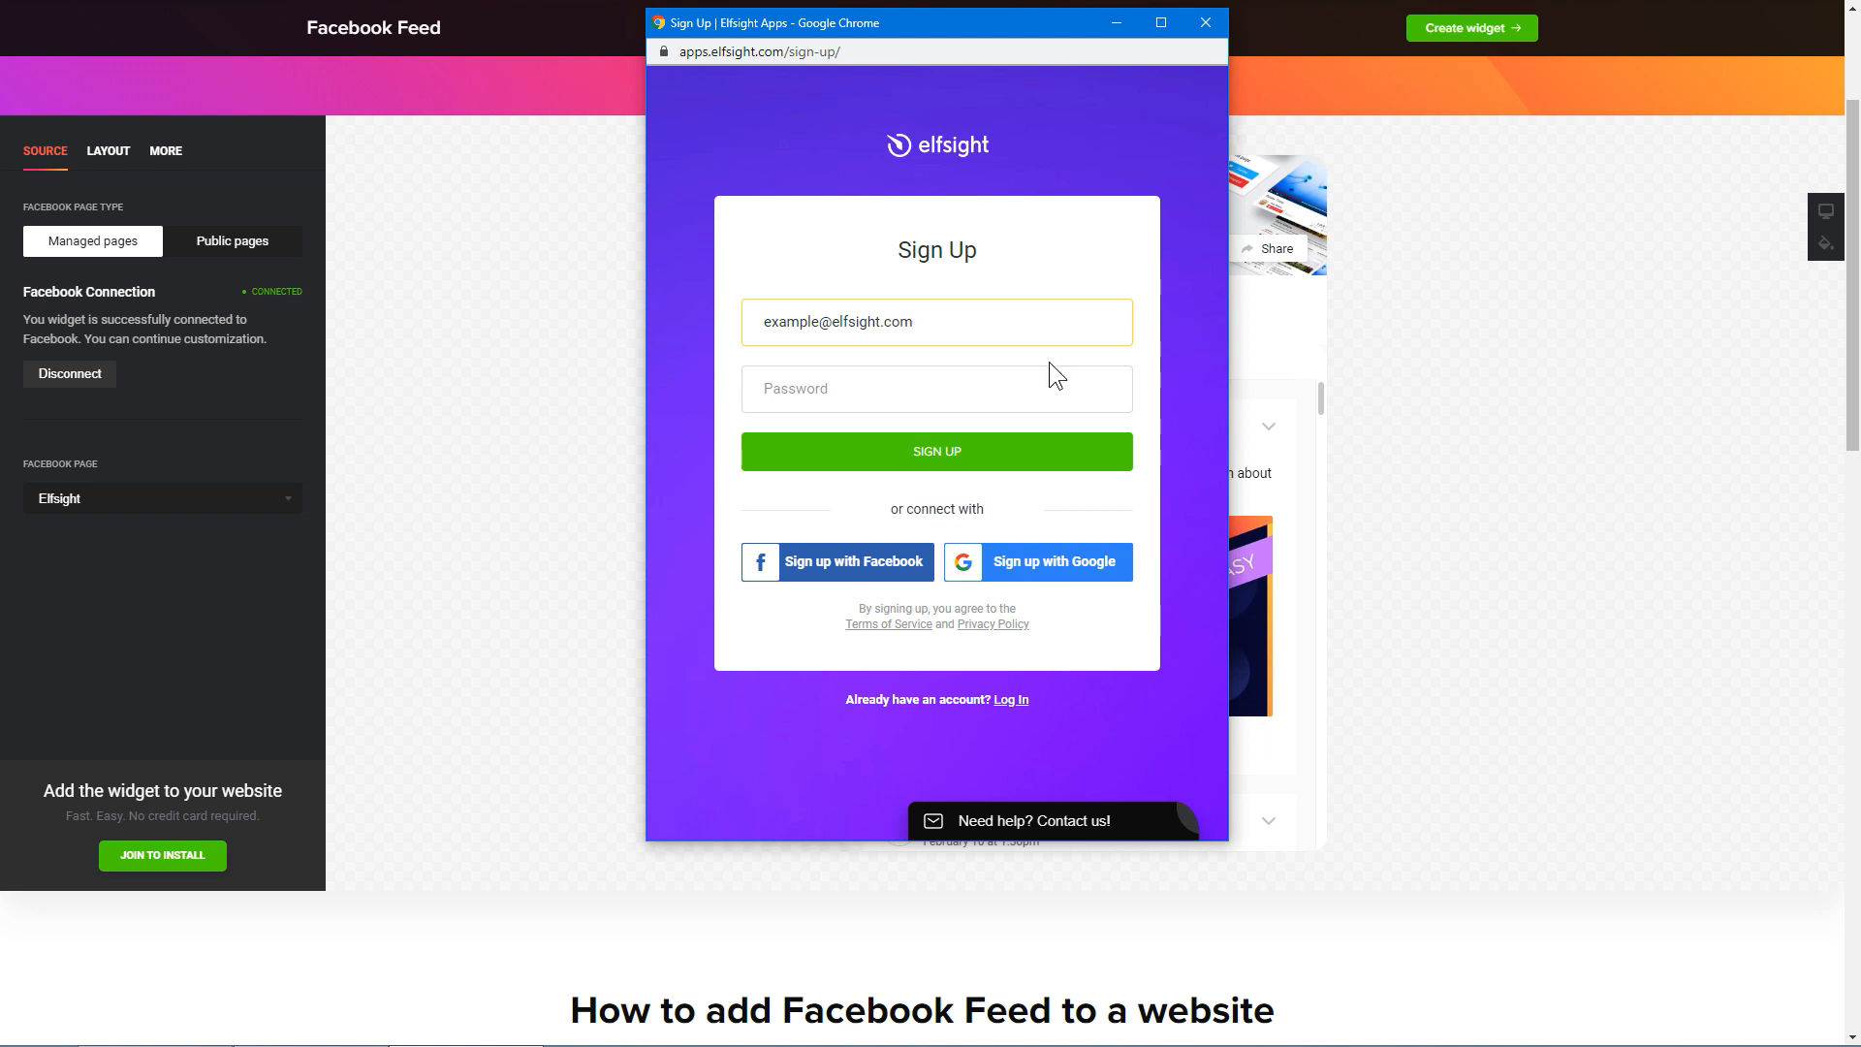
{"action": "type", "text": "password"}
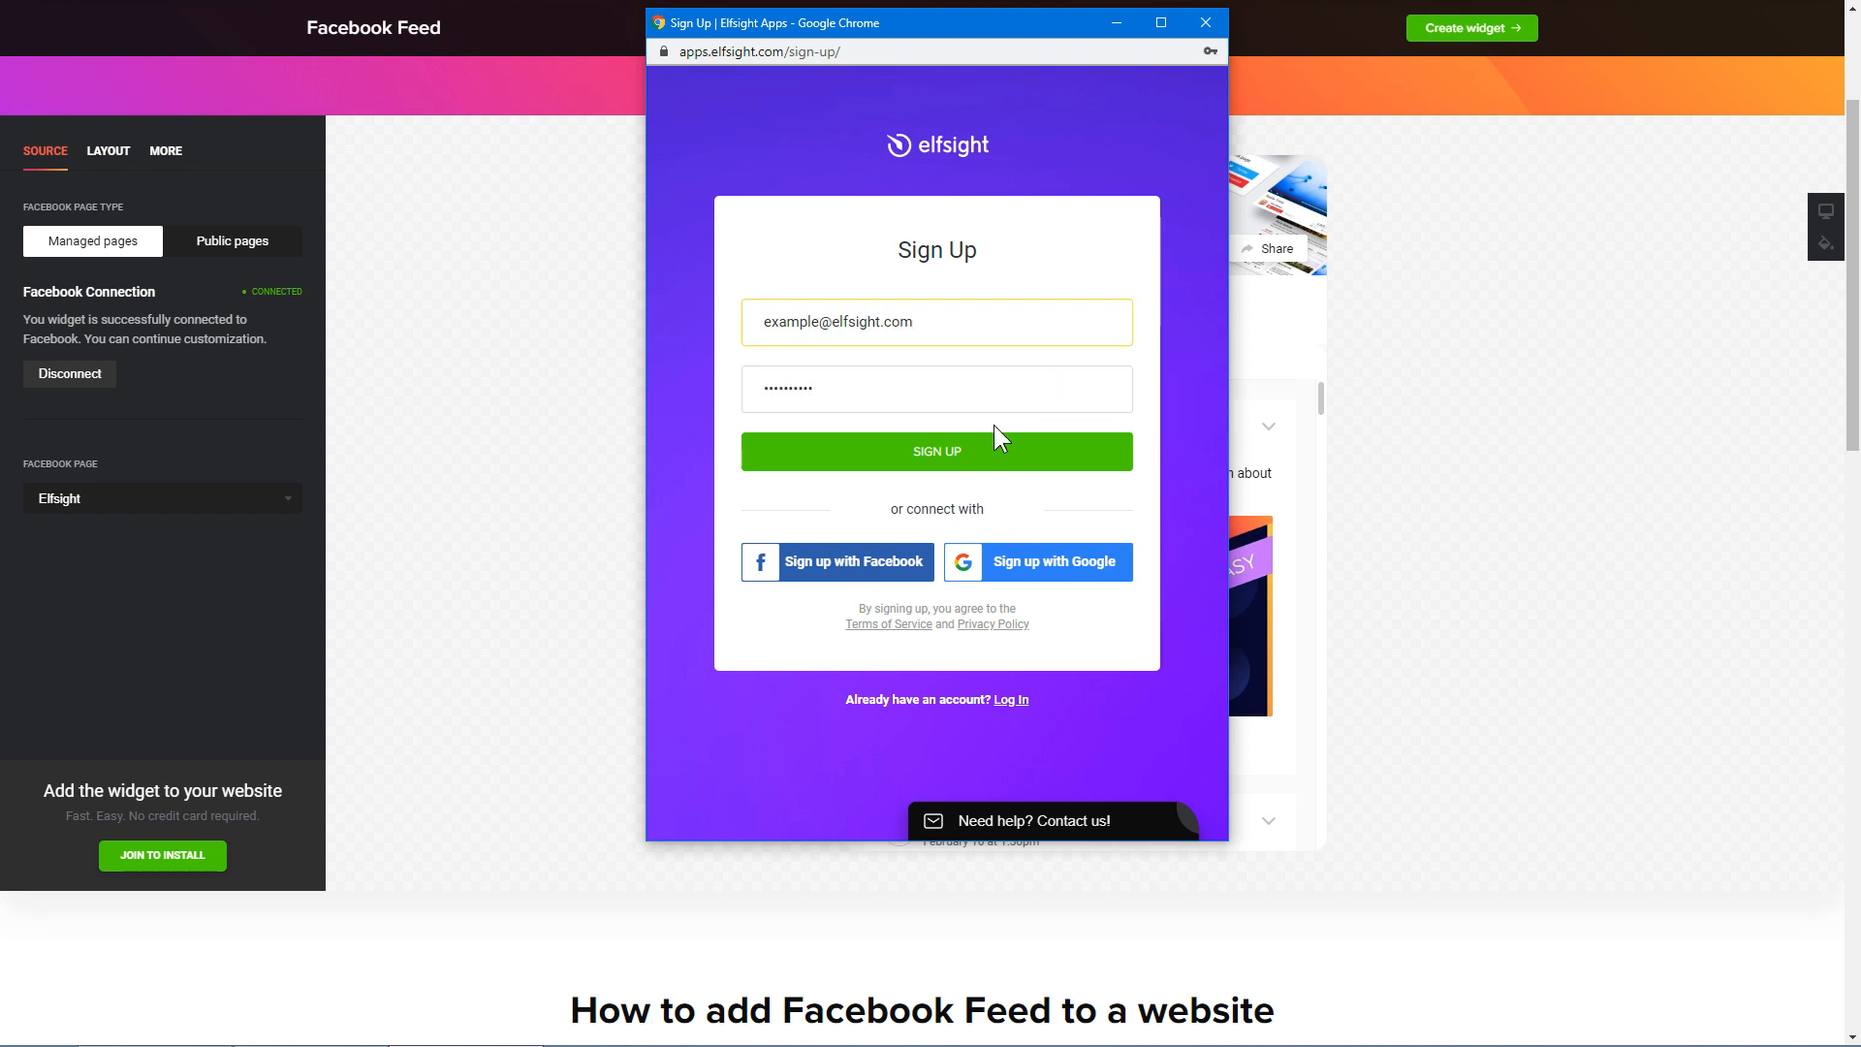
{"action": "left_click", "coordinate": [936, 452]}
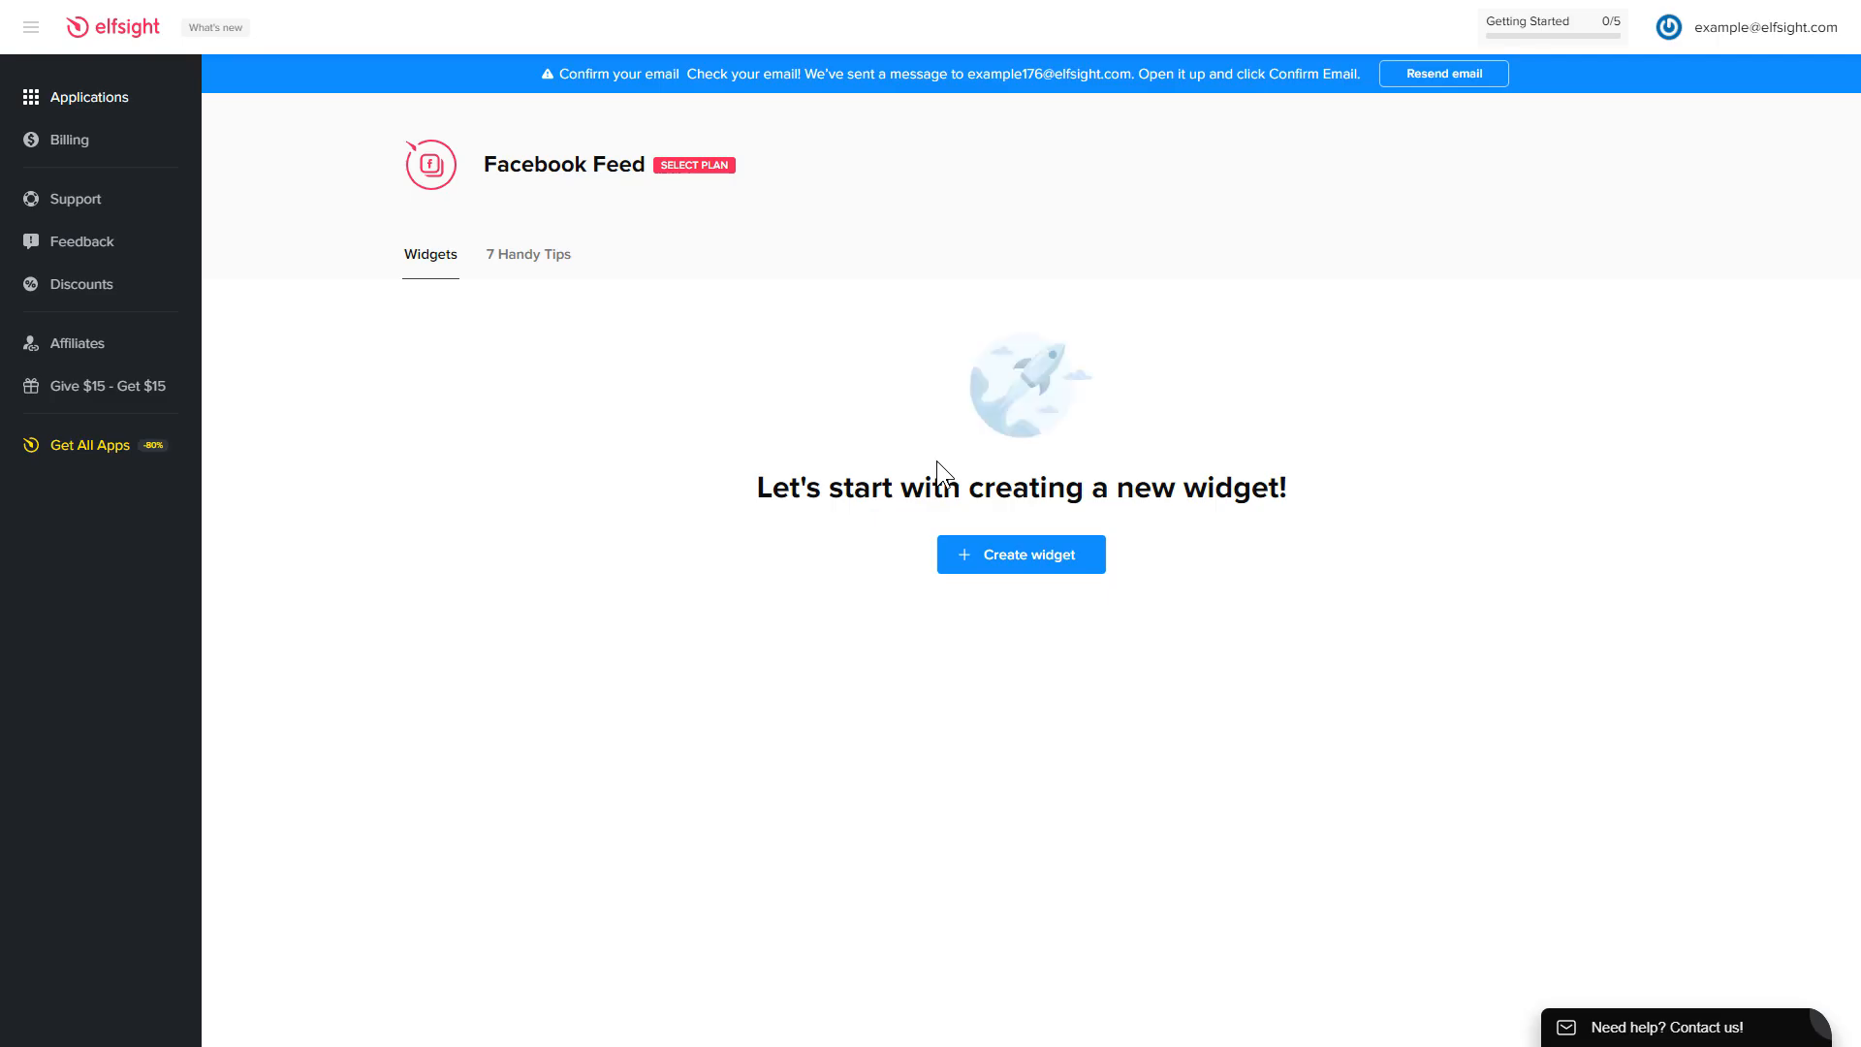
{"action": "left_click", "coordinate": [1018, 555]}
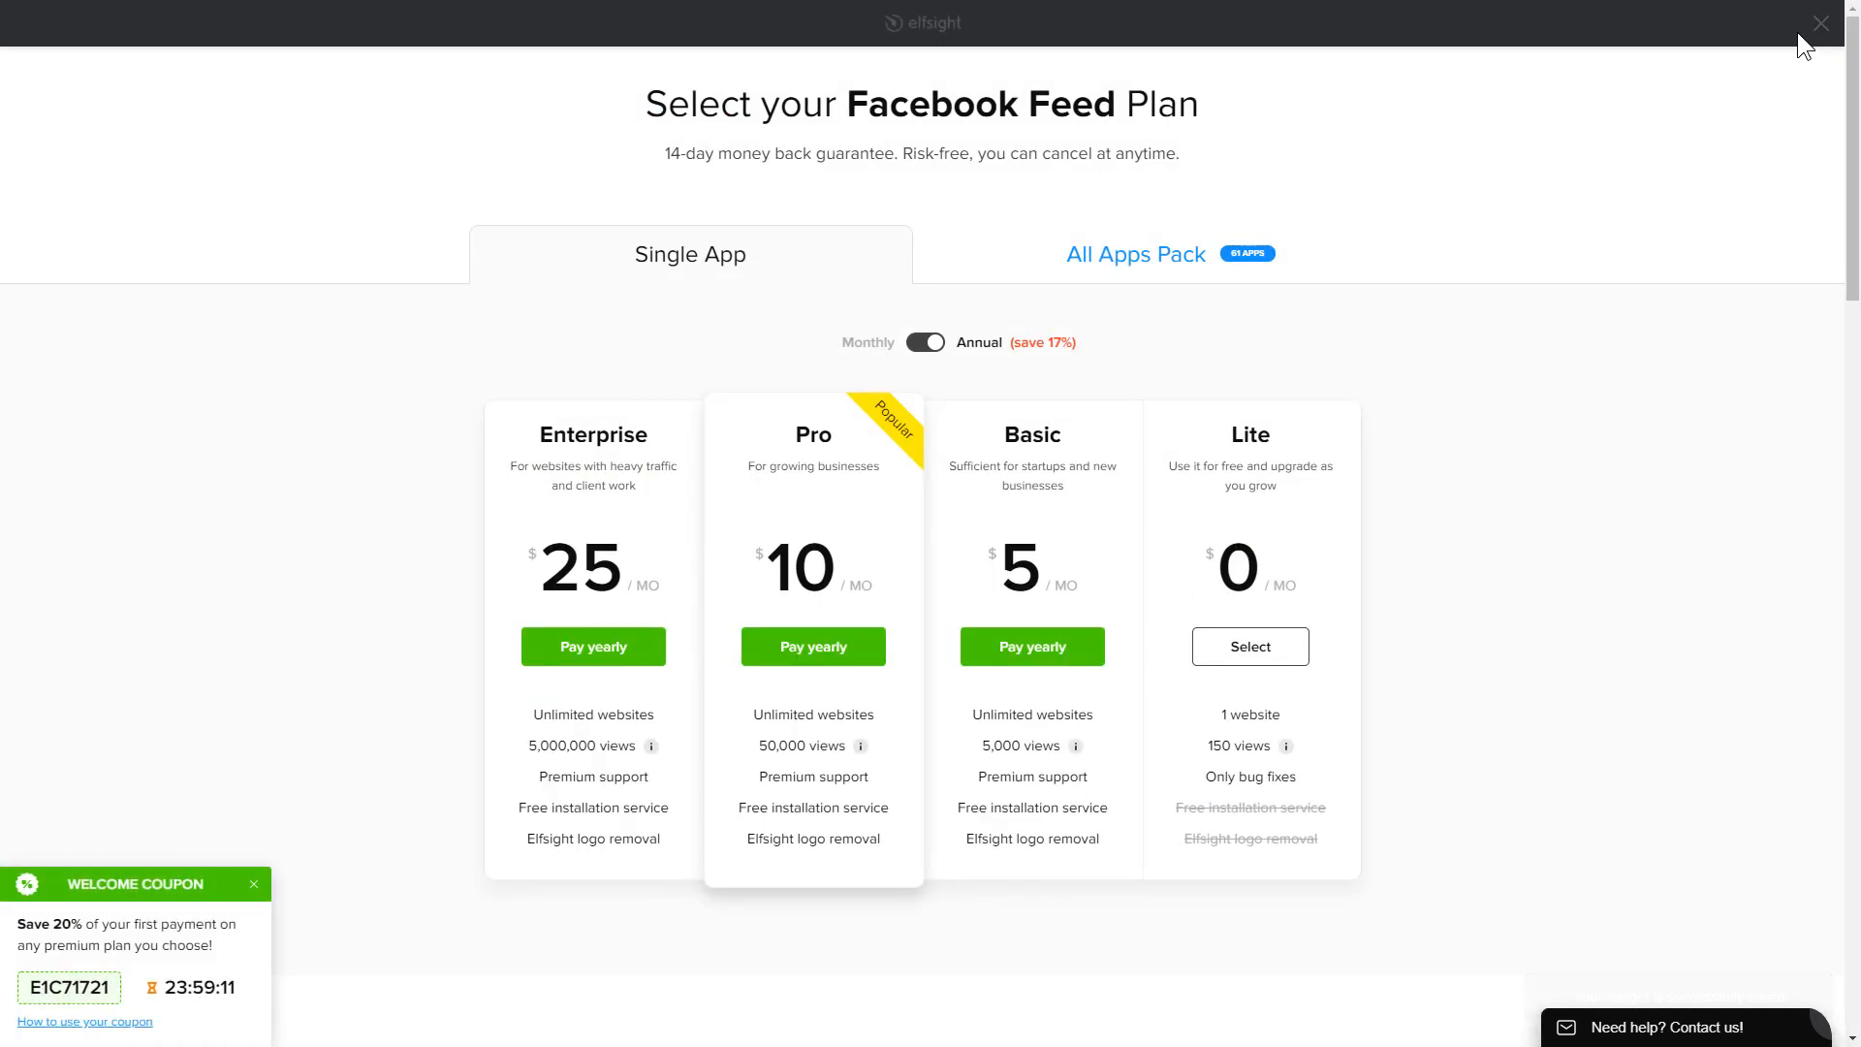
{"action": "mouse_move", "coordinate": [1313, 515]}
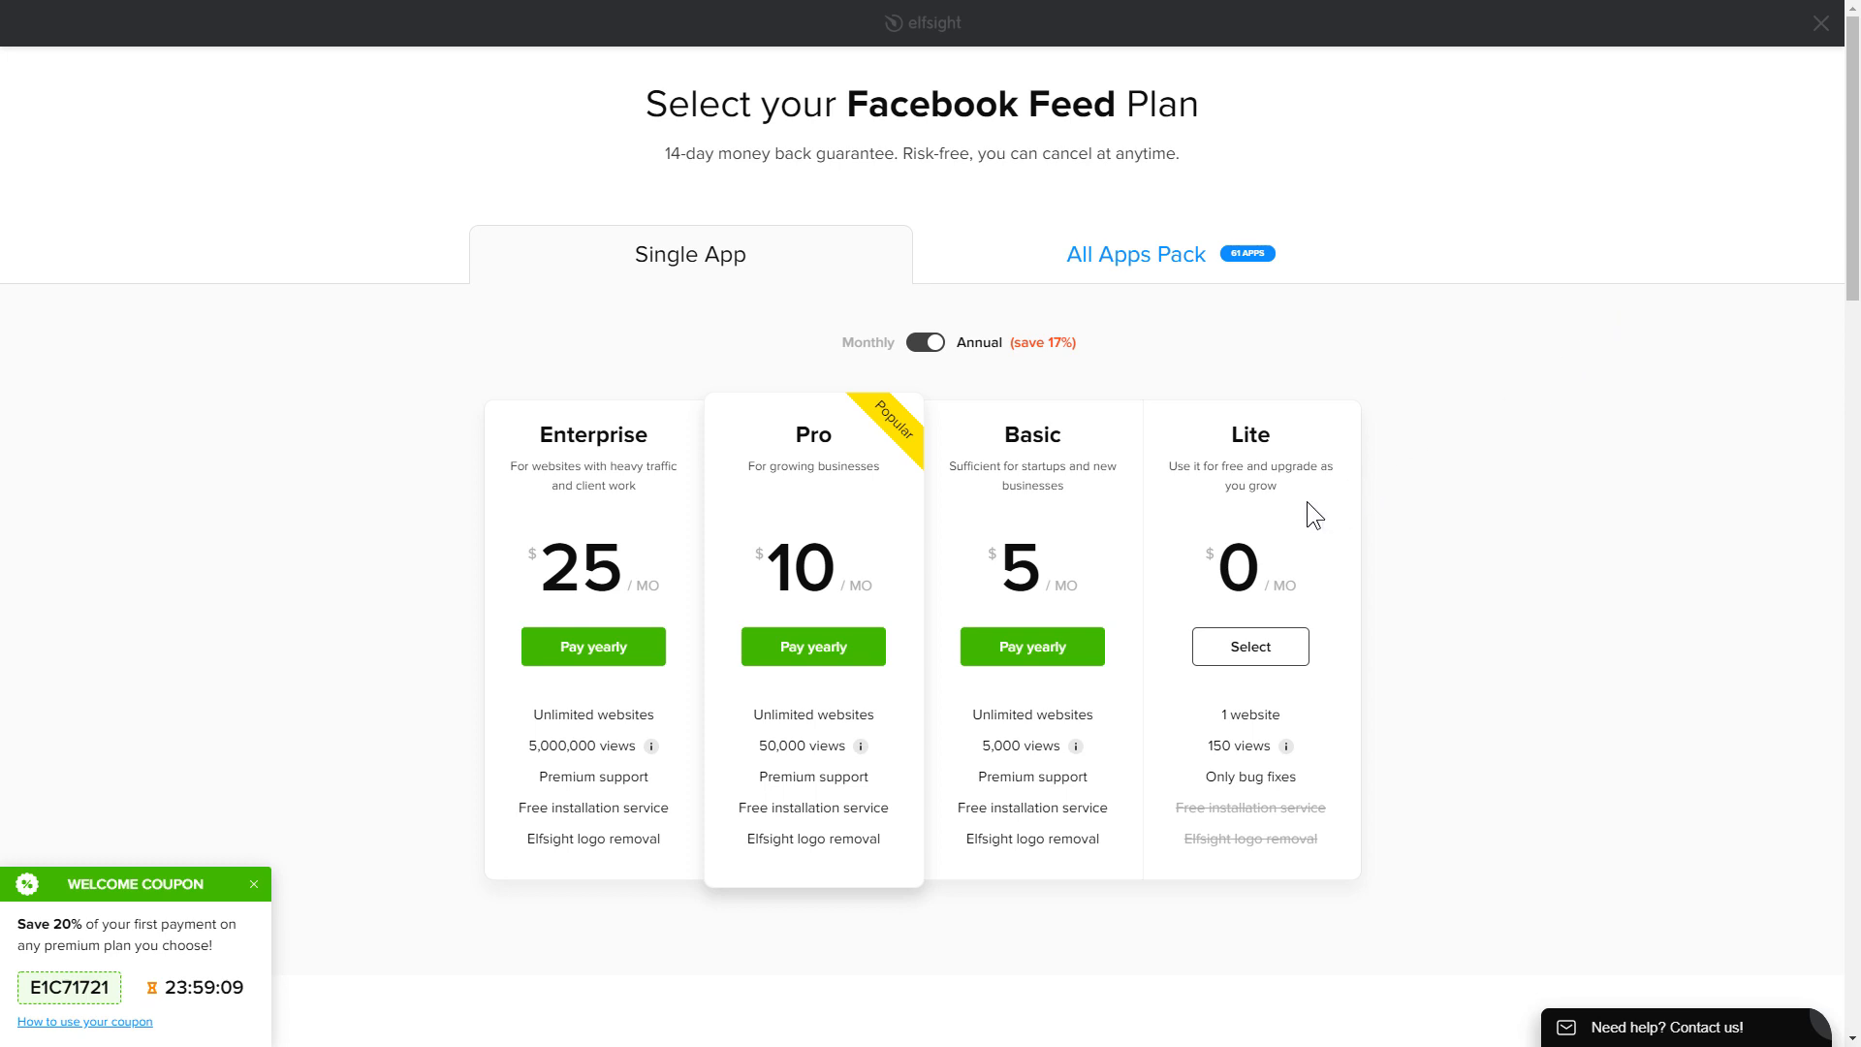
{"action": "mouse_move", "coordinate": [373, 606]}
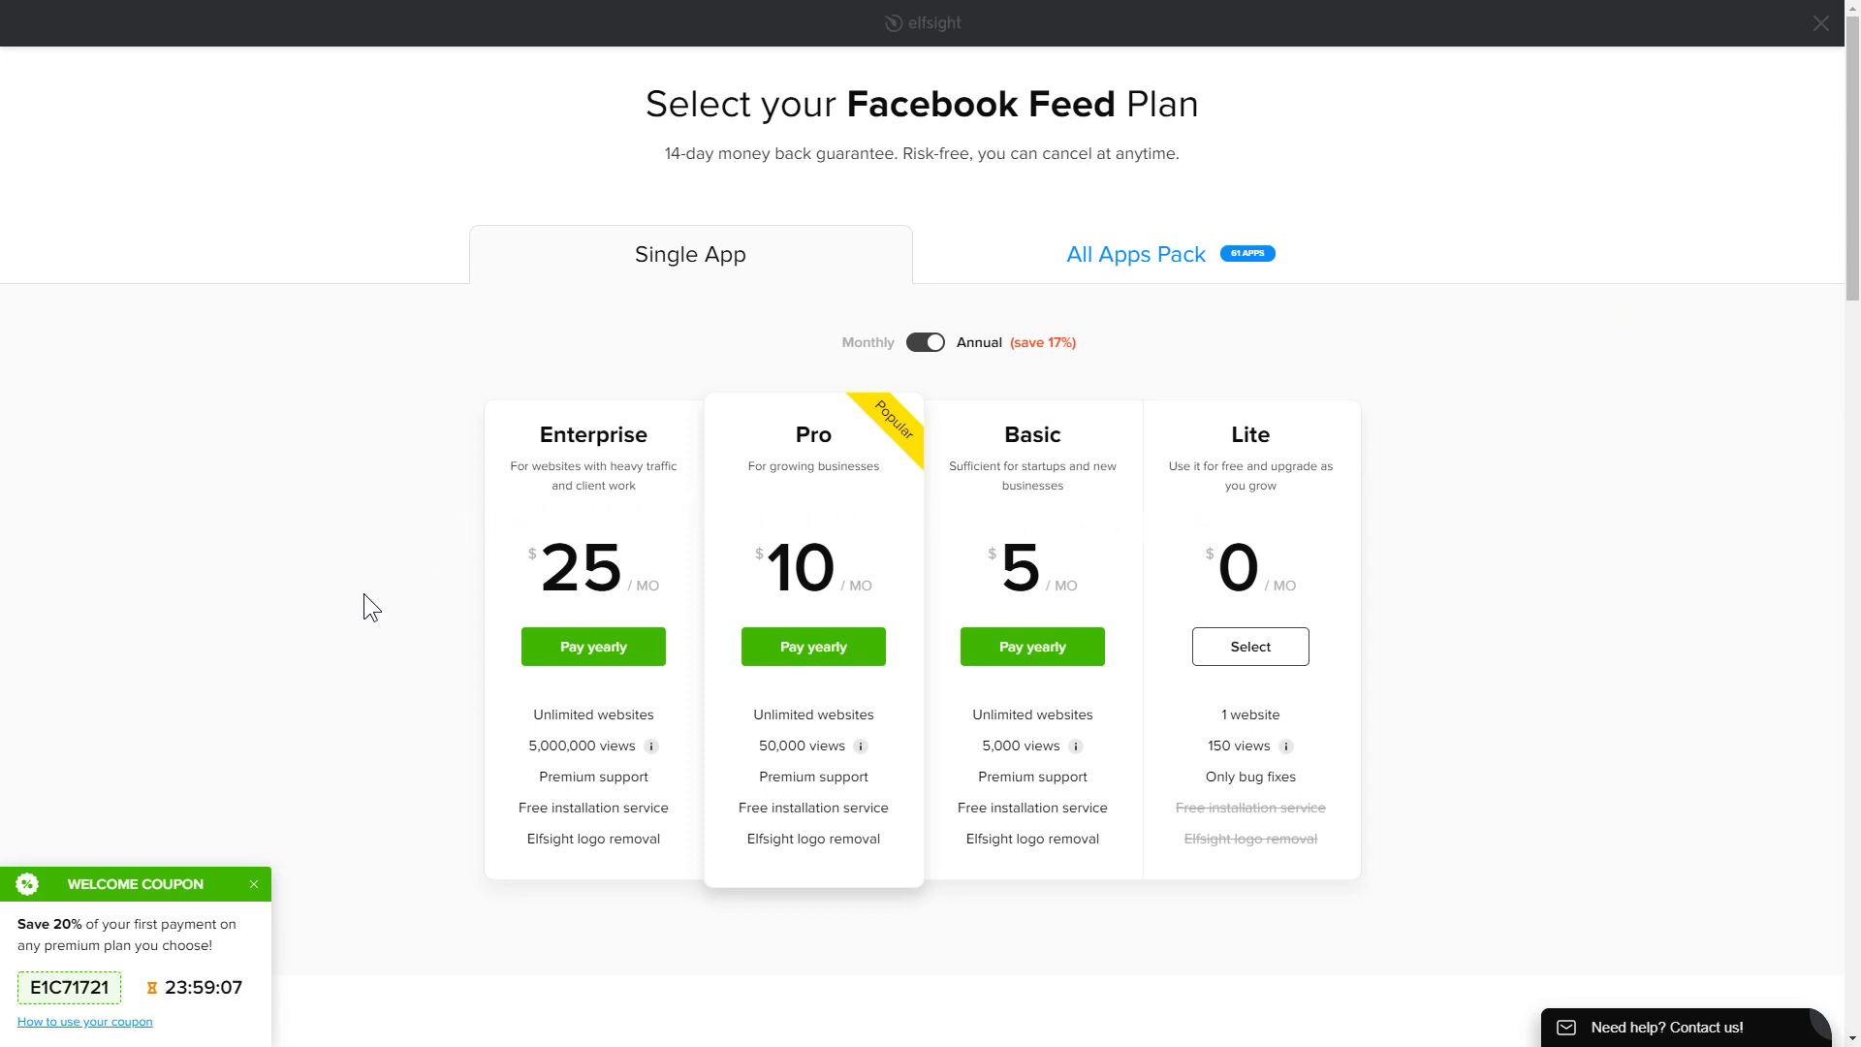
{"action": "mouse_move", "coordinate": [225, 897]}
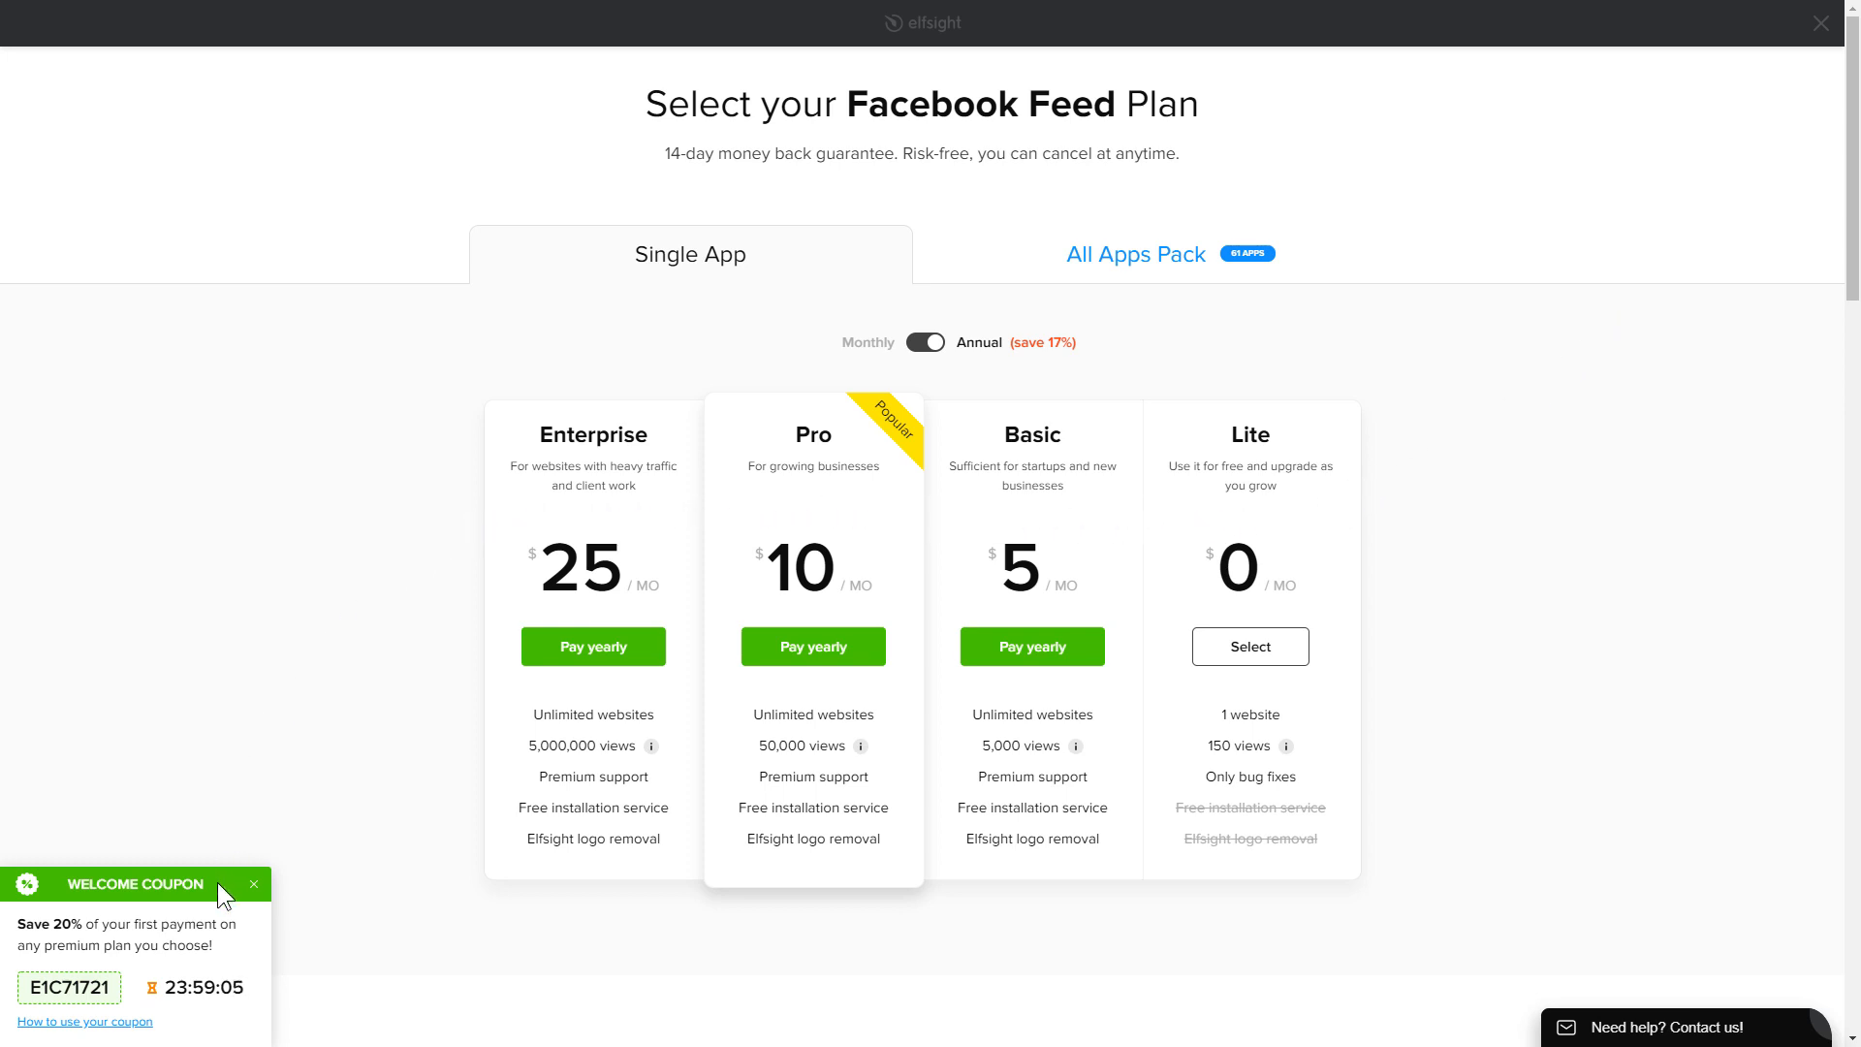
{"action": "mouse_move", "coordinate": [1250, 676]}
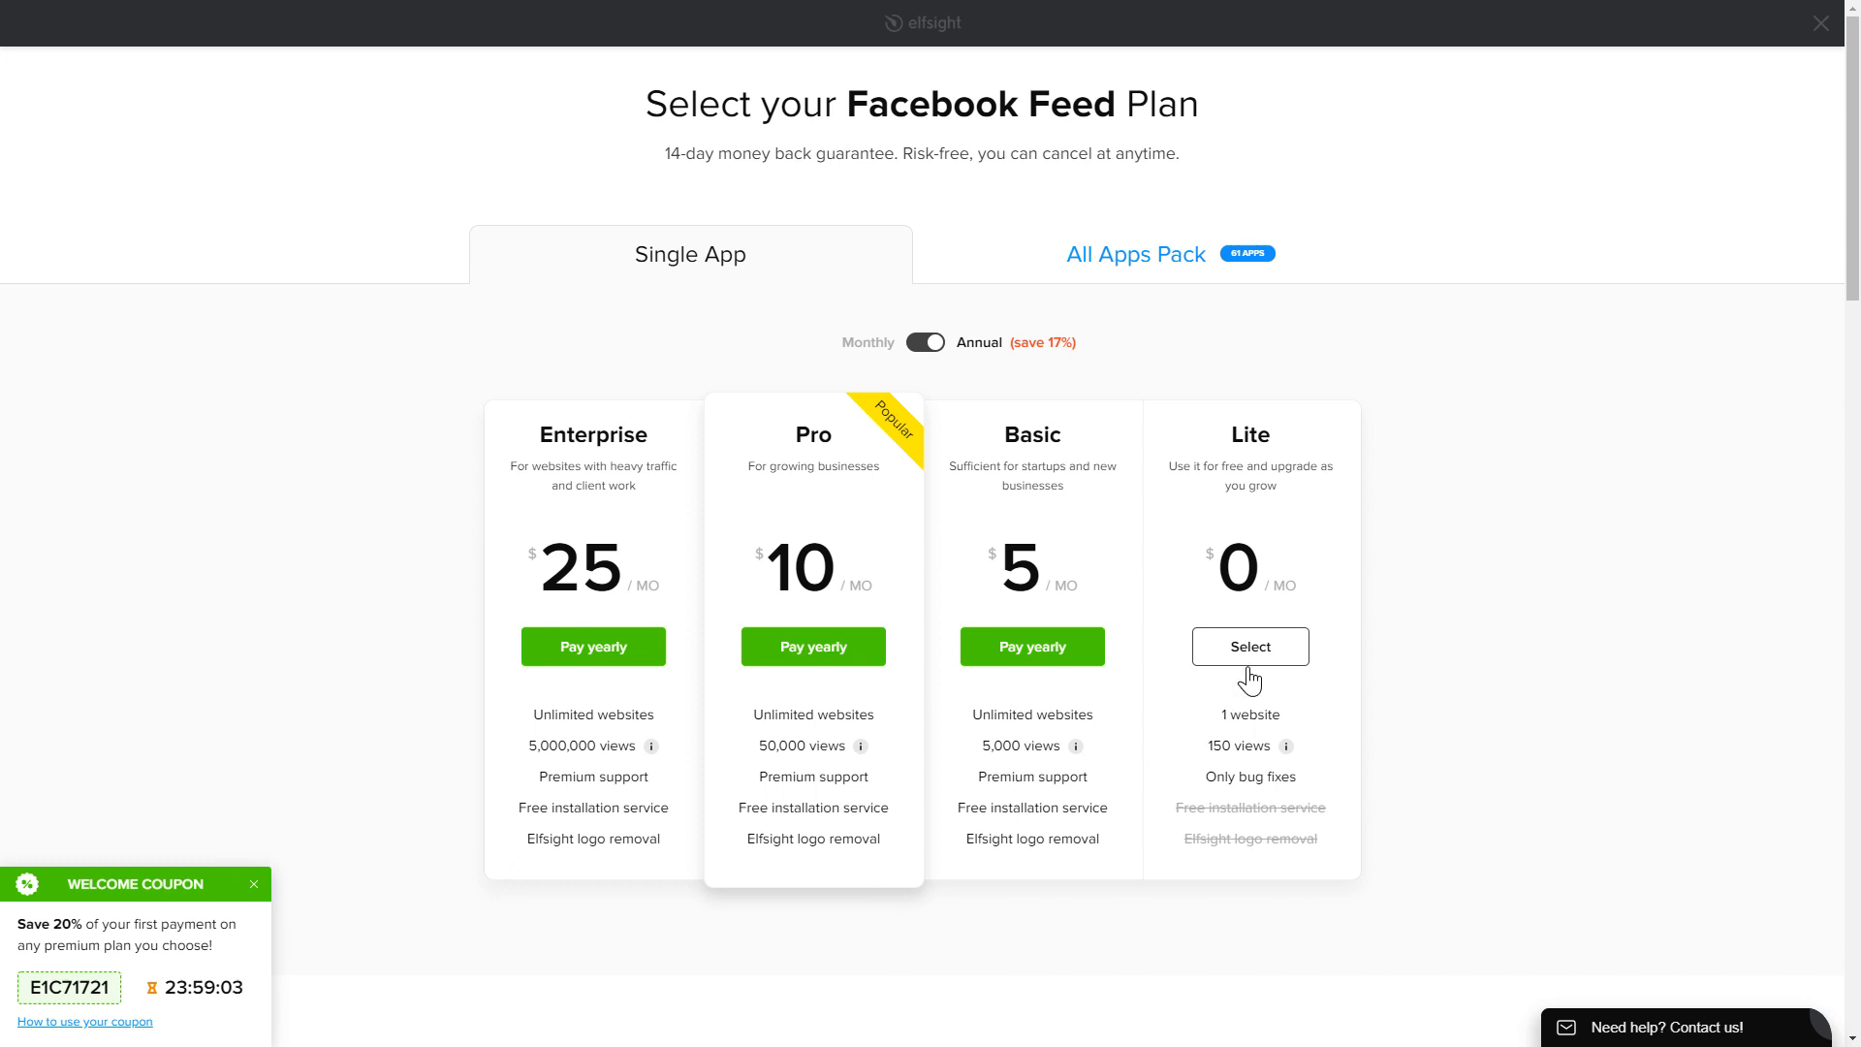
- Select the Lite plan and copy the generated embed code
{"action": "left_click", "coordinate": [1248, 647]}
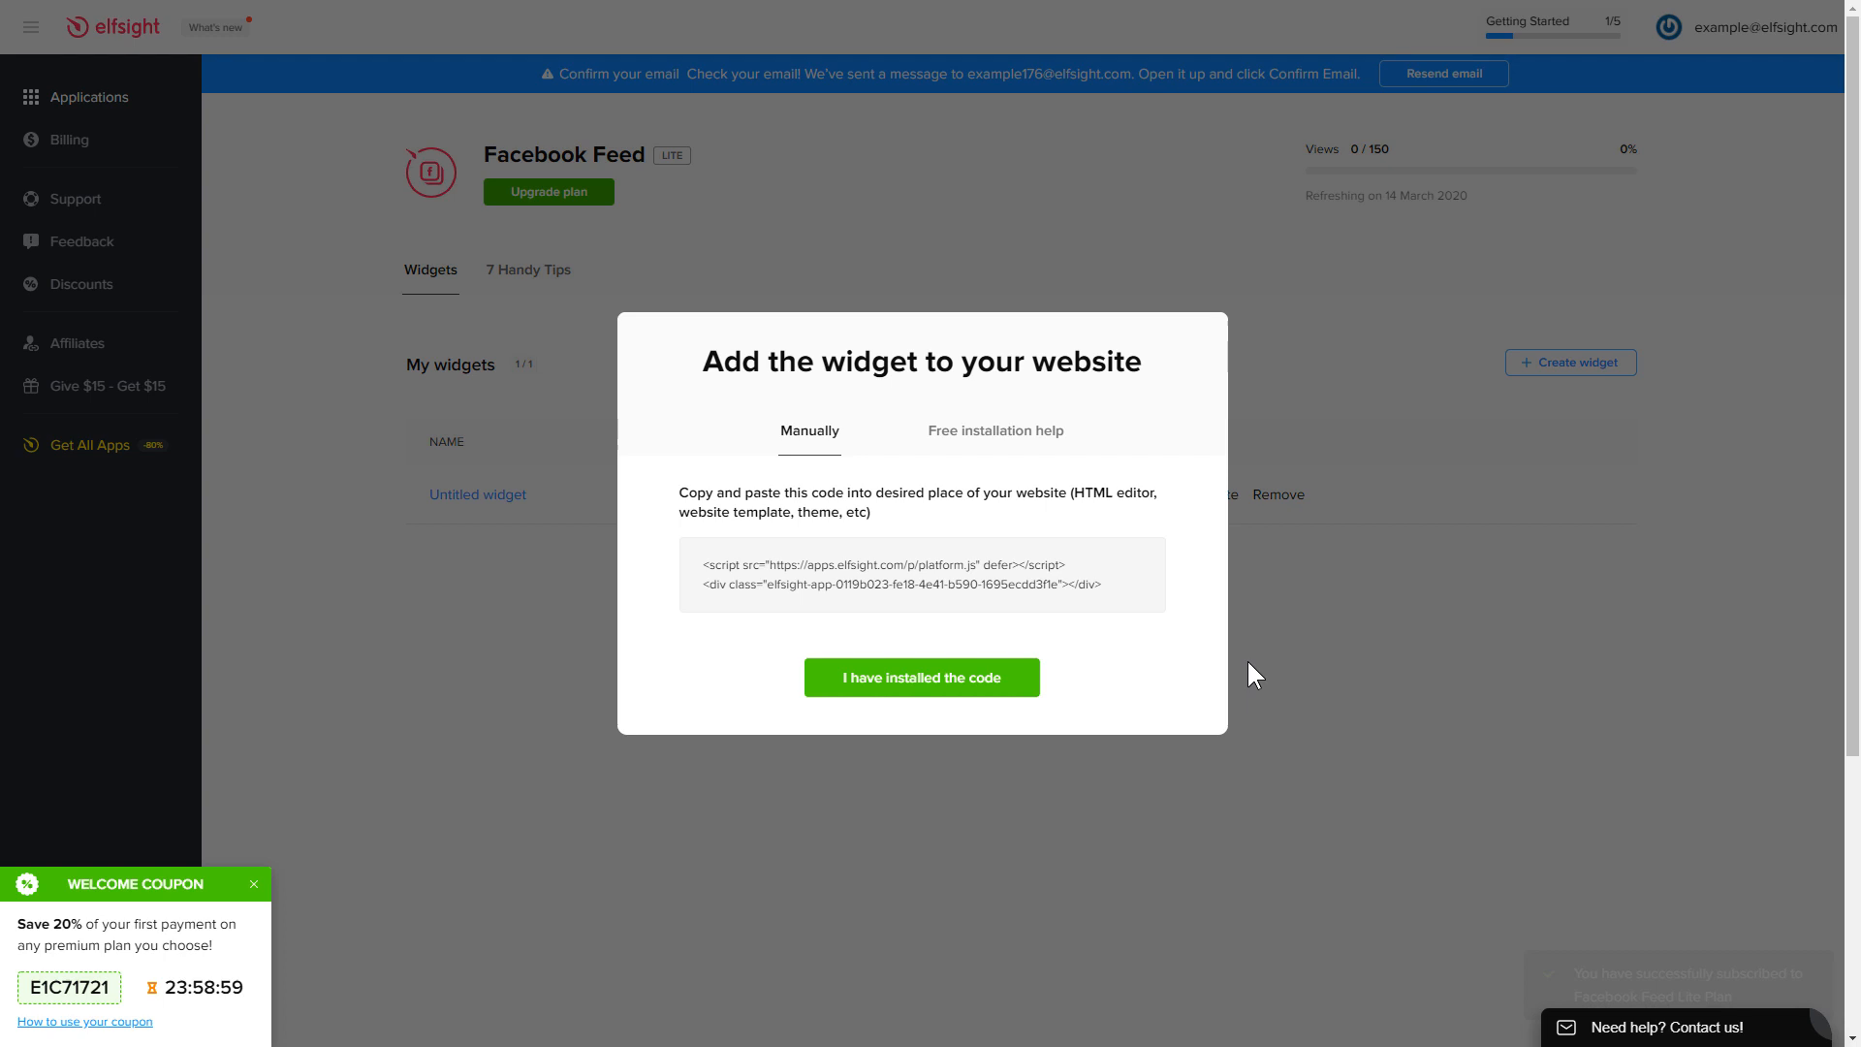
{"action": "left_click", "coordinate": [918, 574]}
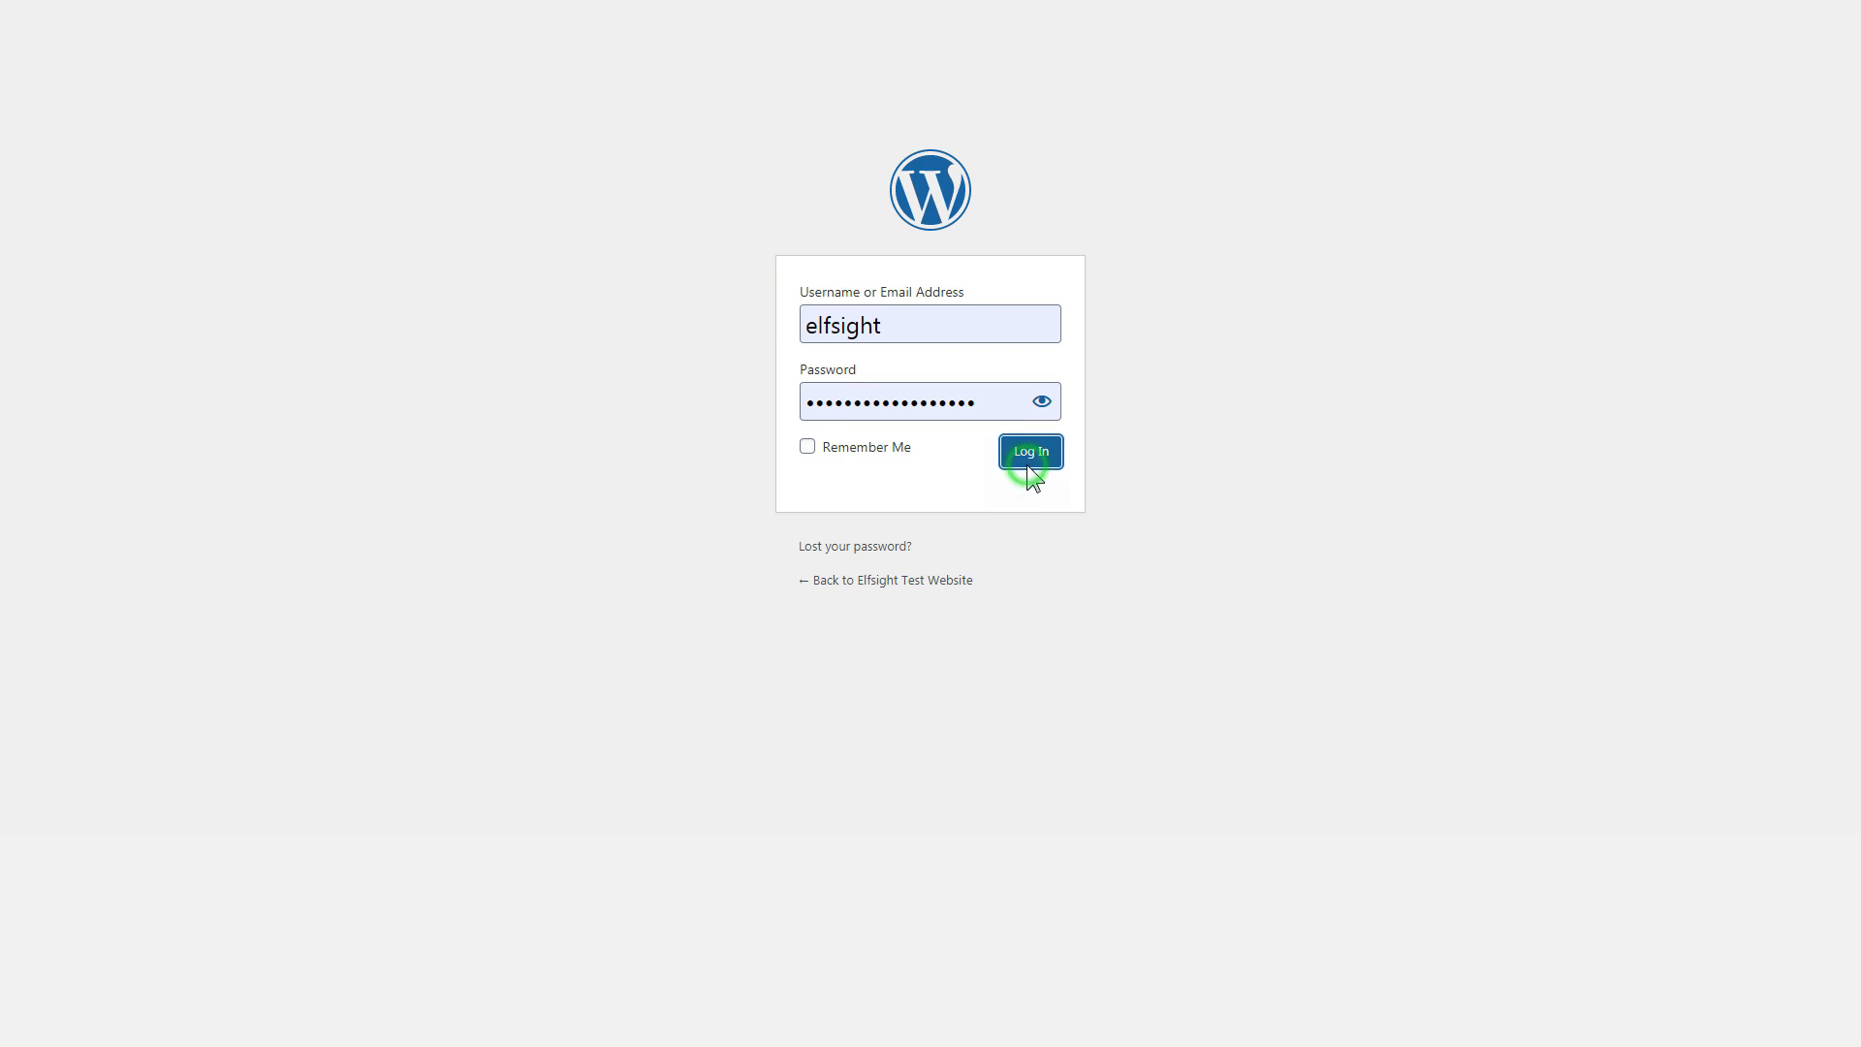
- Log in to WordPress admin and show the Pages list with Blog and Homepage
{"action": "left_click", "coordinate": [1027, 452]}
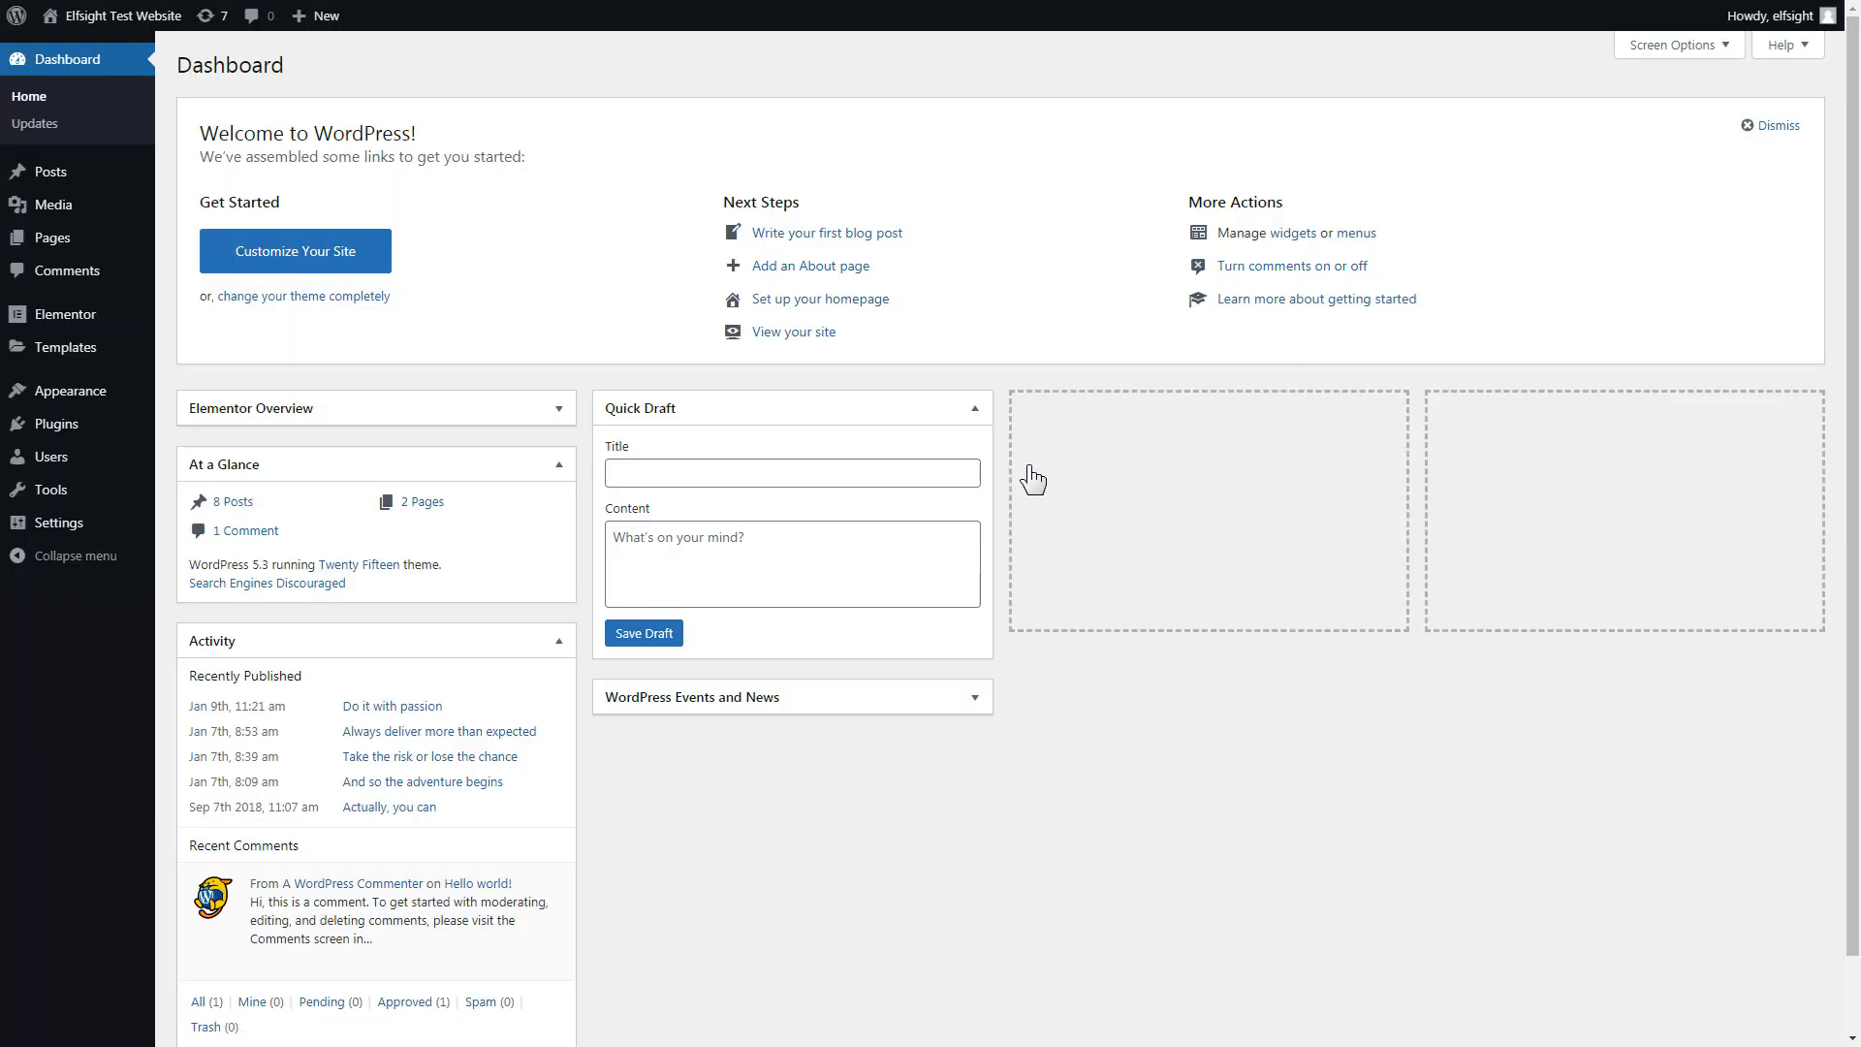
{"action": "mouse_move", "coordinate": [866, 446]}
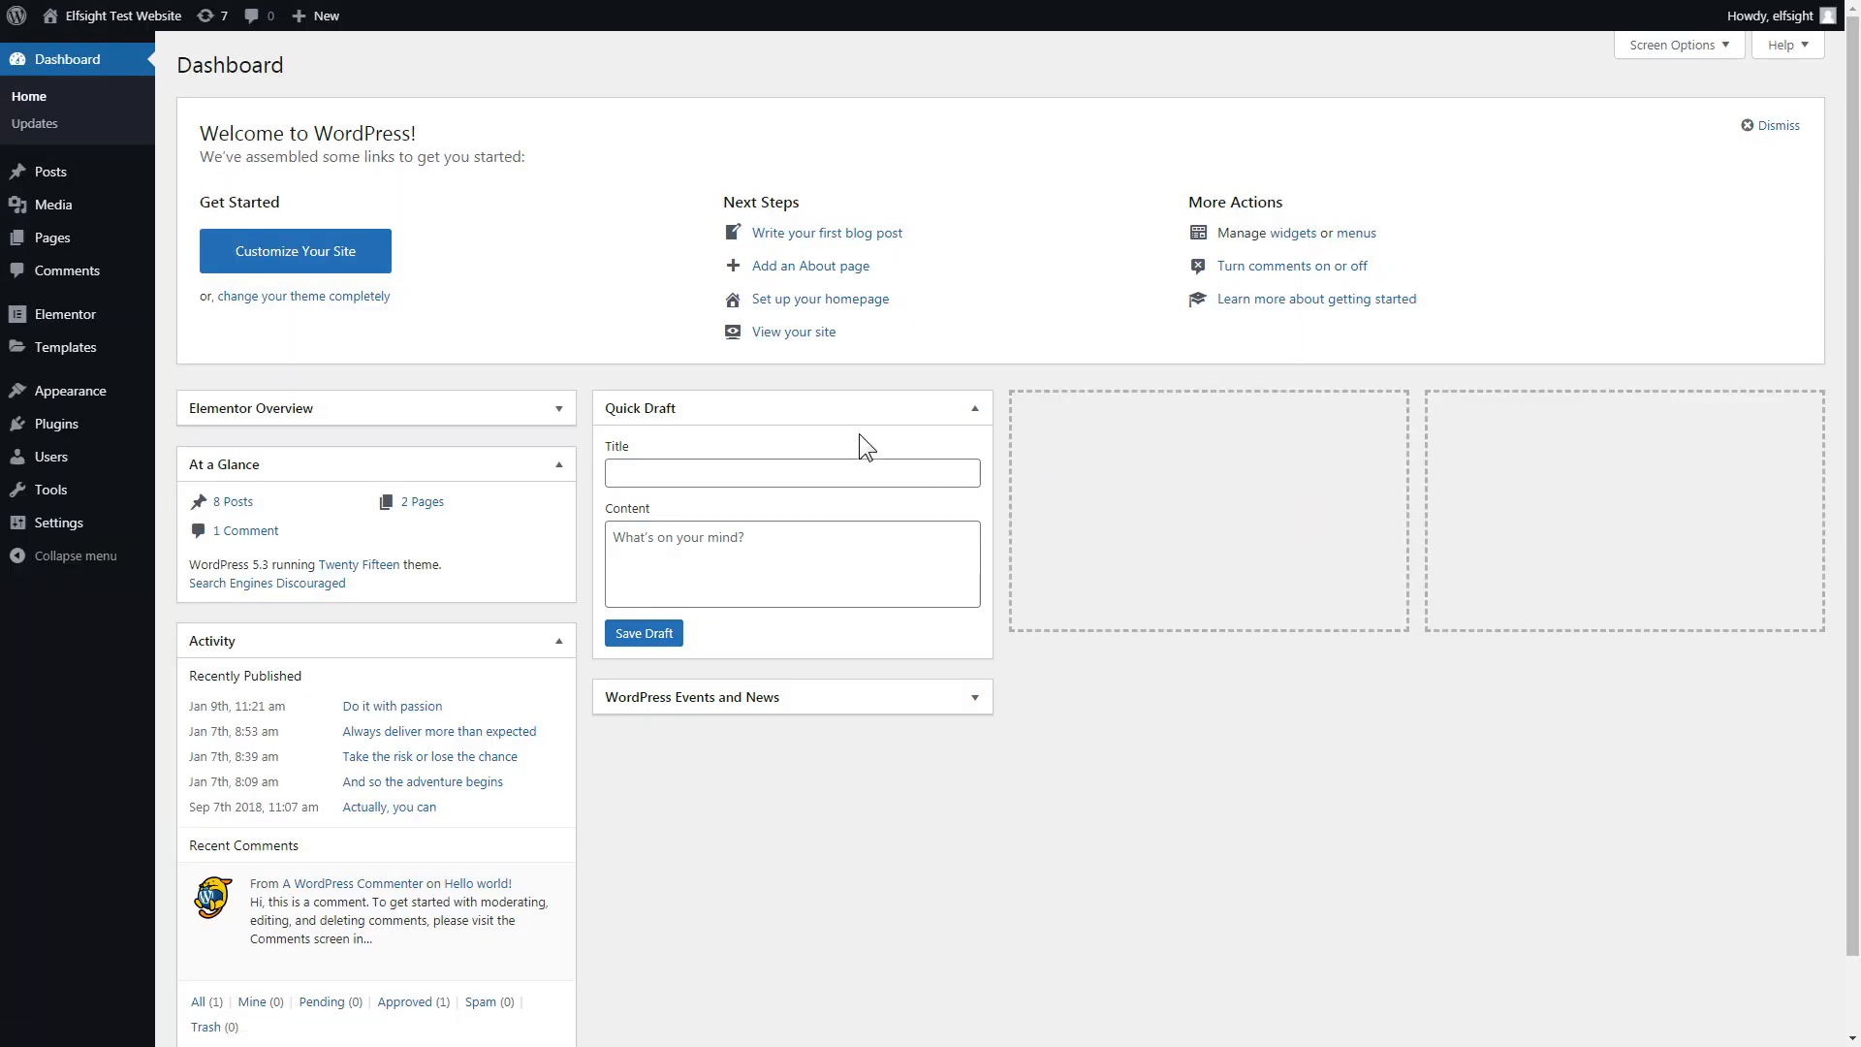
{"action": "left_click", "coordinate": [53, 236]}
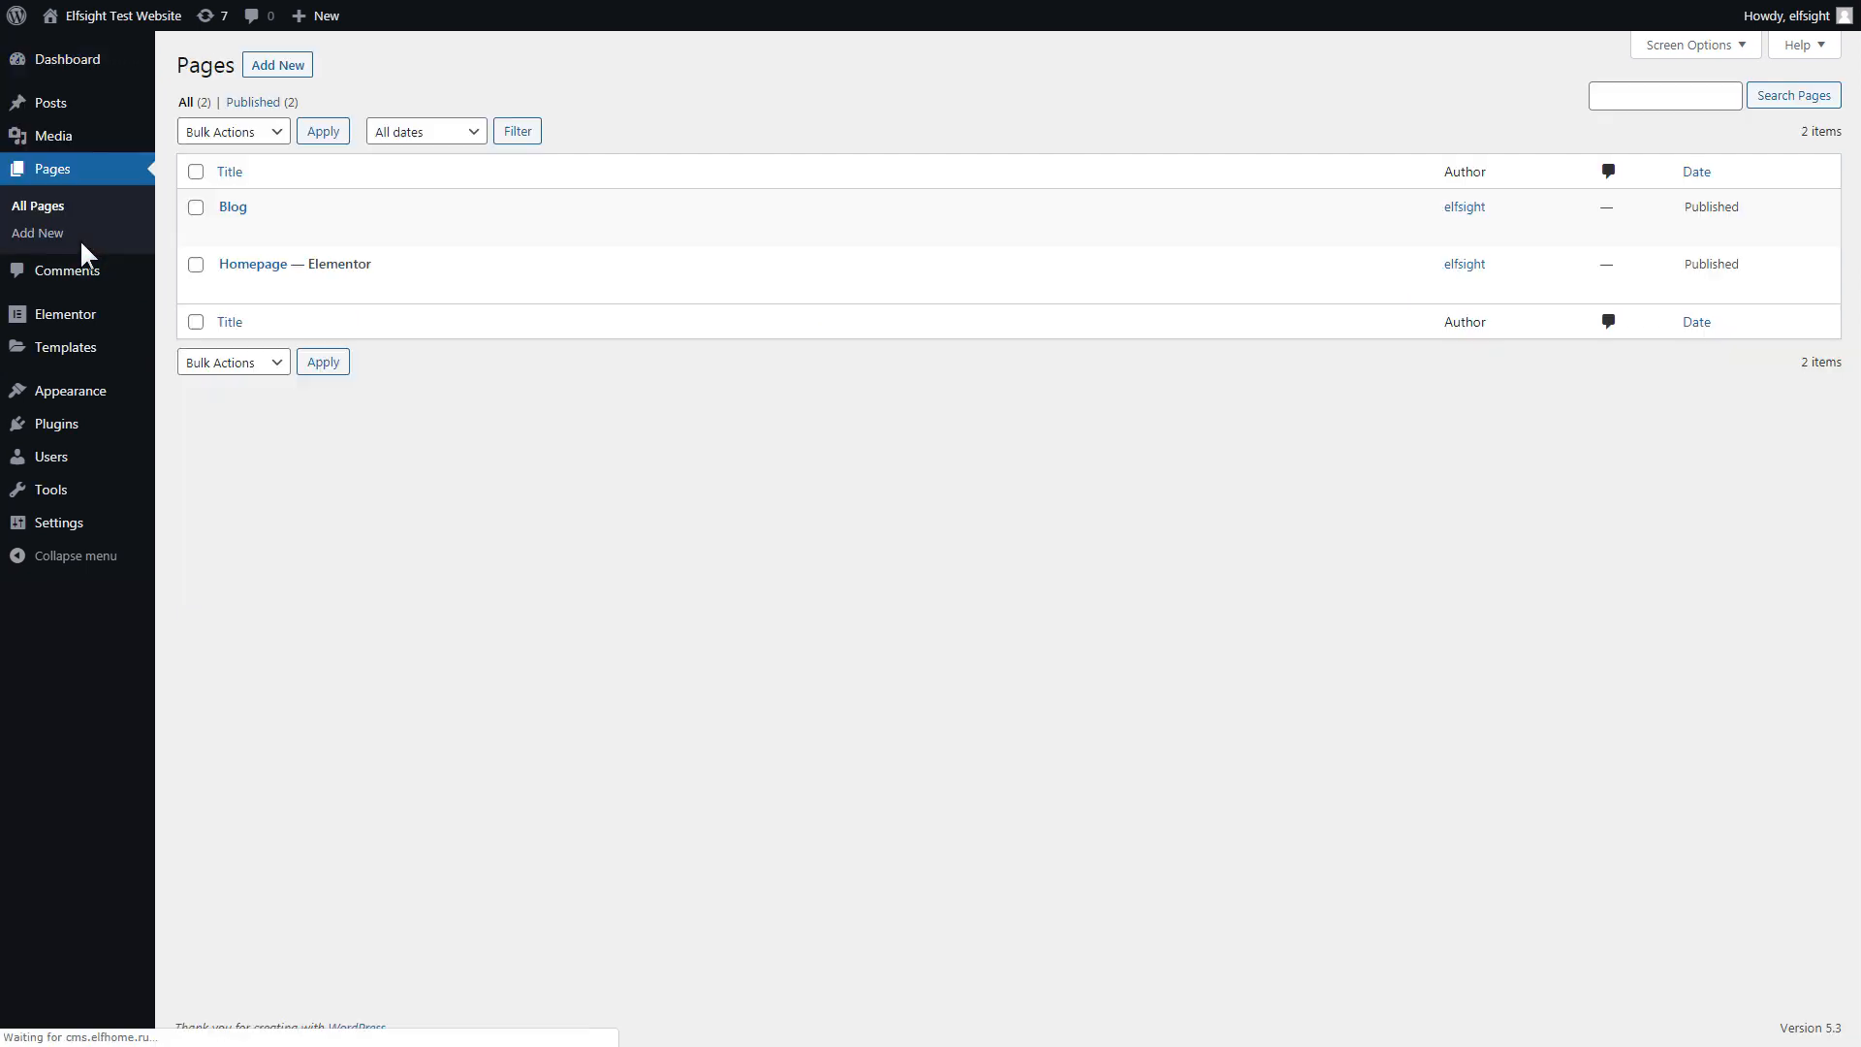
{"action": "mouse_move", "coordinate": [294, 263]}
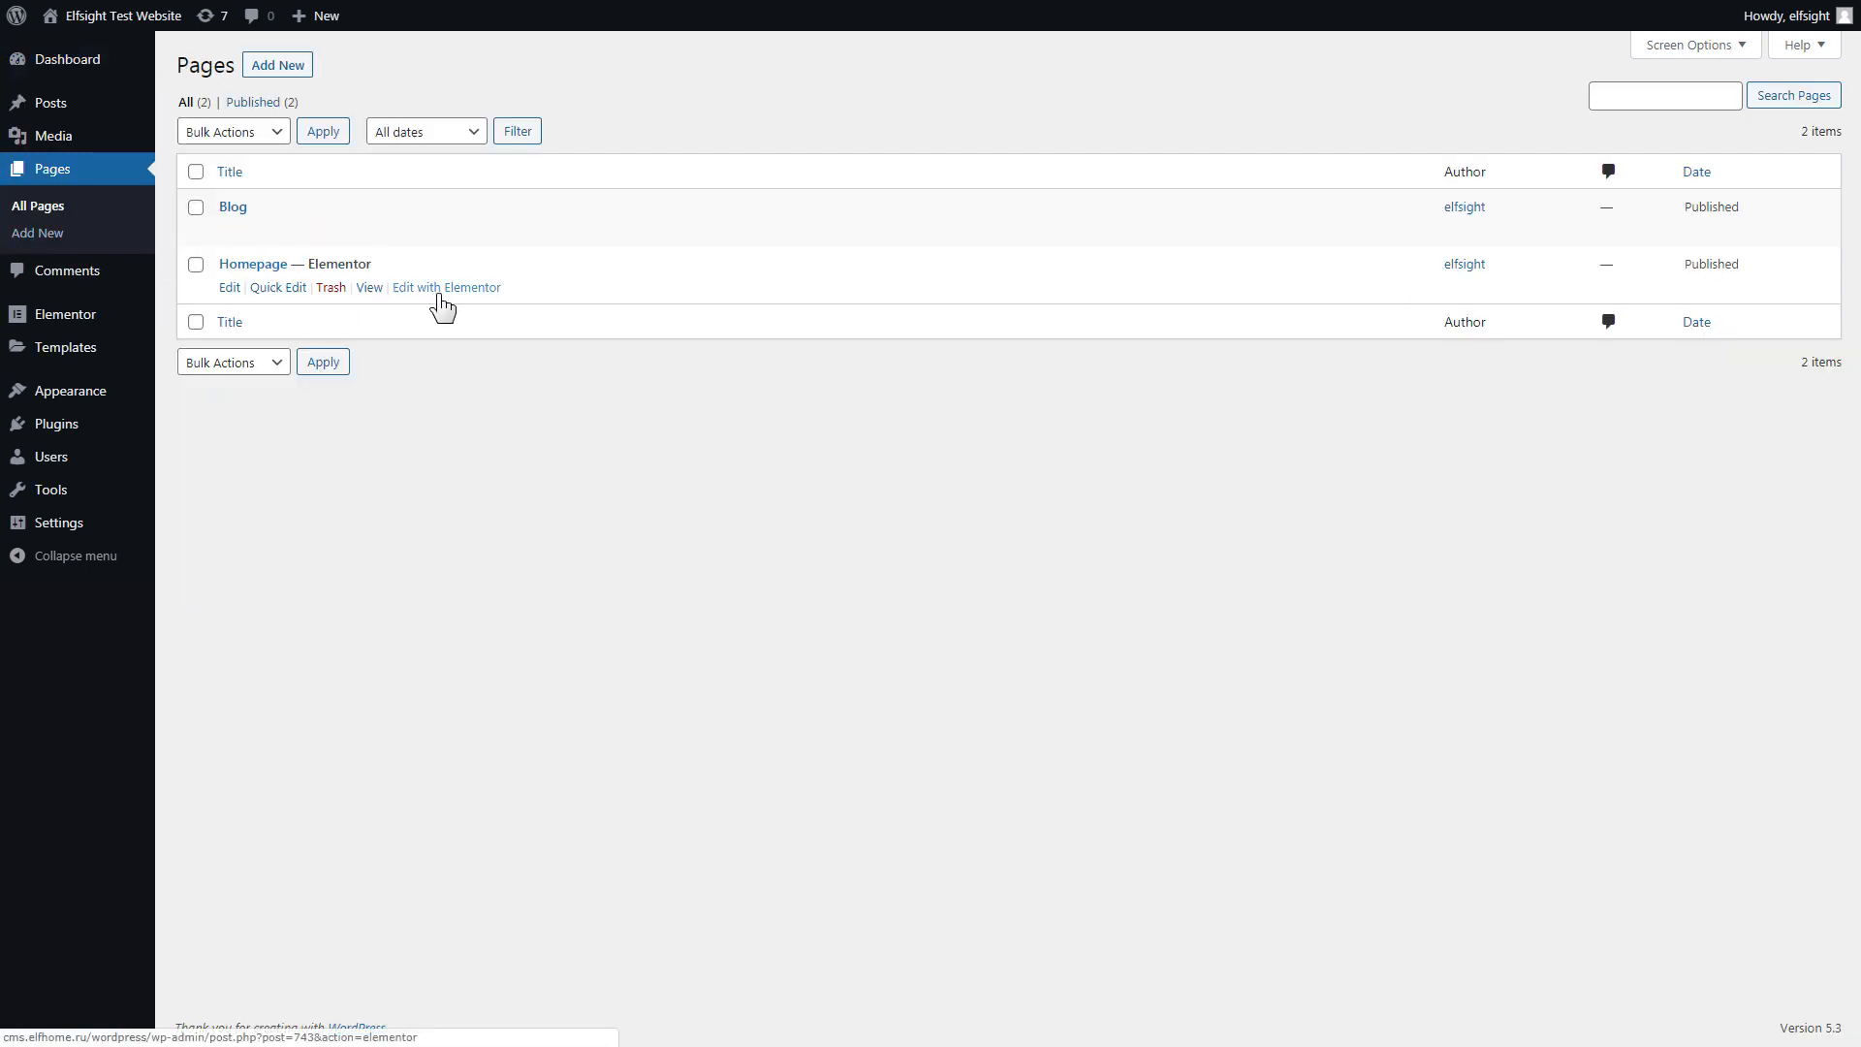
- Place an HTML widget between Mission and Goals on the Homepage holding the Elfsight code
{"action": "left_click", "coordinate": [445, 287]}
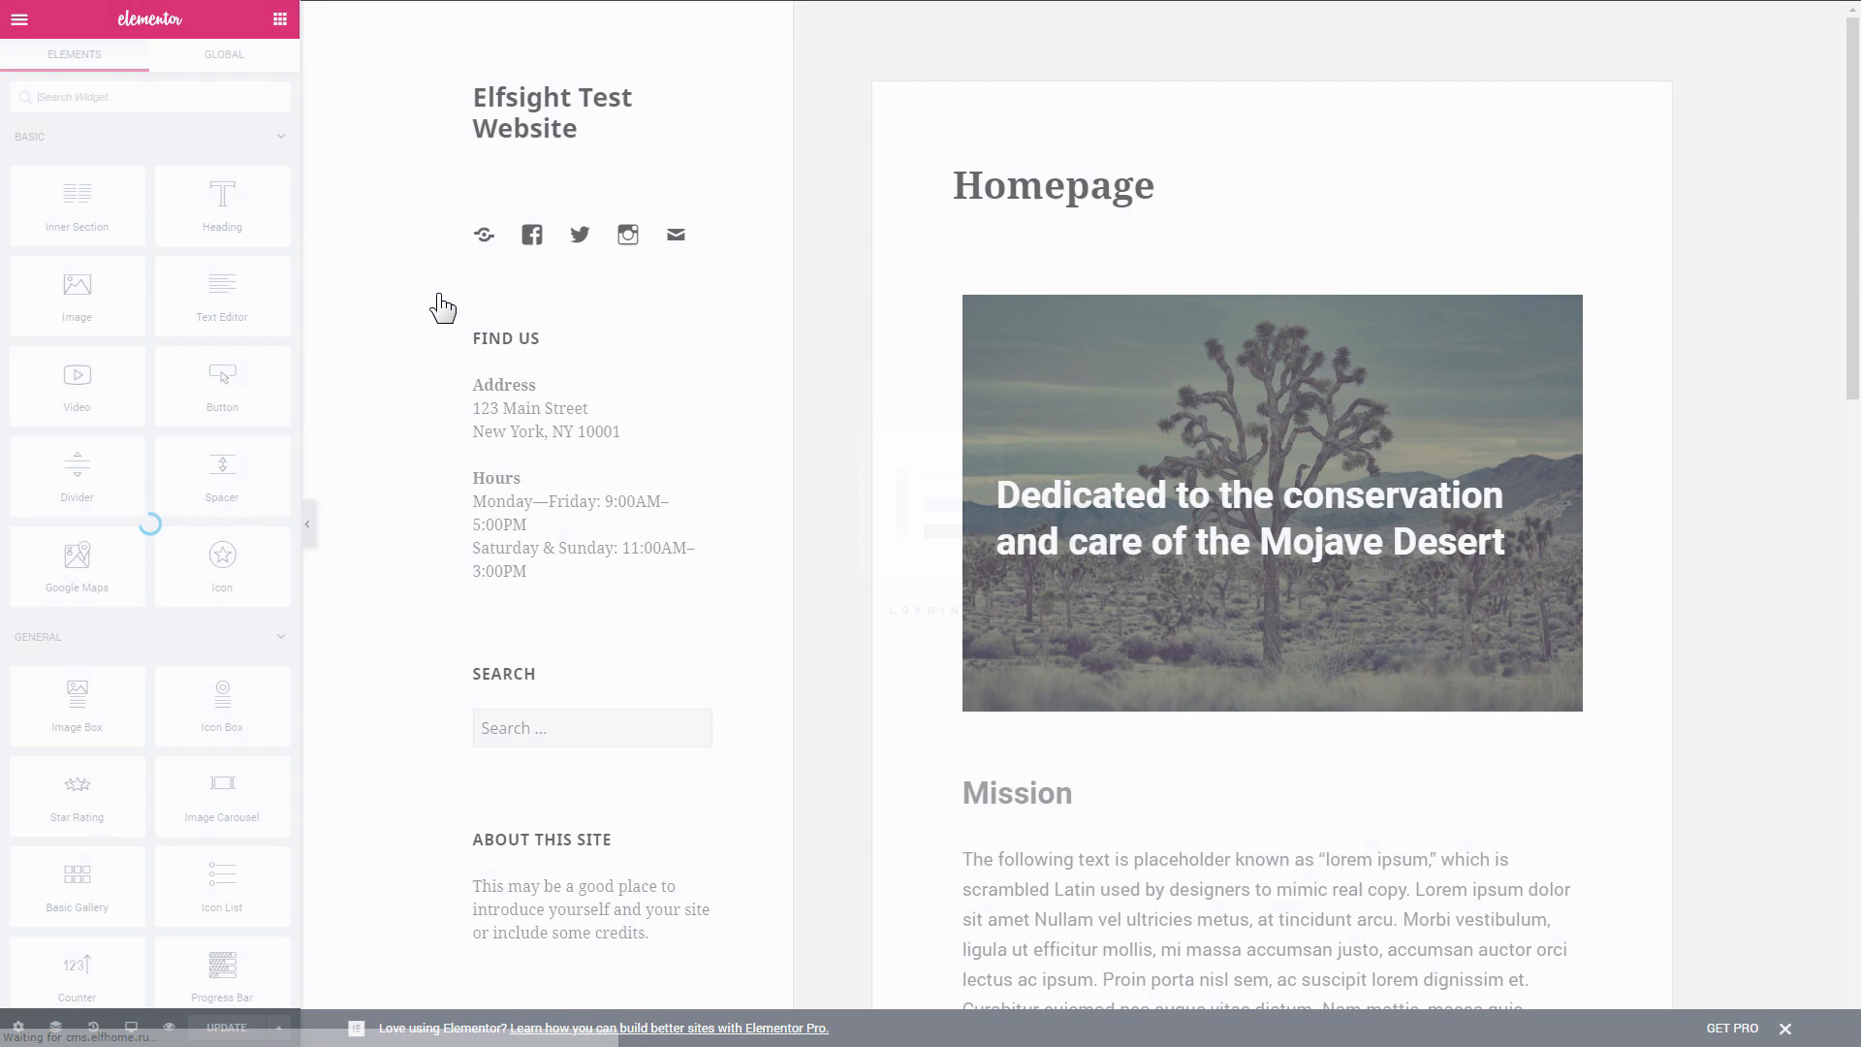
{"action": "scroll", "scroll_direction": "down", "scroll_amount": 3}
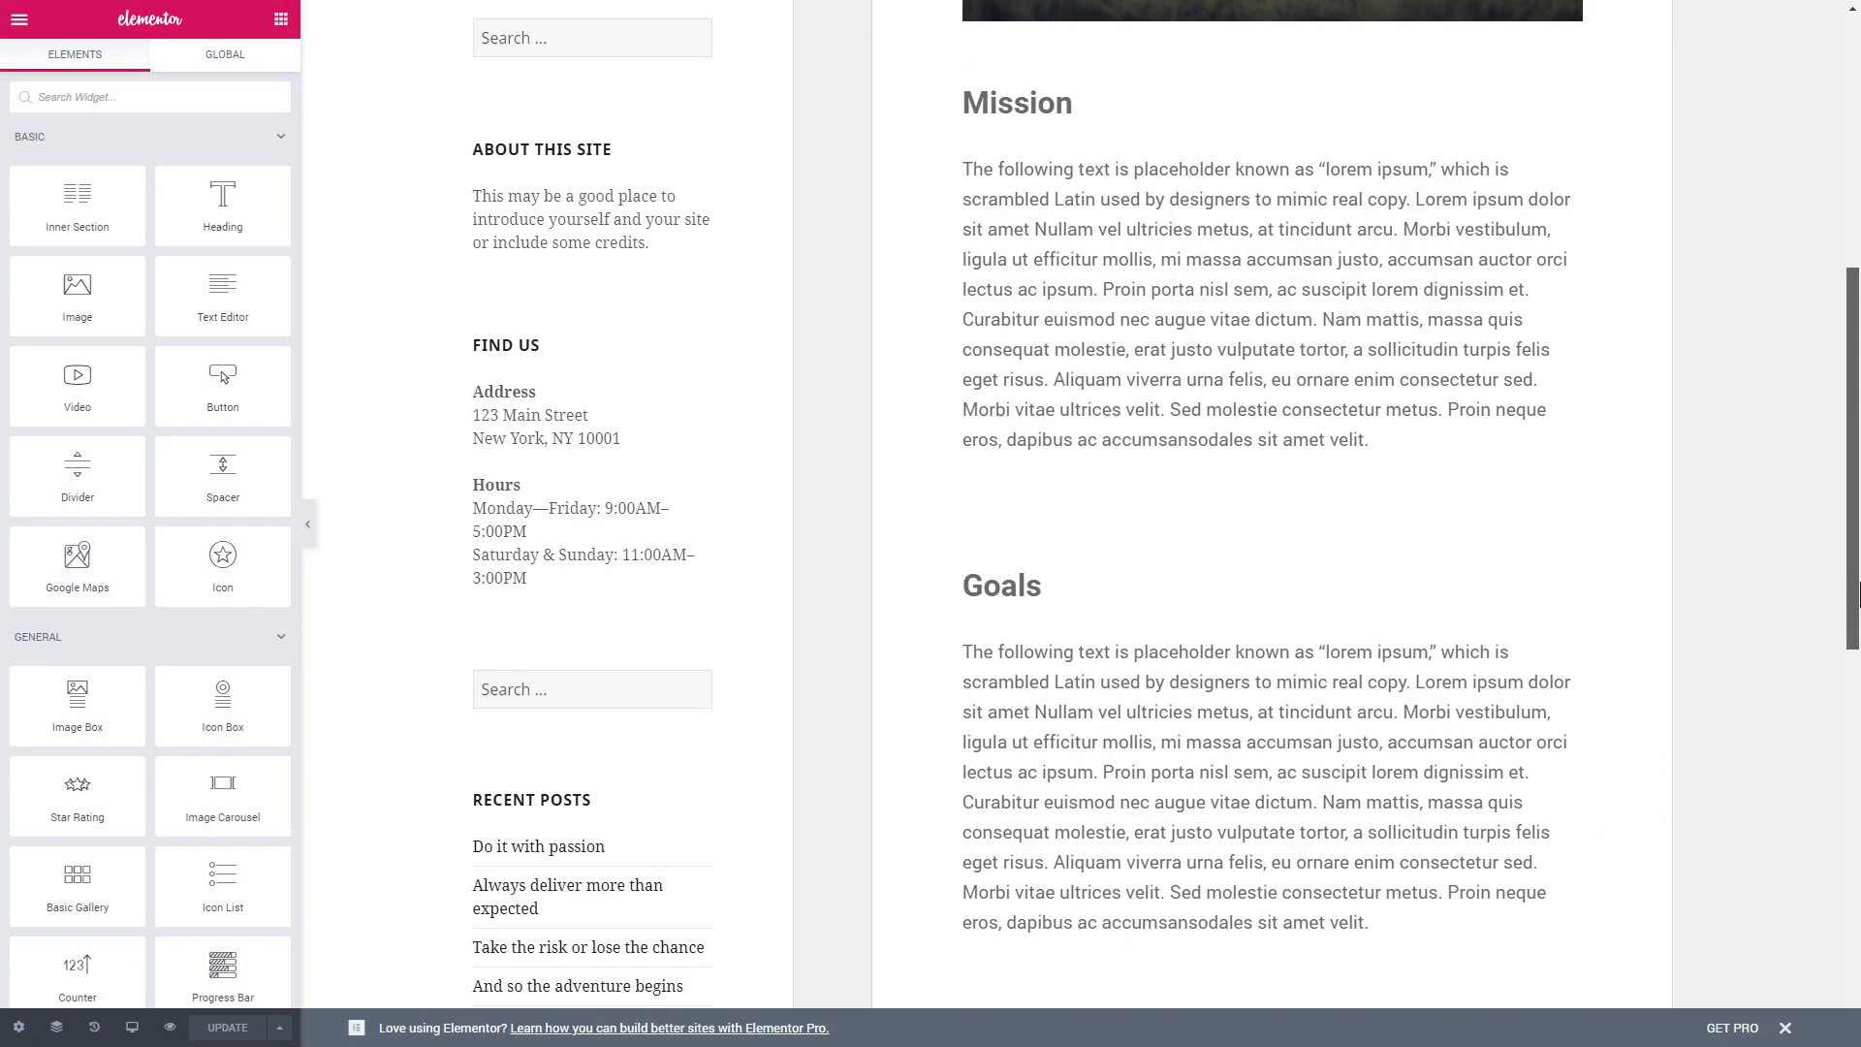
{"action": "scroll", "scroll_direction": "down", "scroll_amount": 3}
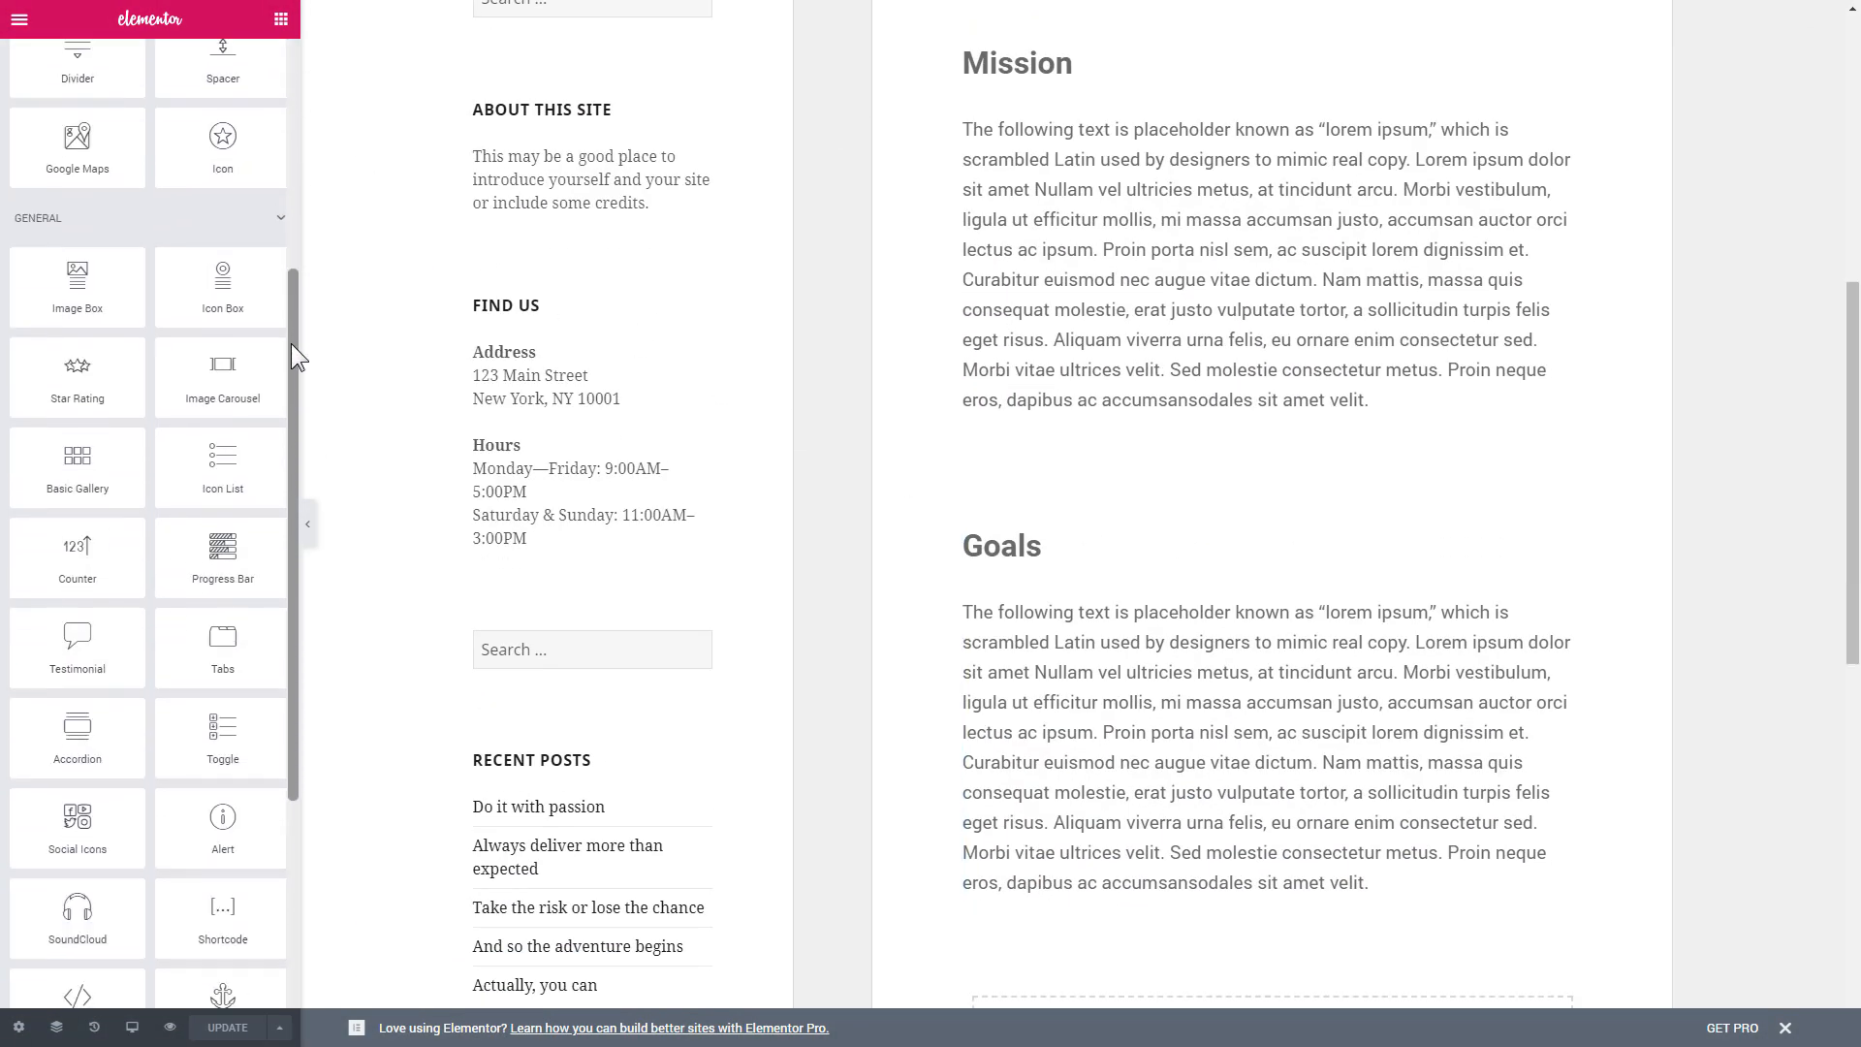
{"action": "scroll", "scroll_direction": "down", "scroll_amount": 3}
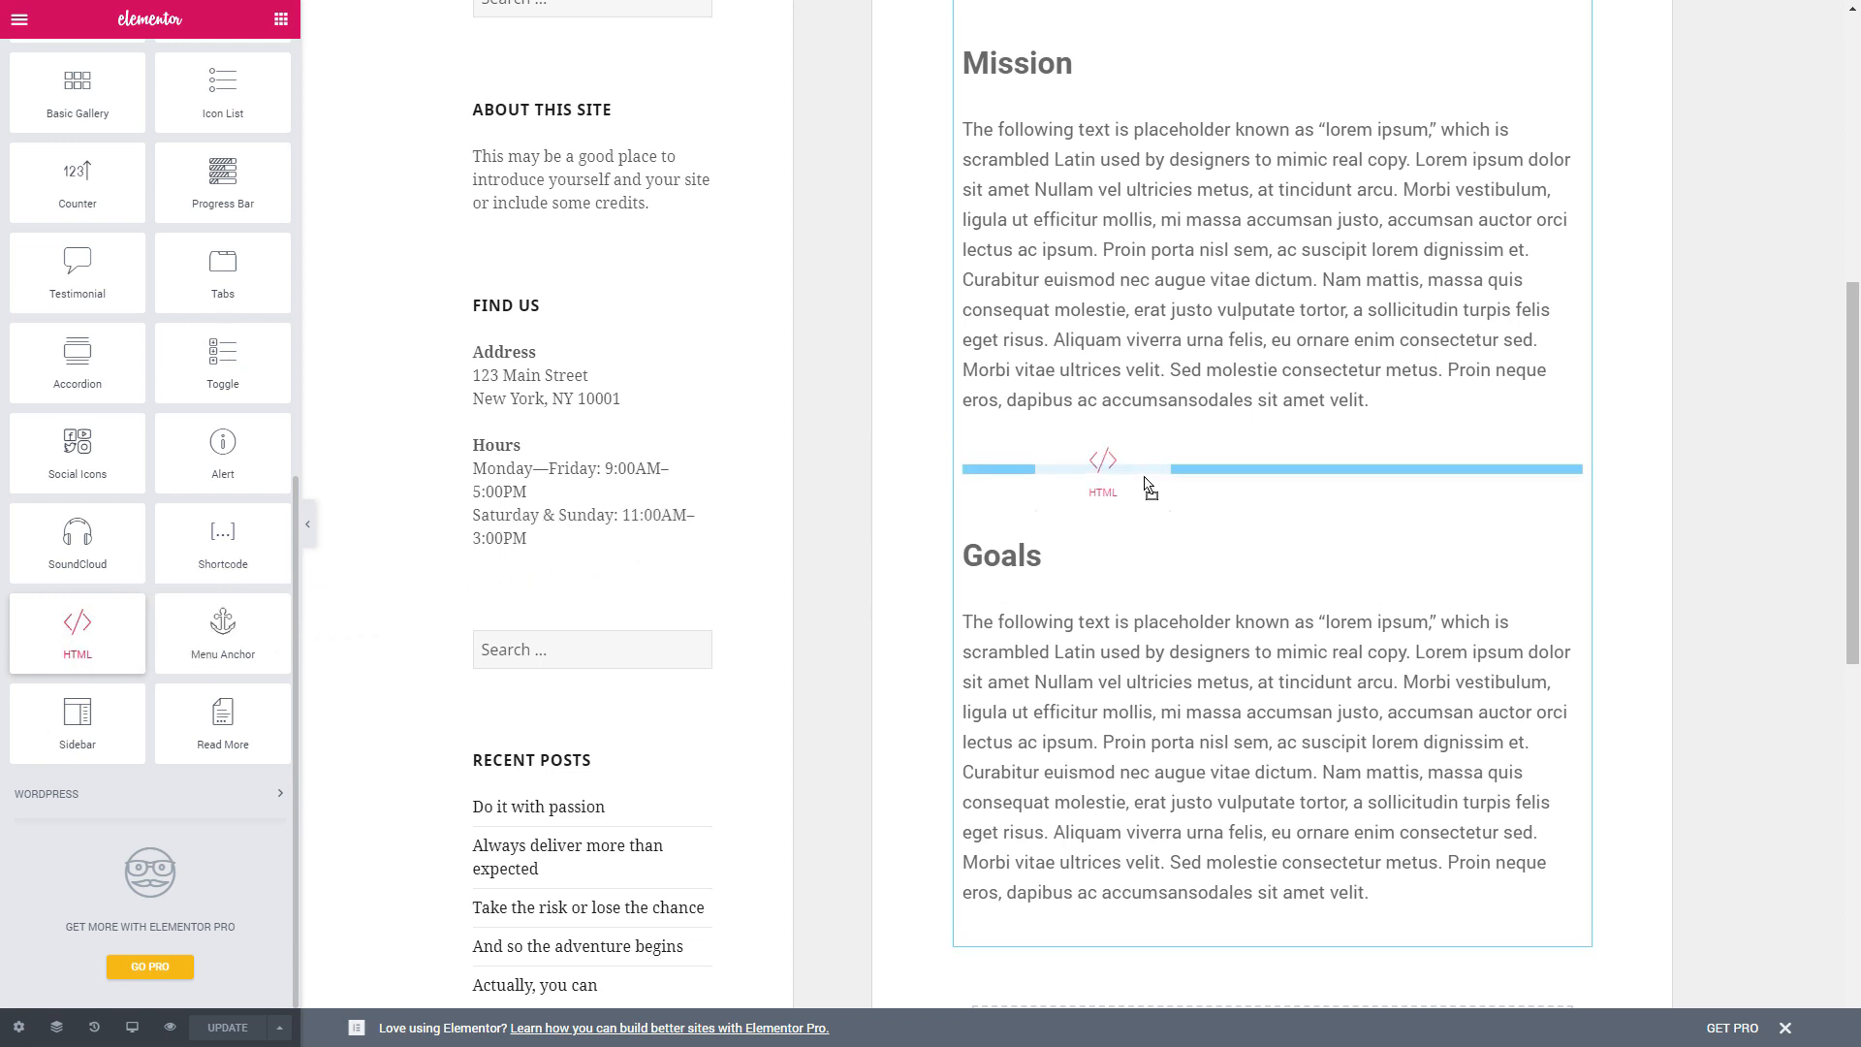
{"action": "left_click", "coordinate": [1101, 469]}
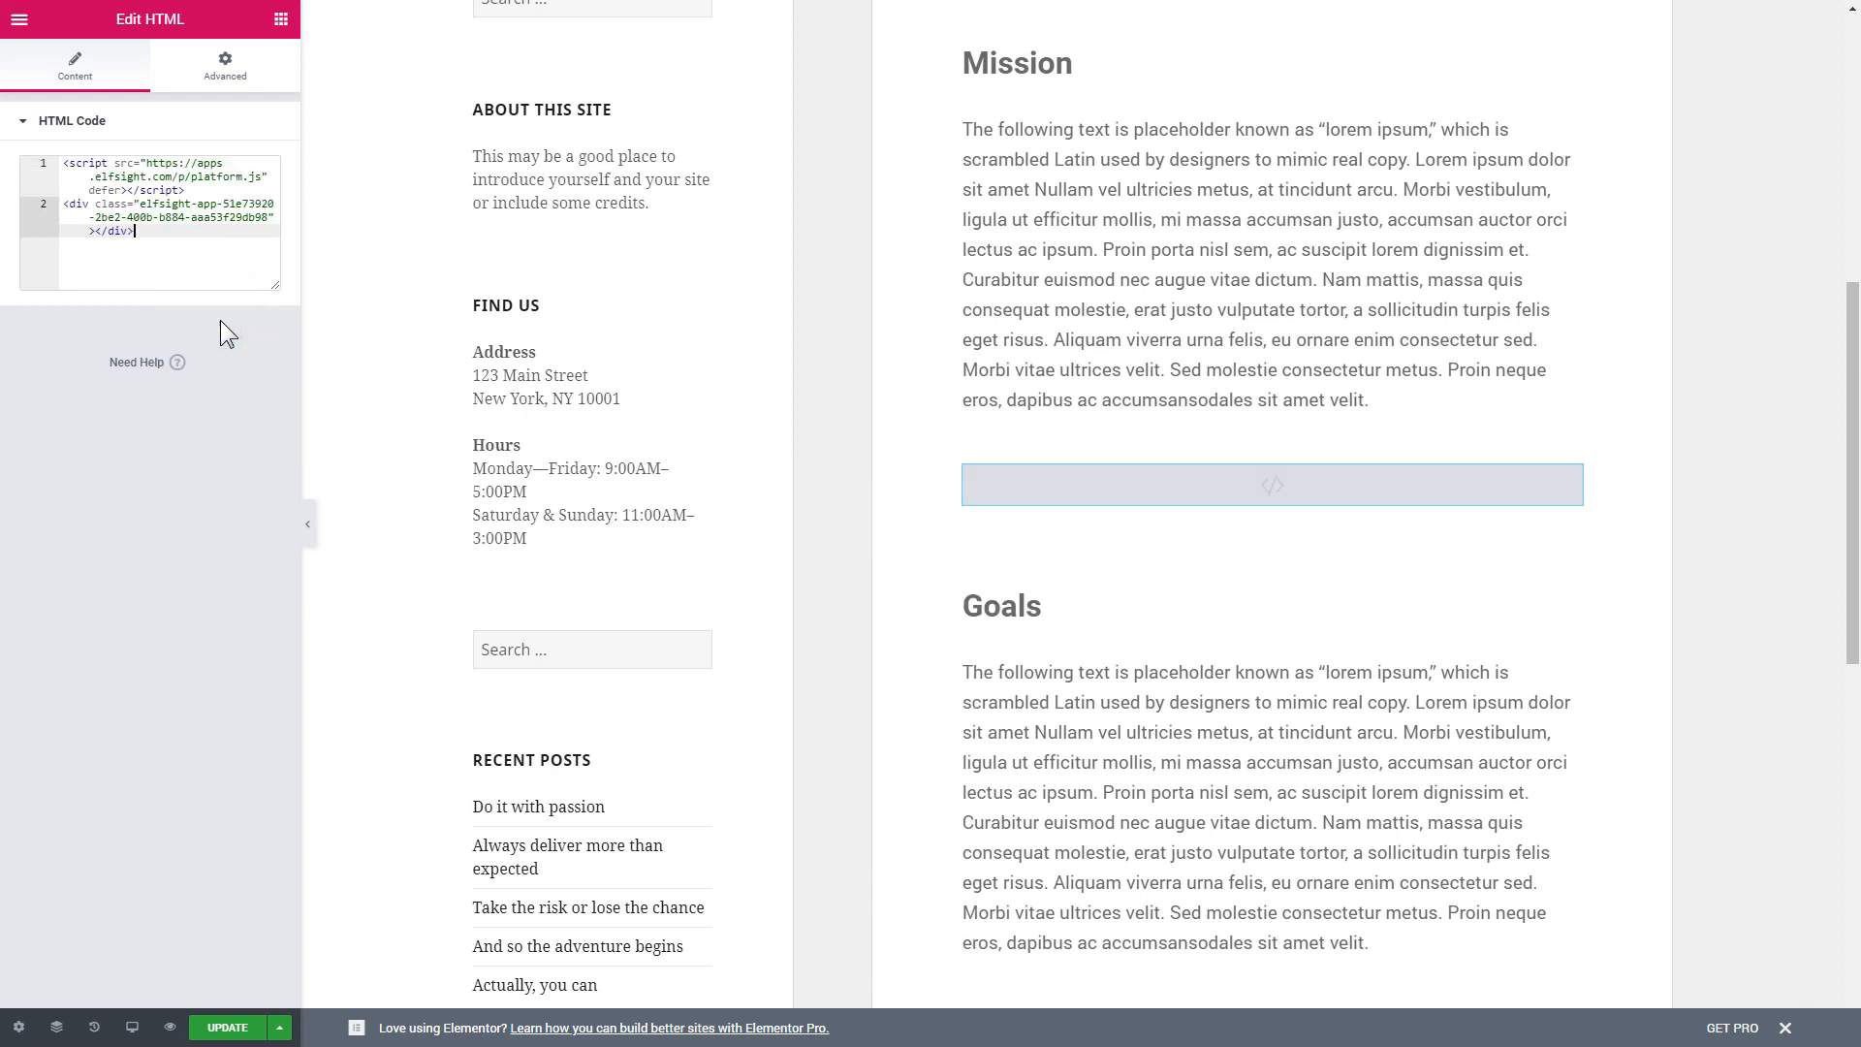
{"action": "left_click", "coordinate": [225, 1028]}
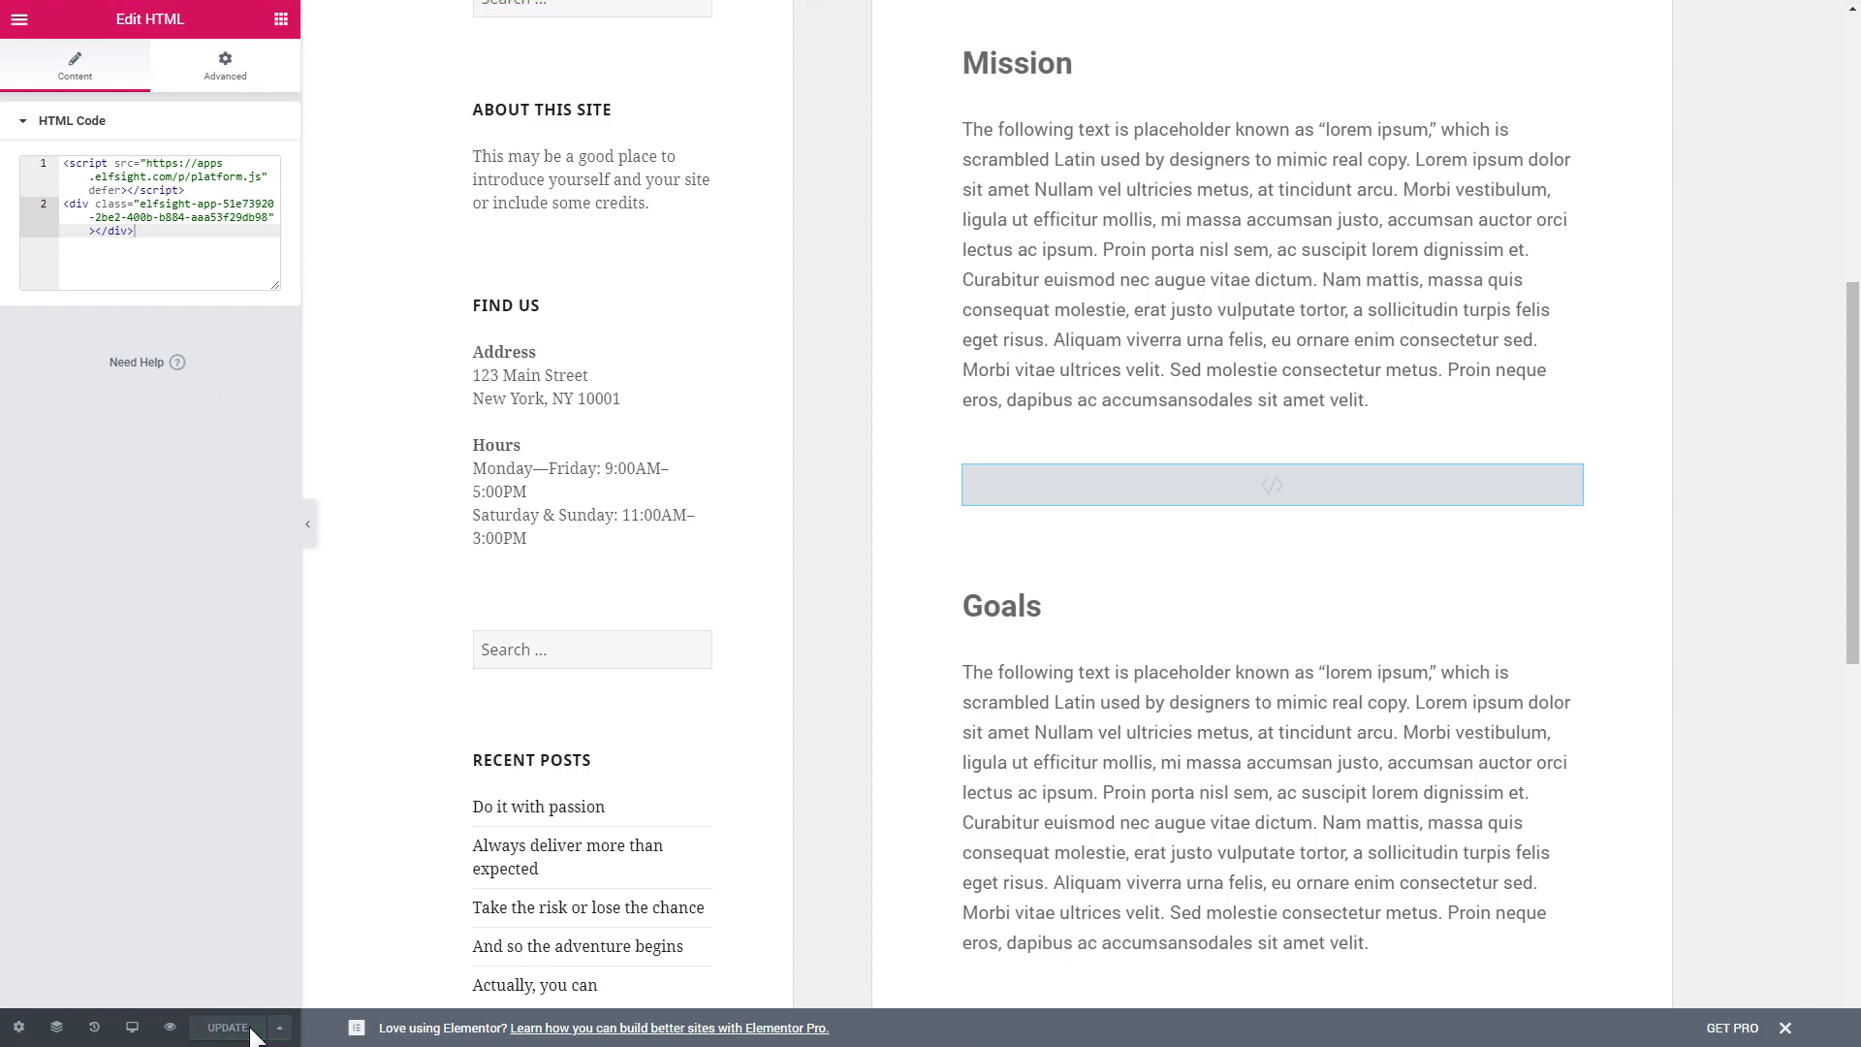
- Update the page and check the live feed's Photos, Albums and Posts tabs
{"action": "left_click", "coordinate": [225, 1027]}
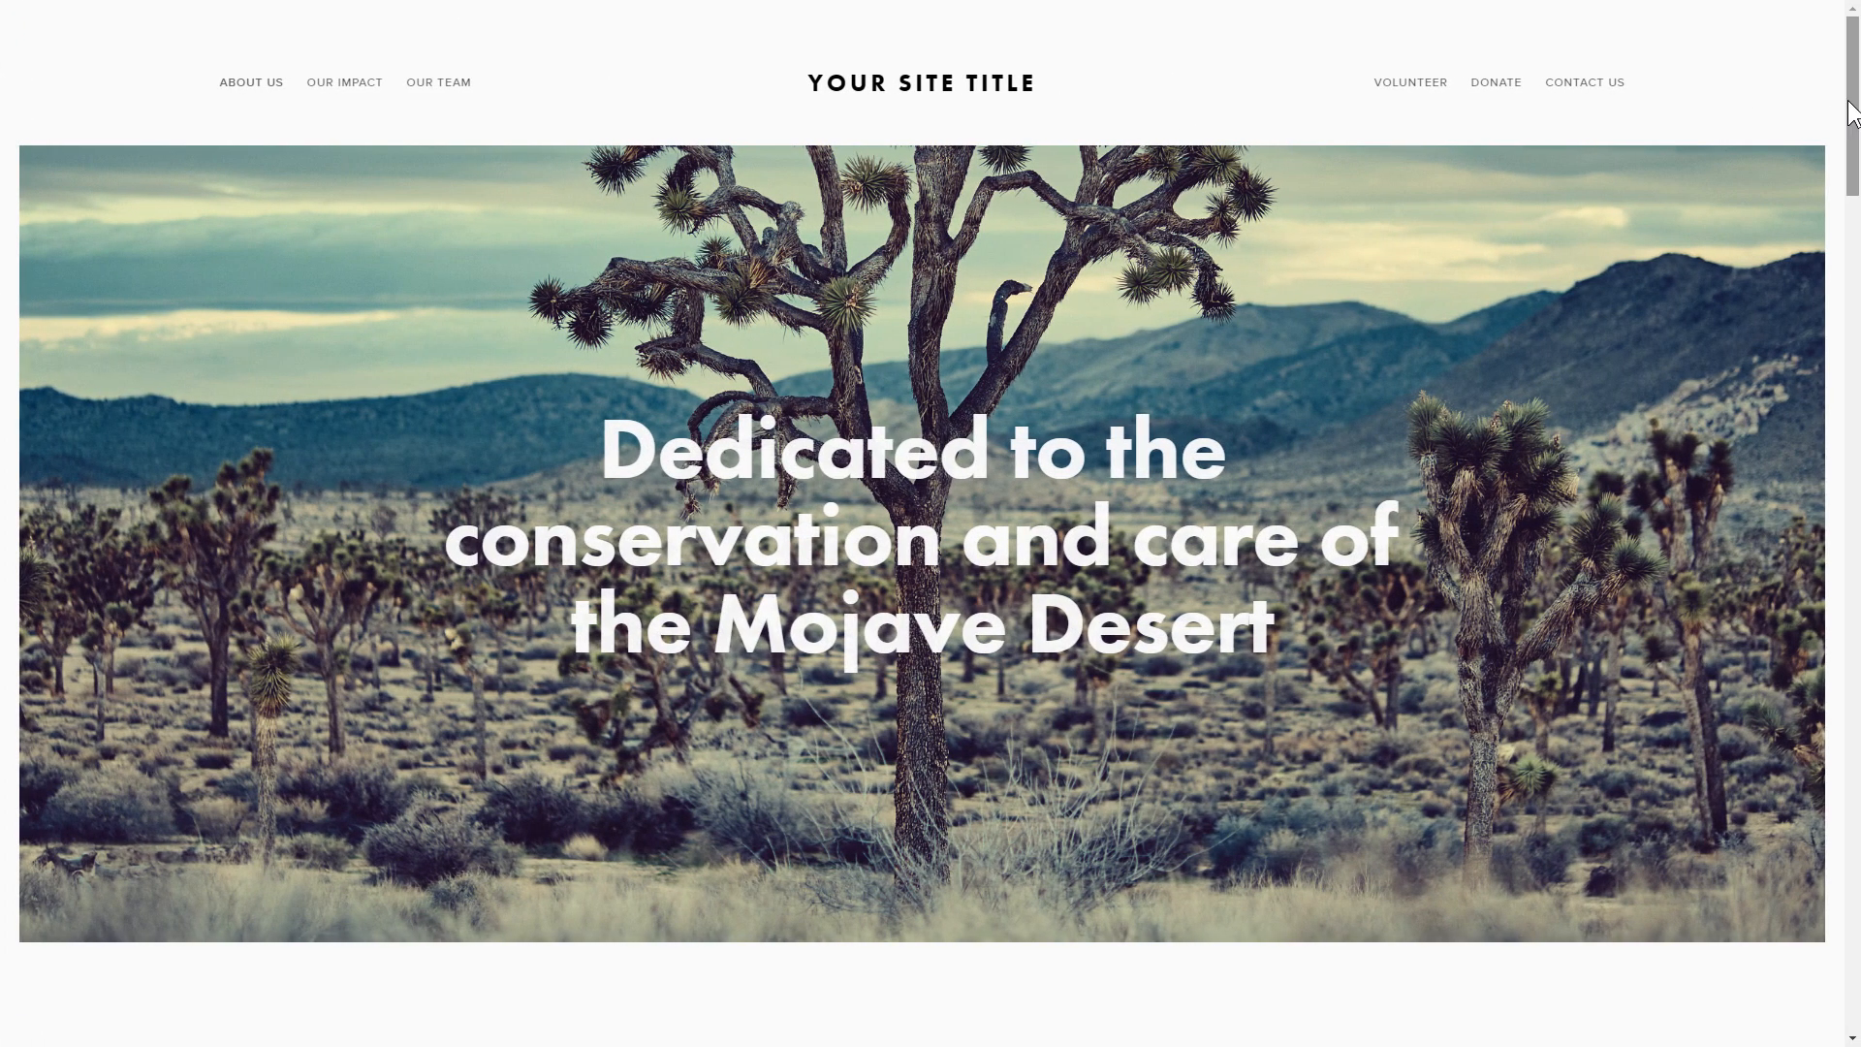
{"action": "scroll", "scroll_direction": "down", "scroll_amount": 3}
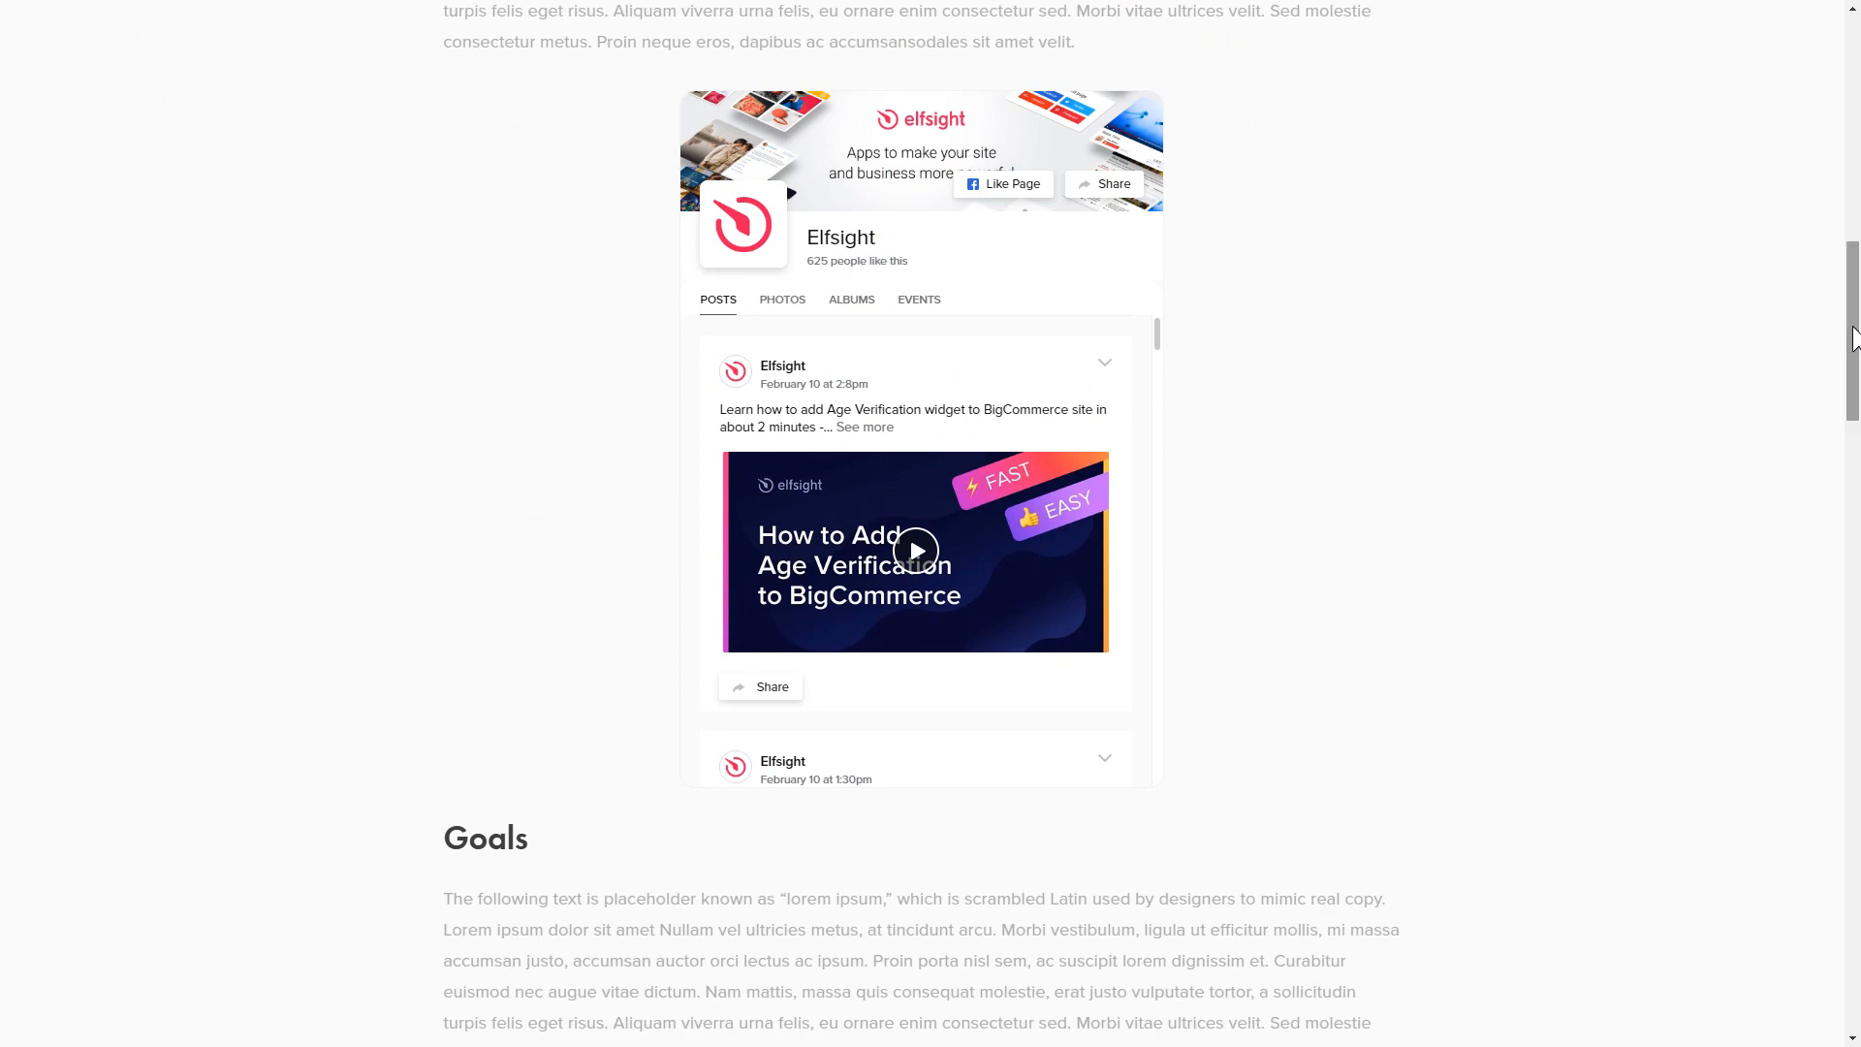
{"action": "left_click", "coordinate": [781, 299]}
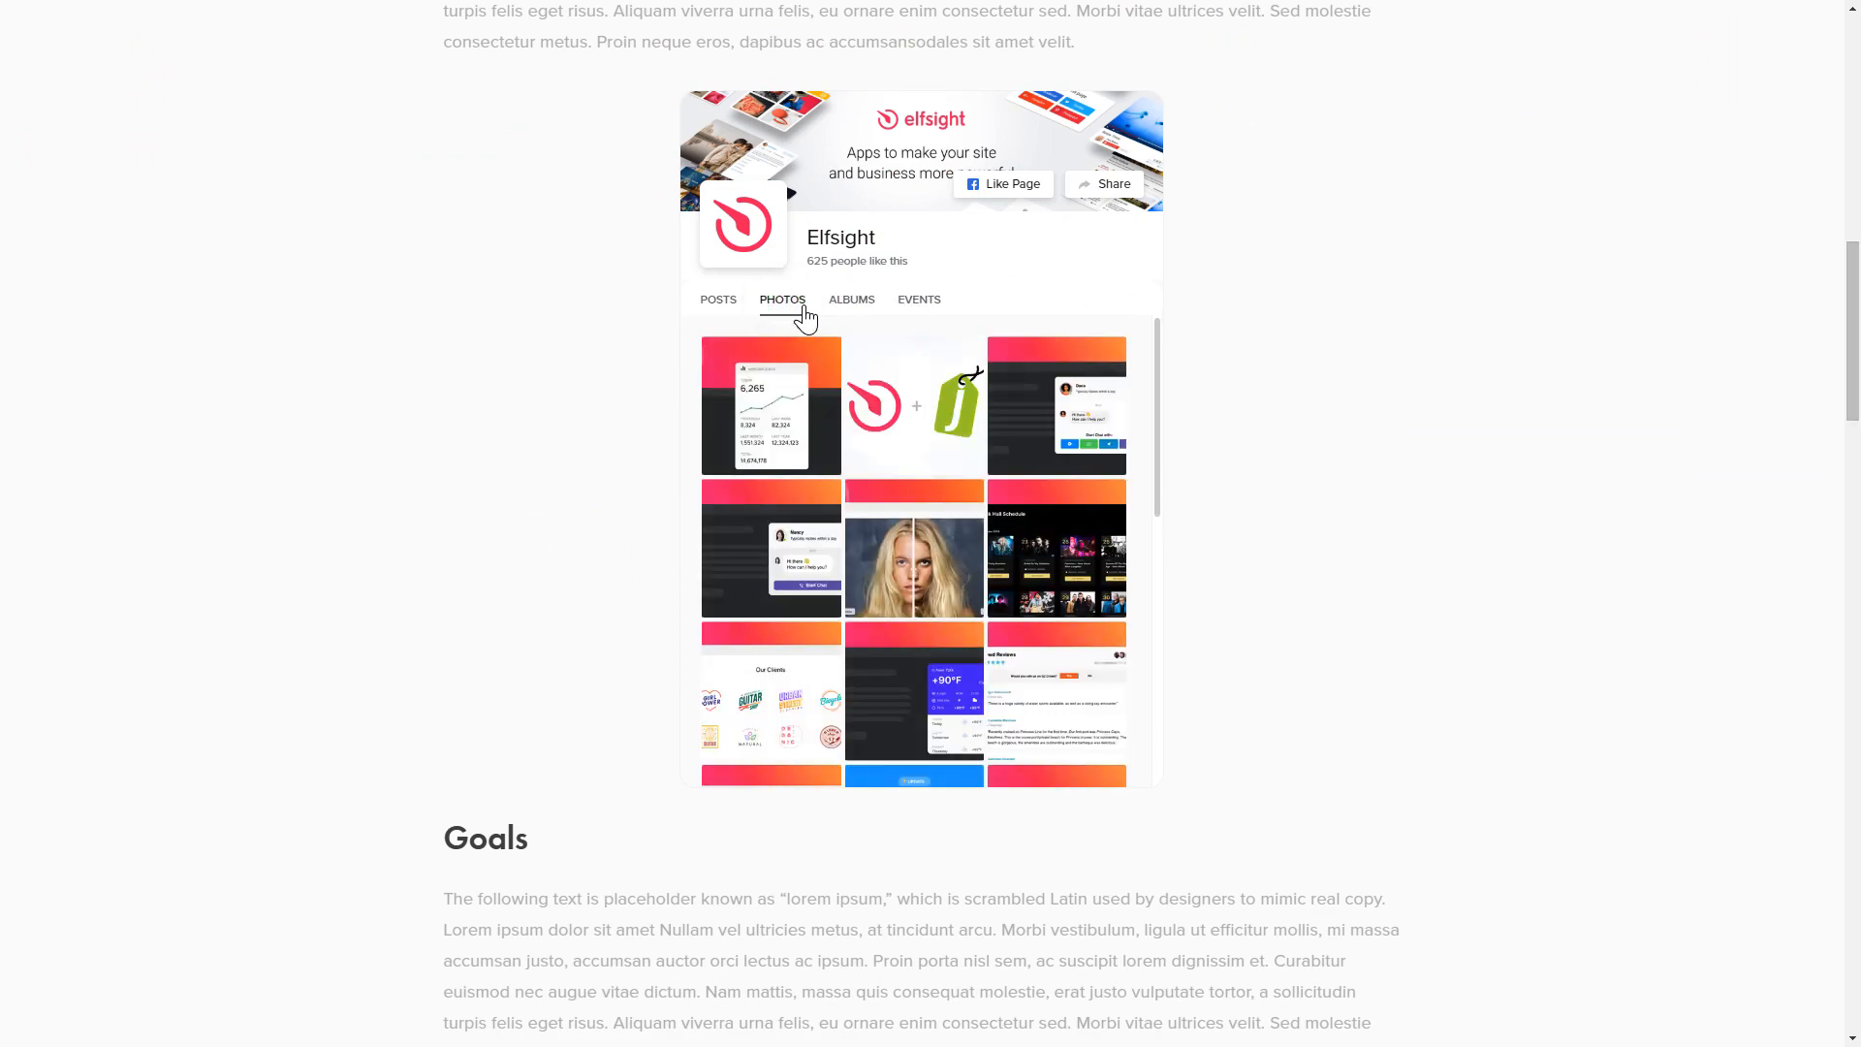
{"action": "left_click", "coordinate": [851, 299]}
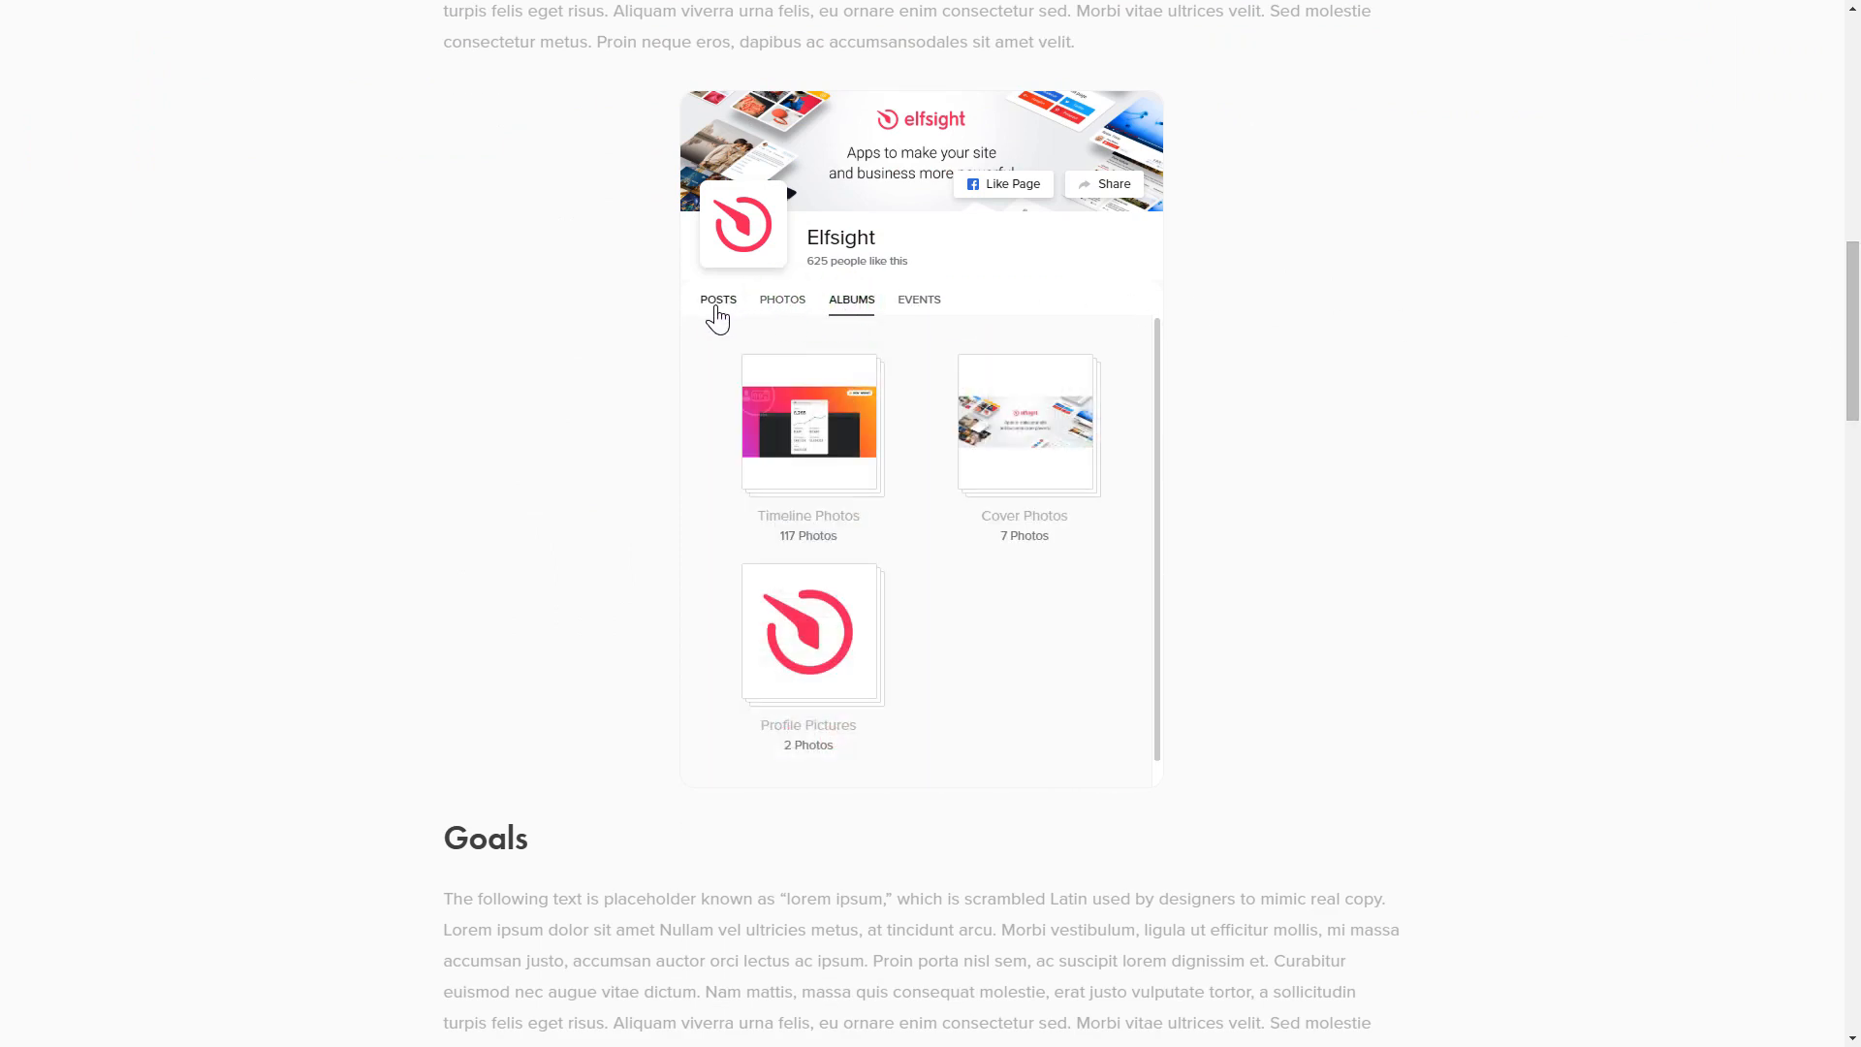
{"action": "left_click", "coordinate": [717, 298]}
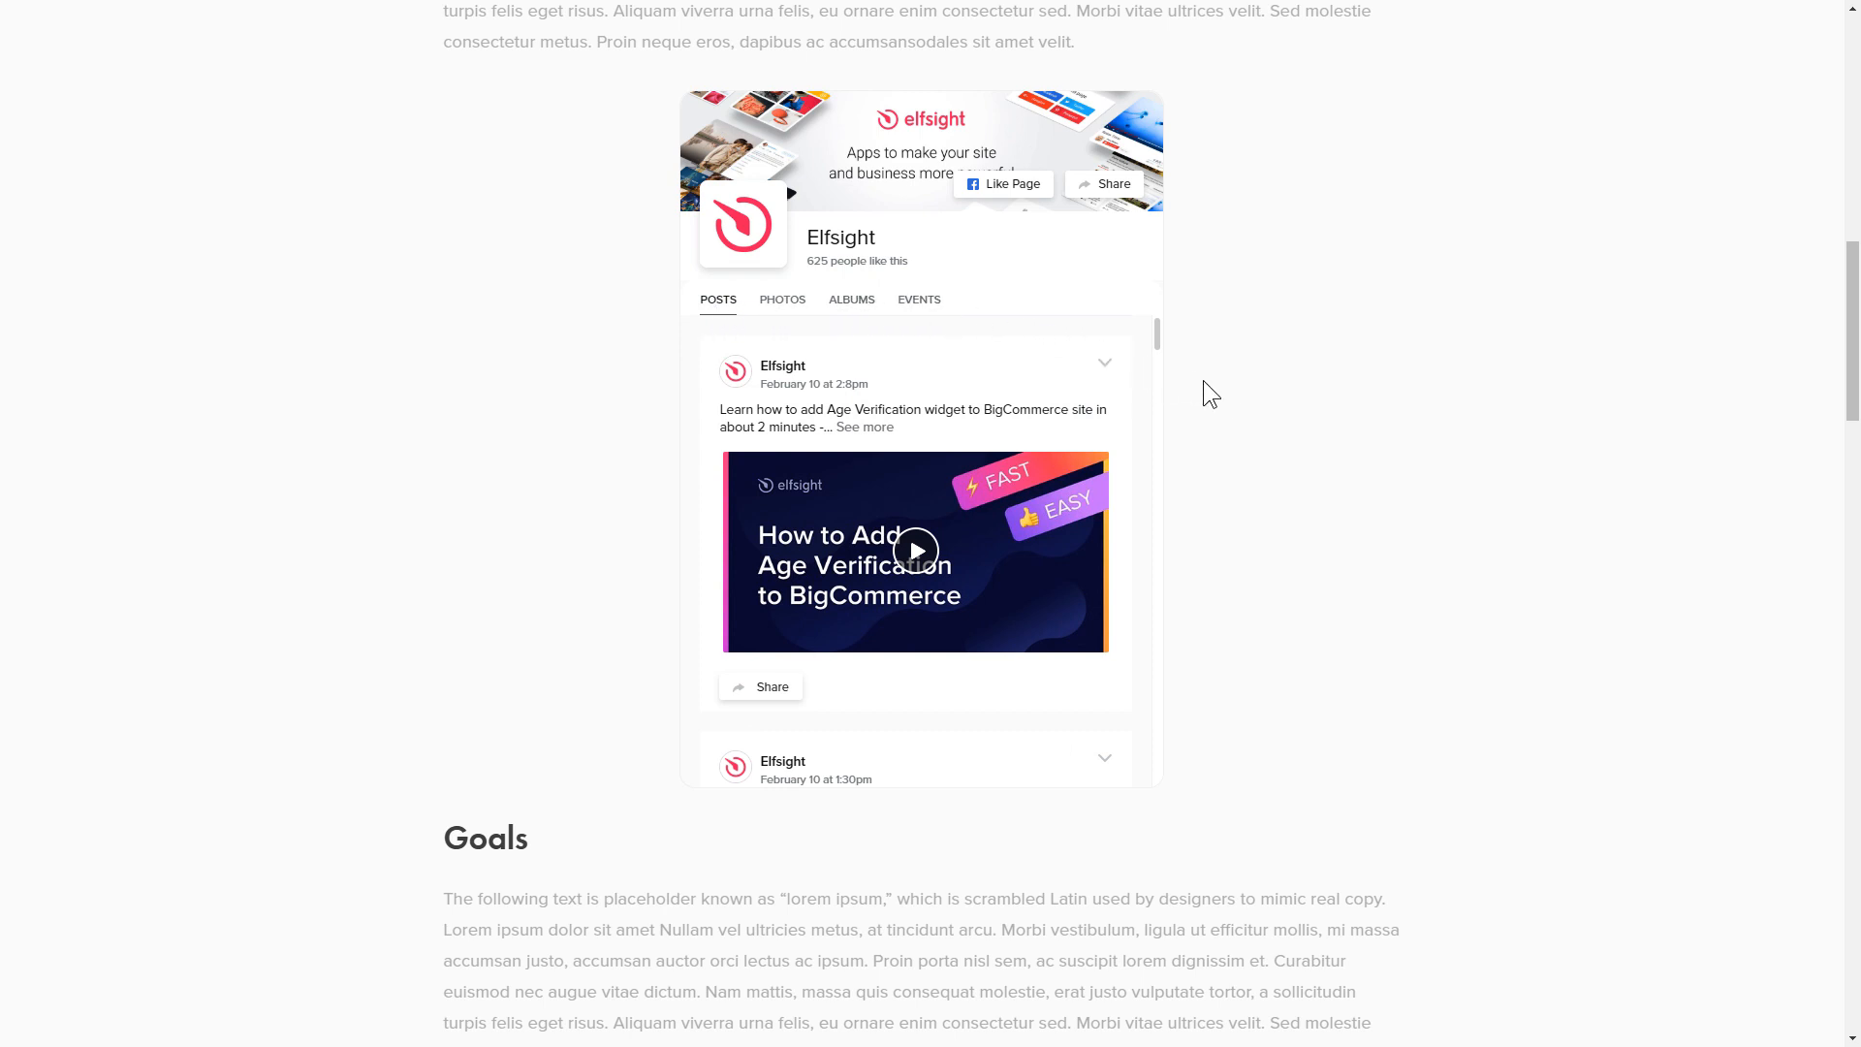